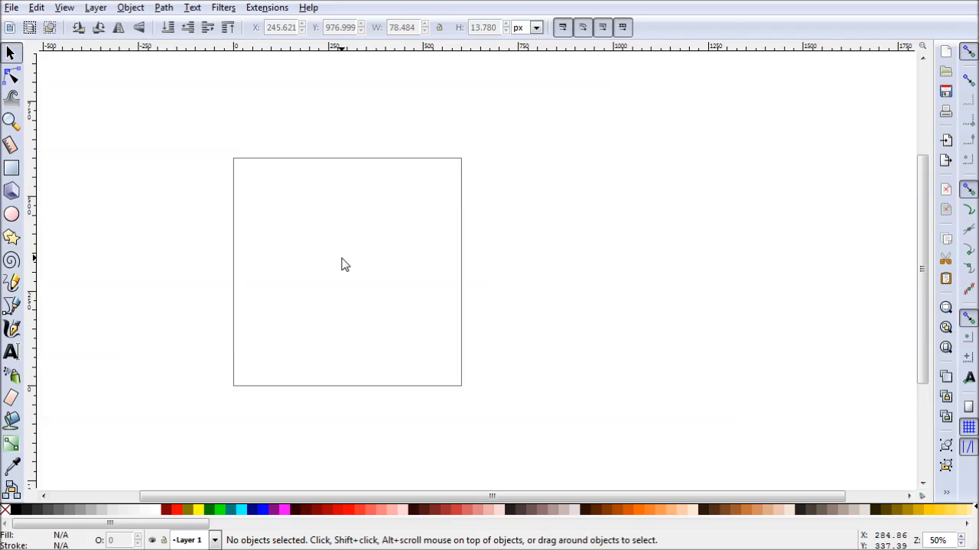
mouse_move(346, 263)
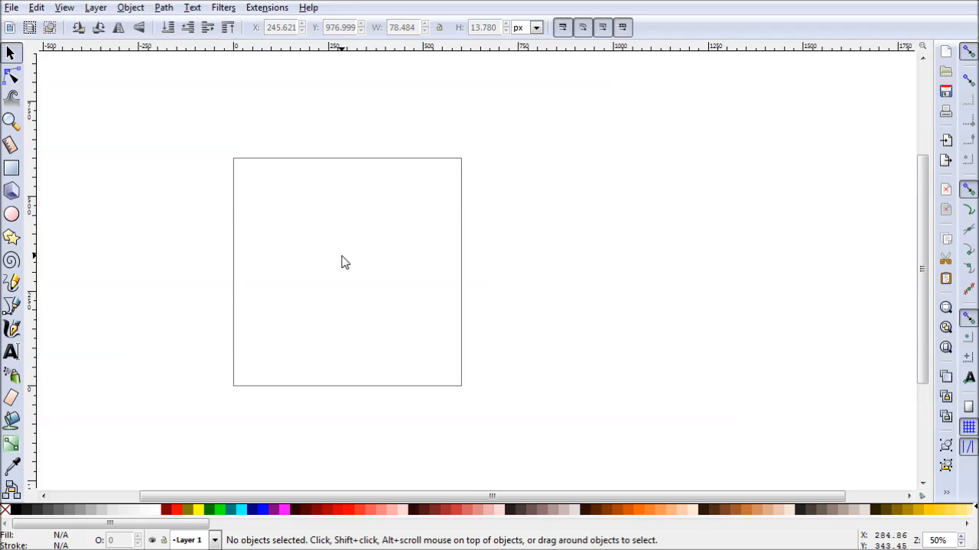
mouse_move(347, 241)
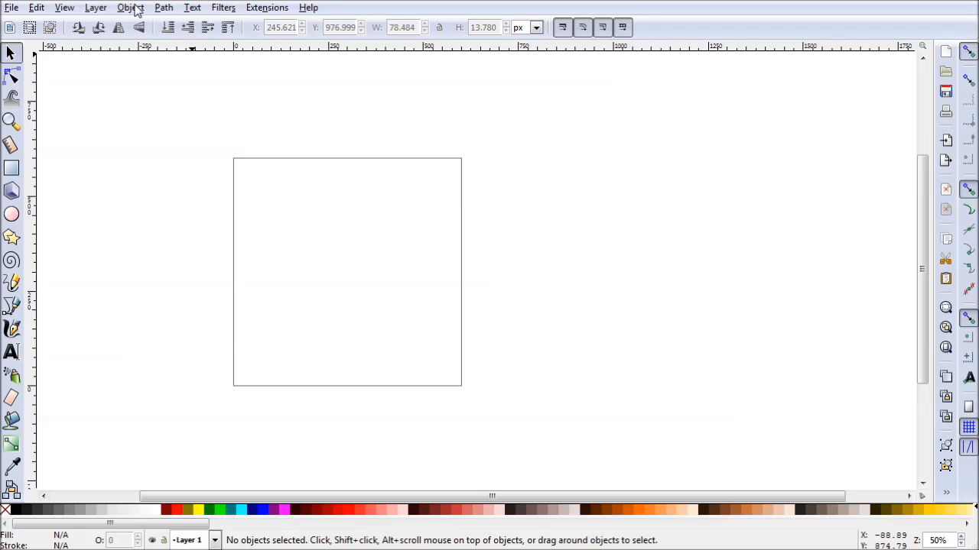
- Dock Fill and Stroke plus Align and Distribute beside the canvas, with Fill and Stroke showing
click(130, 6)
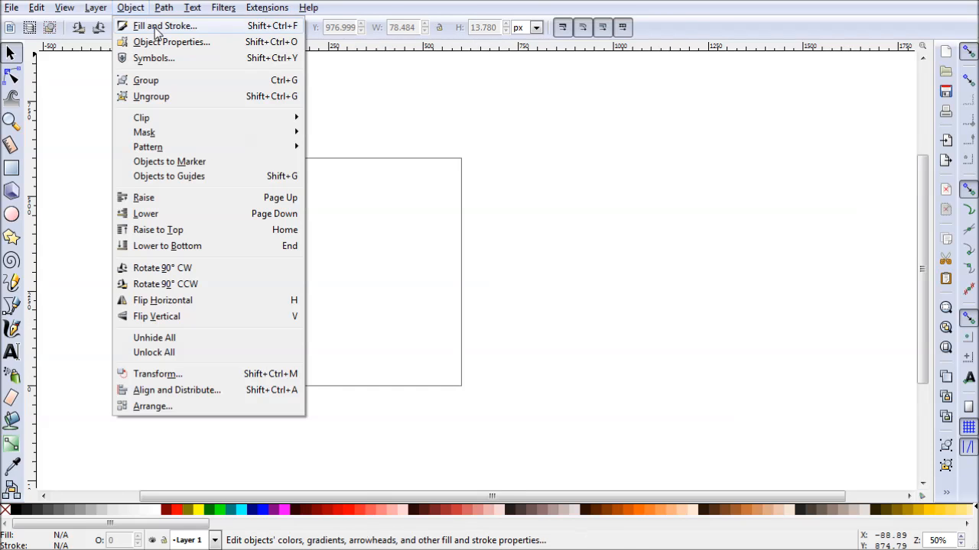
click(161, 25)
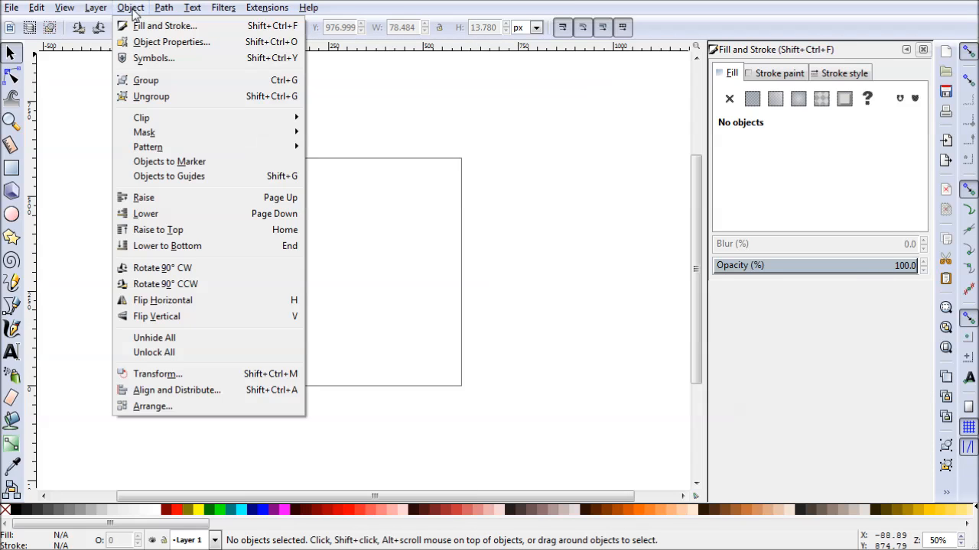
click(177, 390)
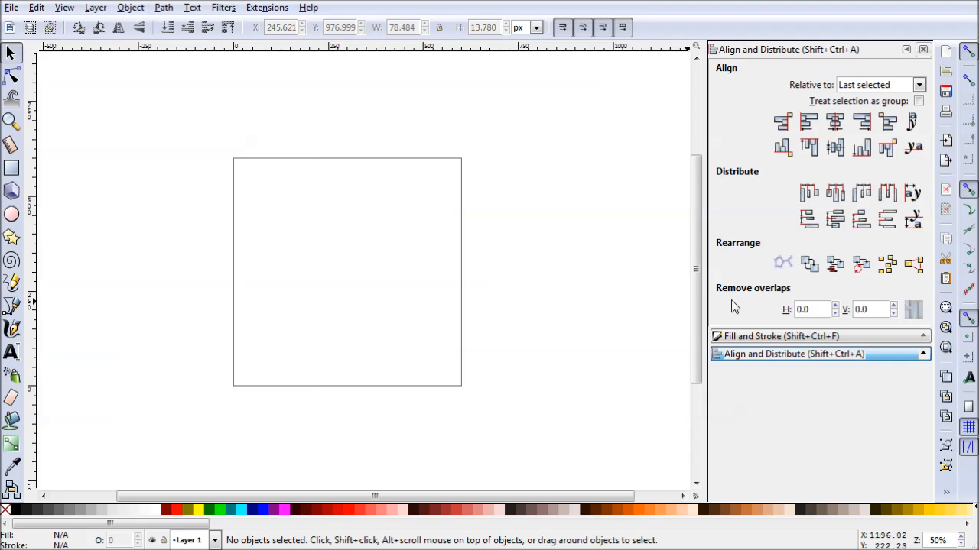
click(787, 337)
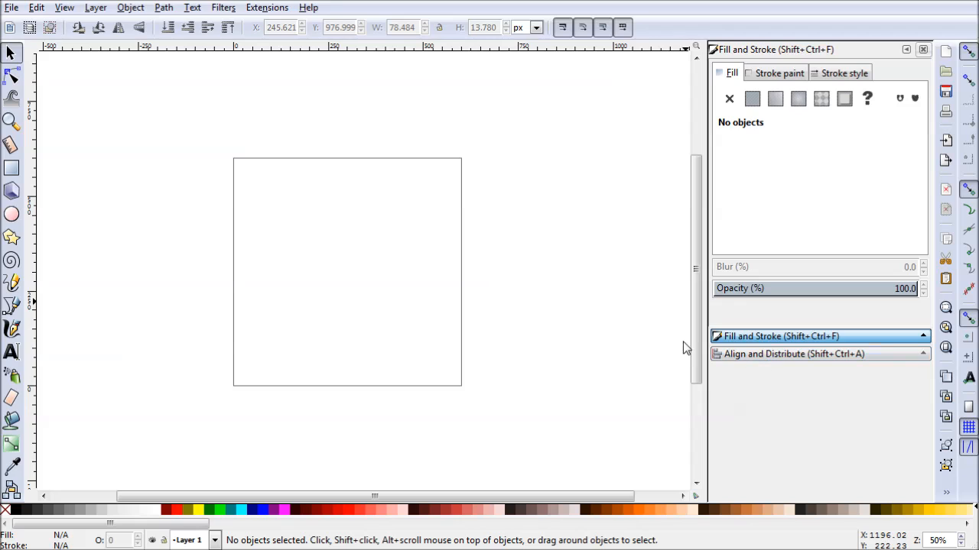
mouse_move(86, 92)
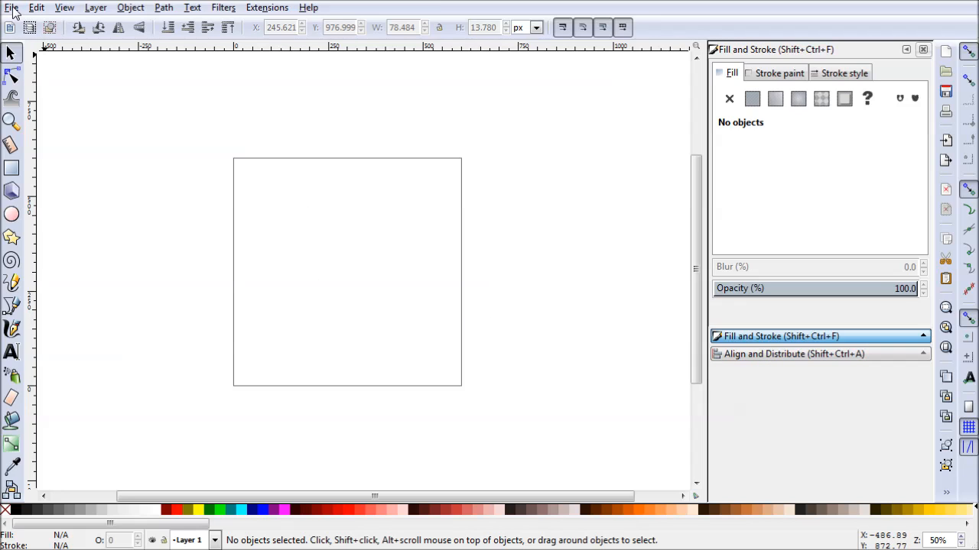
- Set the page to a custom 3.75 by 2.25 inch landscape size in Document Properties
click(10, 6)
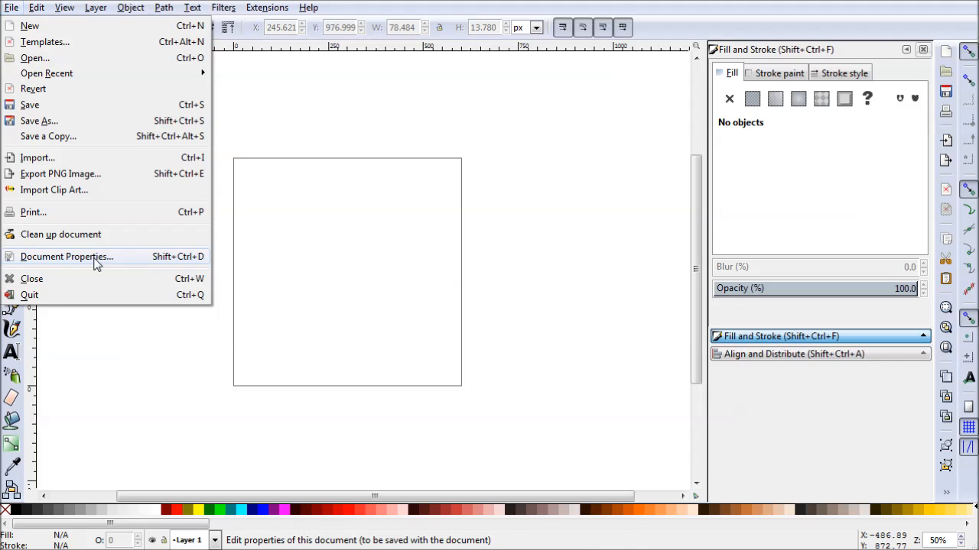
click(65, 257)
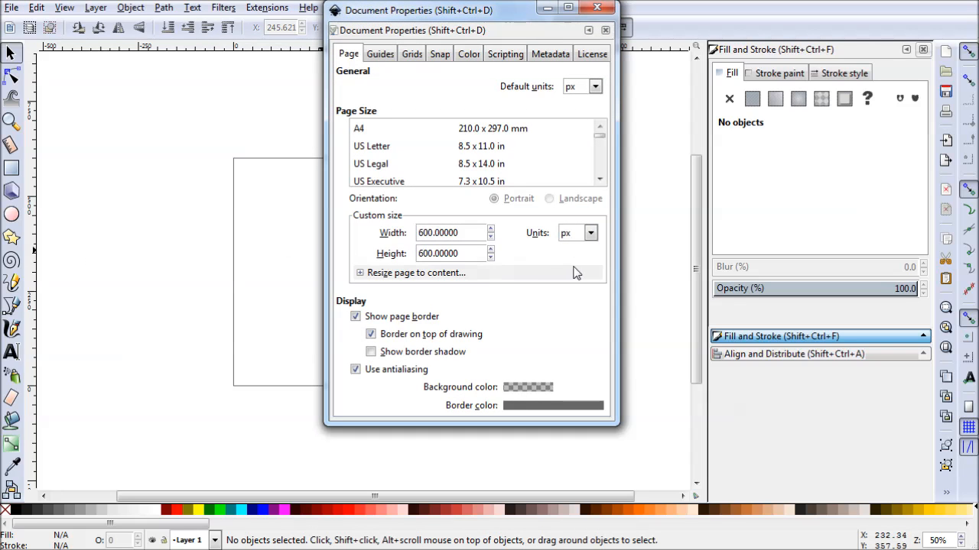
click(590, 232)
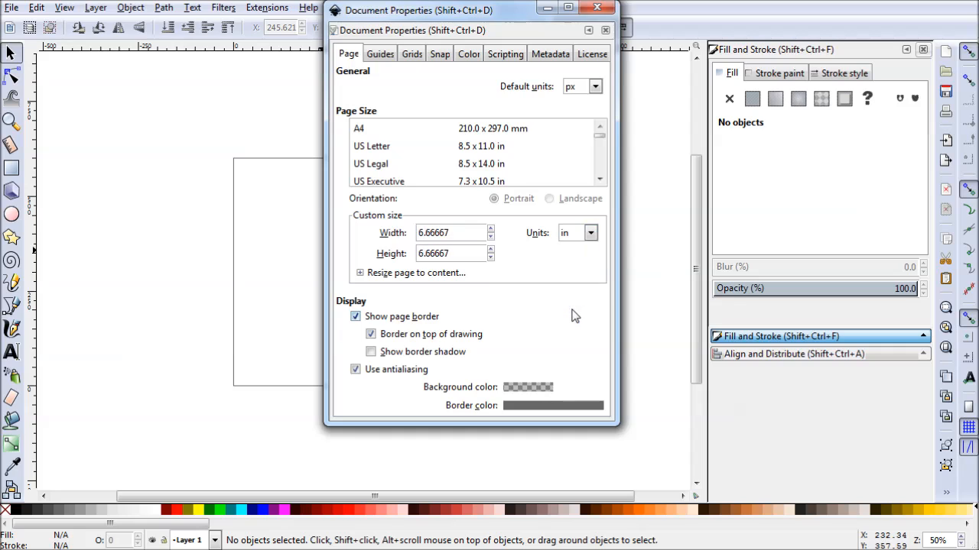
triple_click(449, 232)
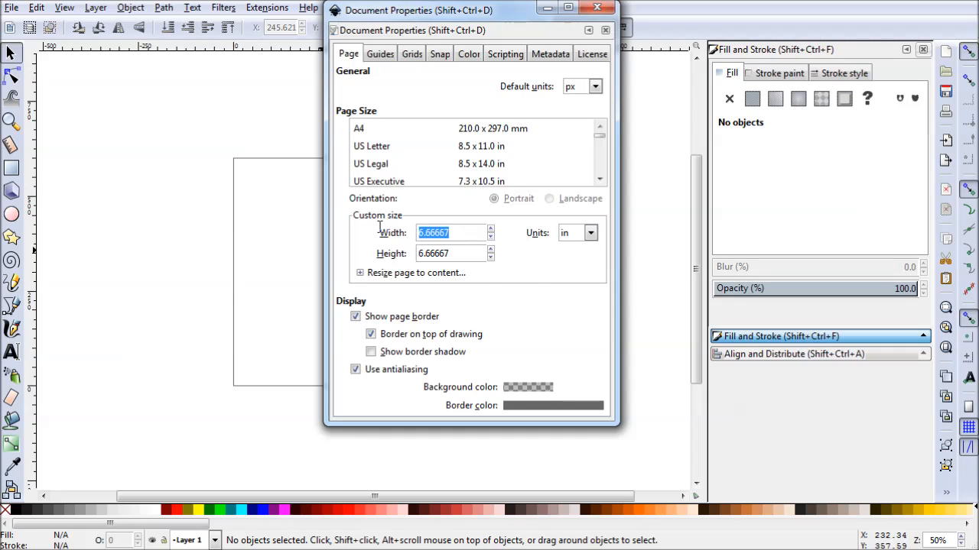
text(3.75000)
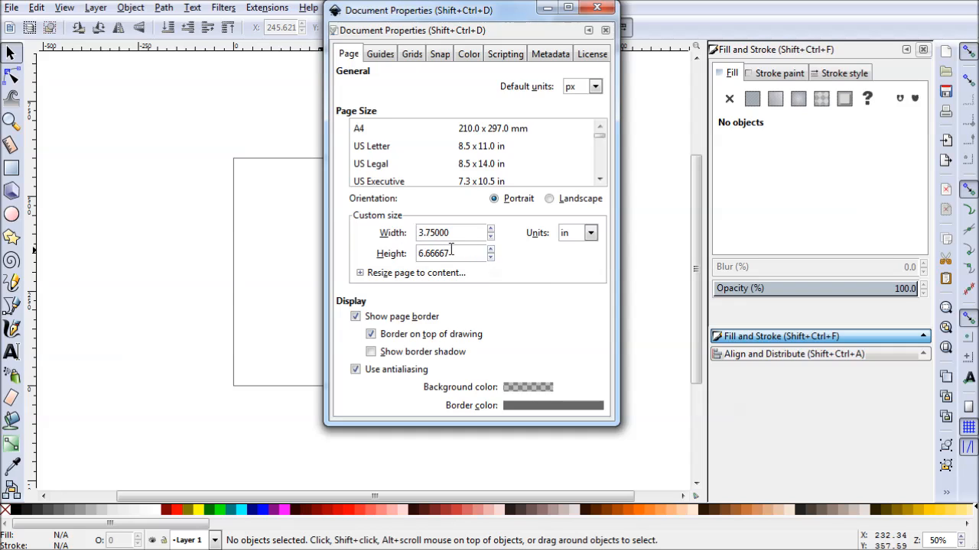
mouse_move(465, 254)
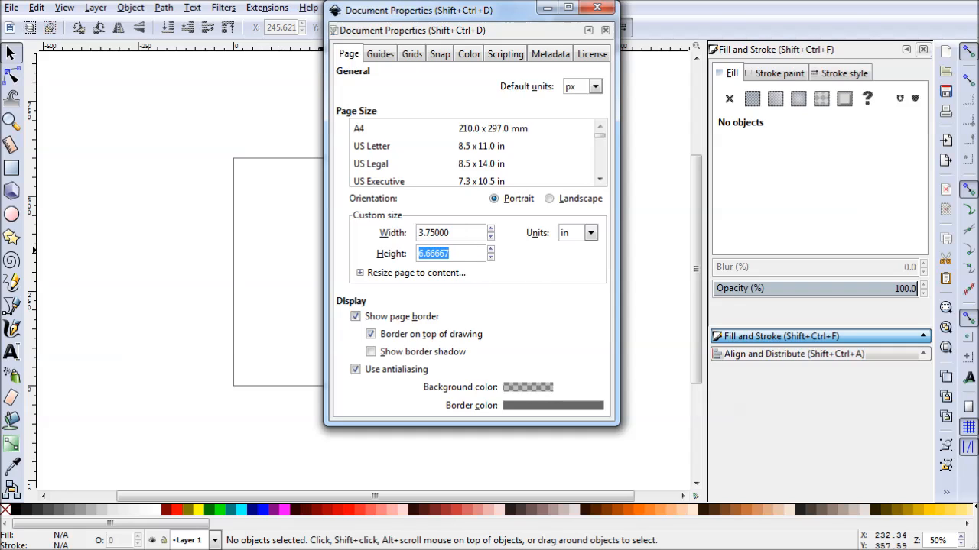
text(2.25)
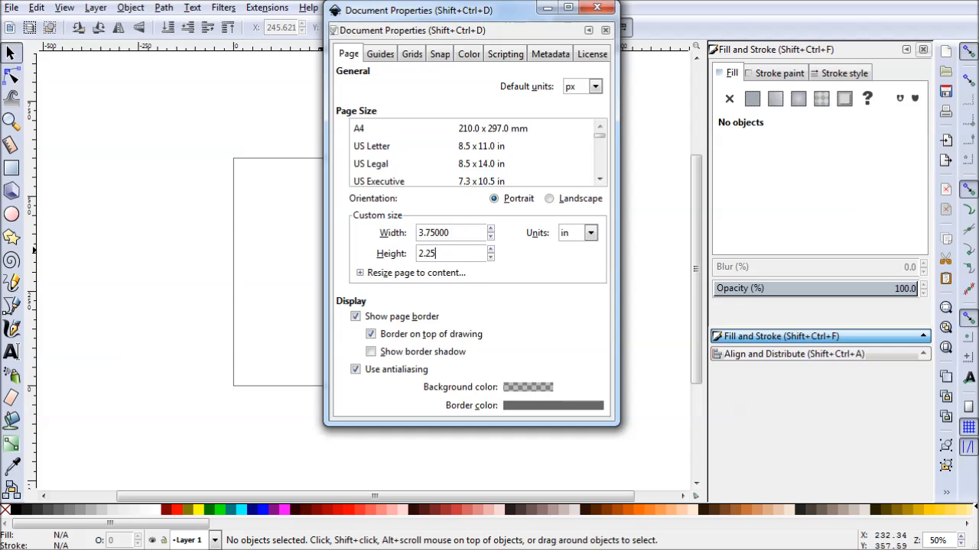
click(550, 199)
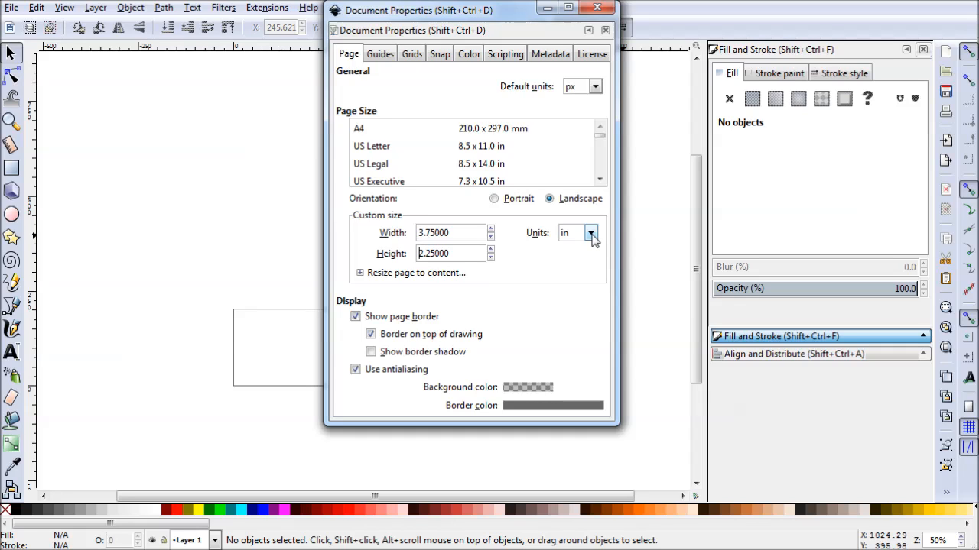
- Show the page size in millimetres (95.25 by 57.15 mm) and close the page settings
click(594, 232)
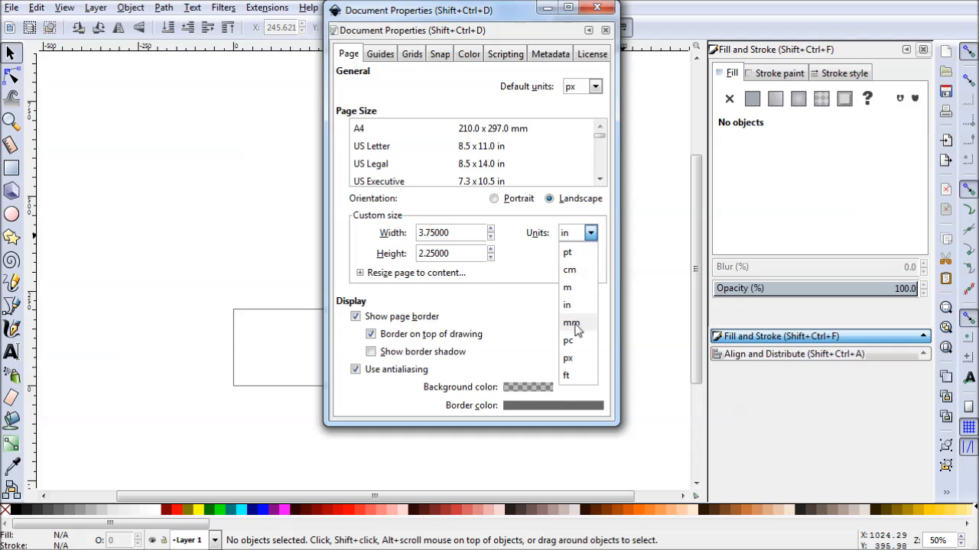
click(569, 322)
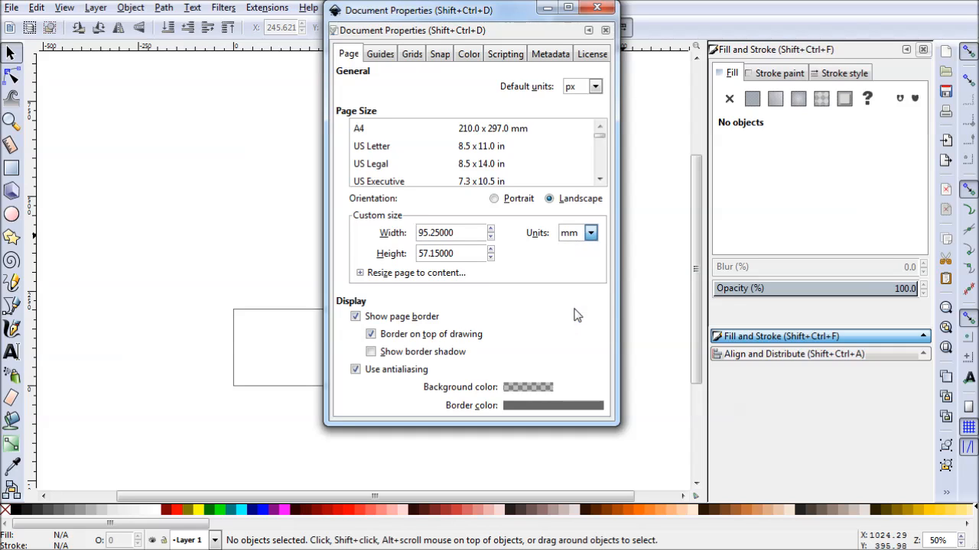
click(589, 232)
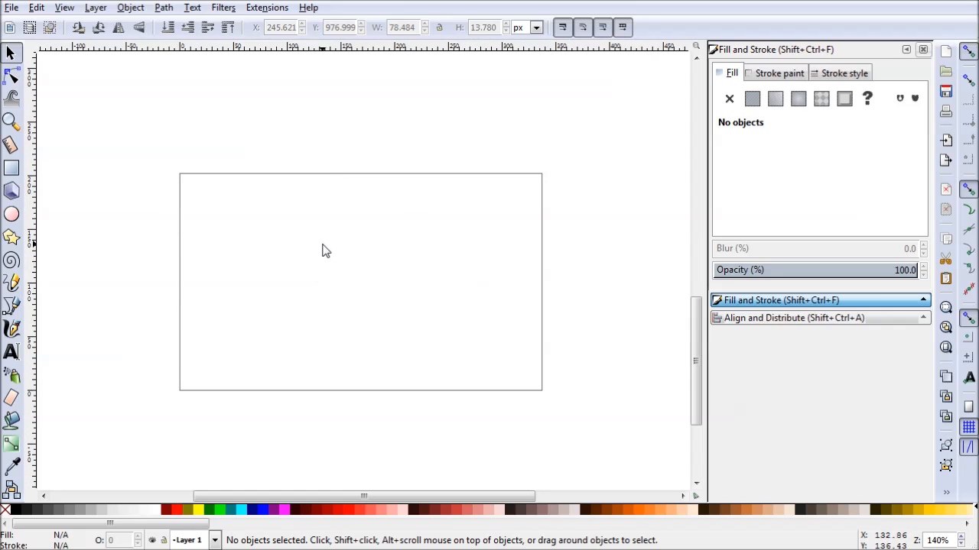
mouse_move(248, 263)
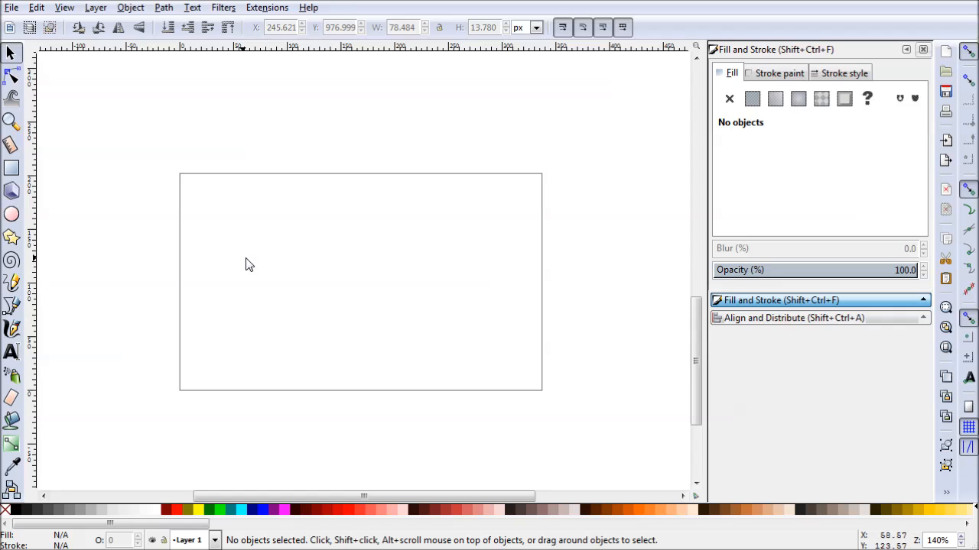
mouse_move(32, 244)
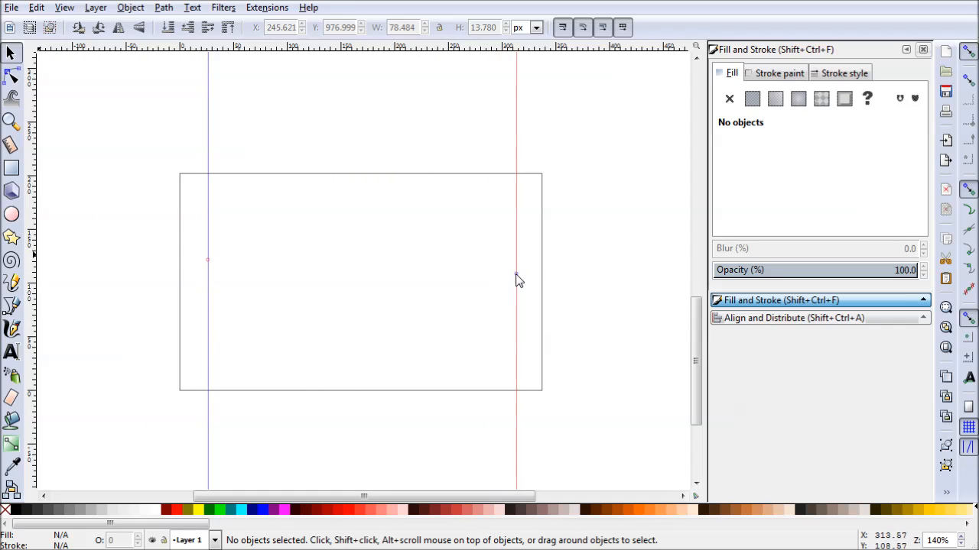
- Place horizontal guides just inside the card's top and bottom edges
drag(351, 46, 352, 202)
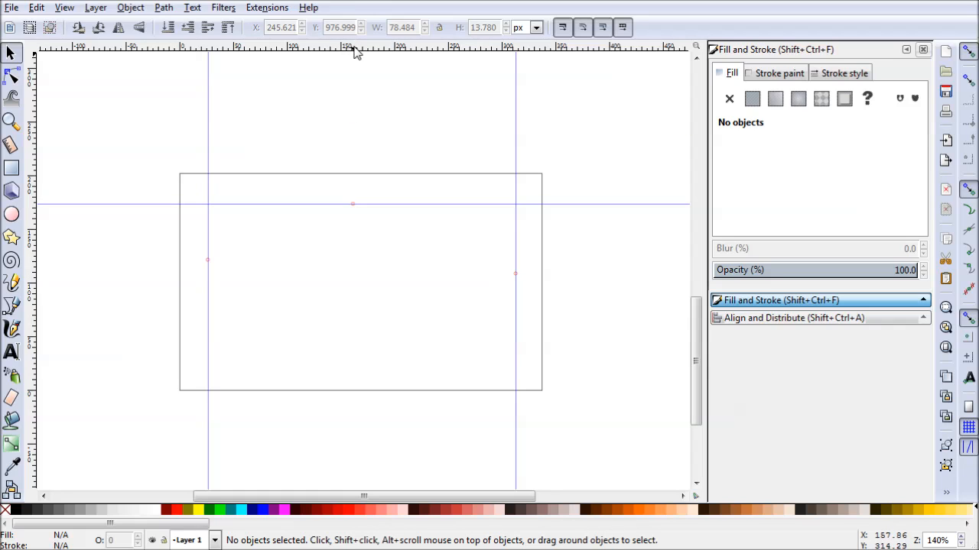
drag(352, 46, 350, 364)
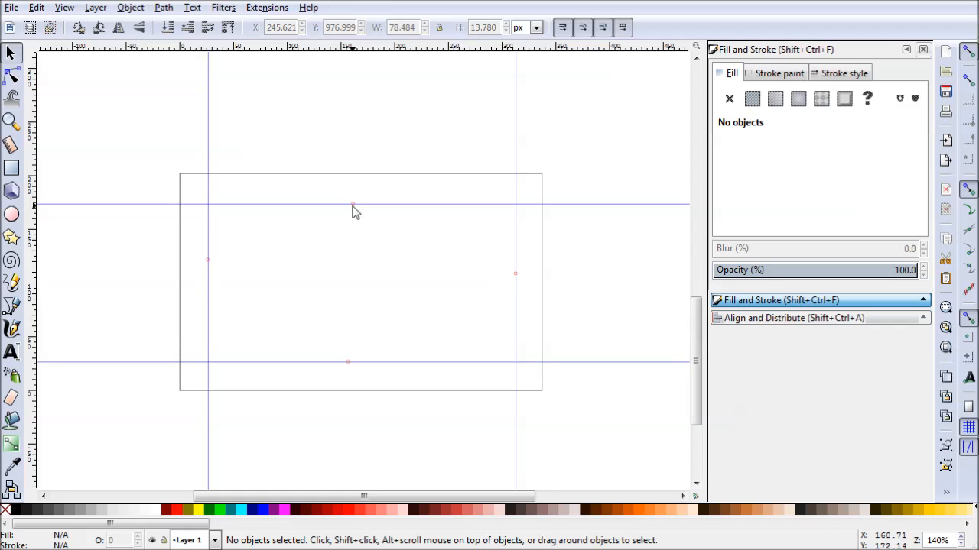
mouse_move(244, 353)
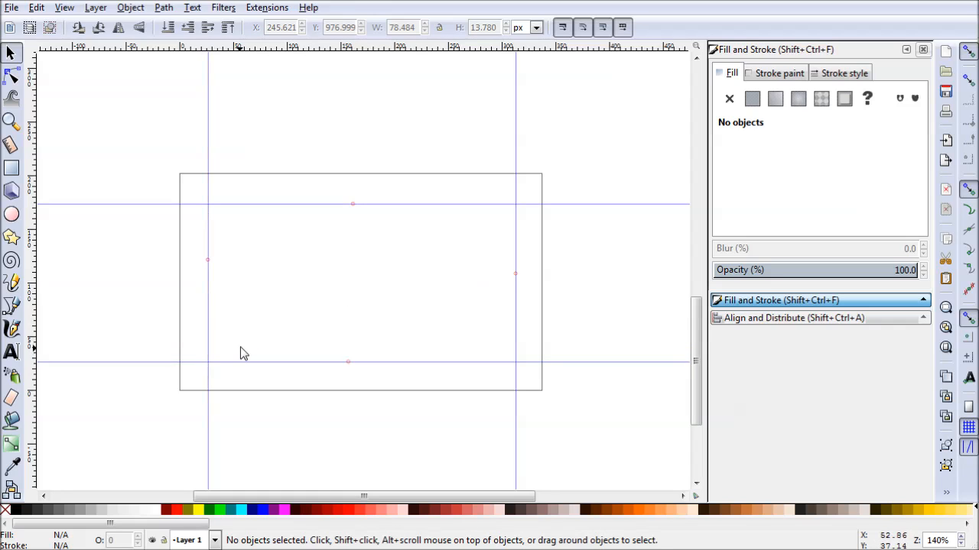
mouse_move(183, 290)
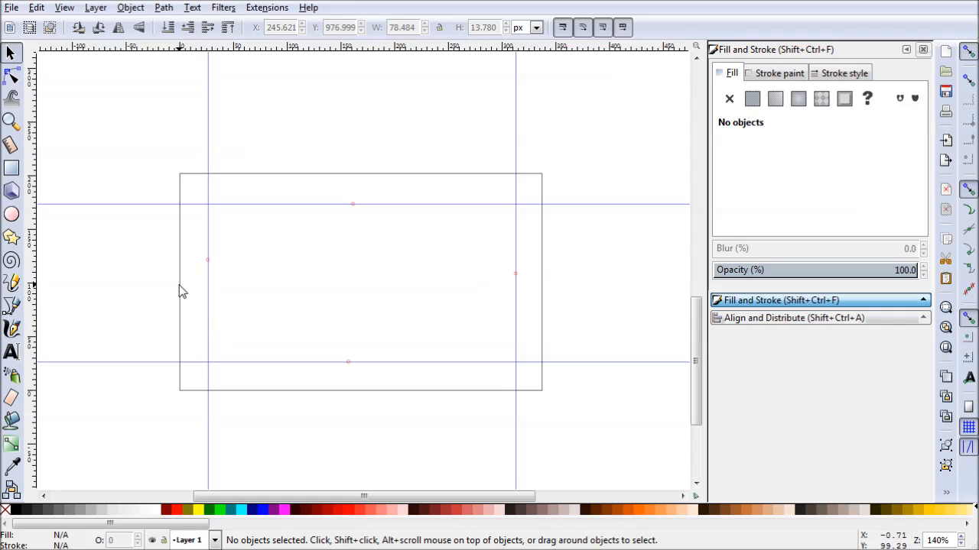
mouse_move(361, 224)
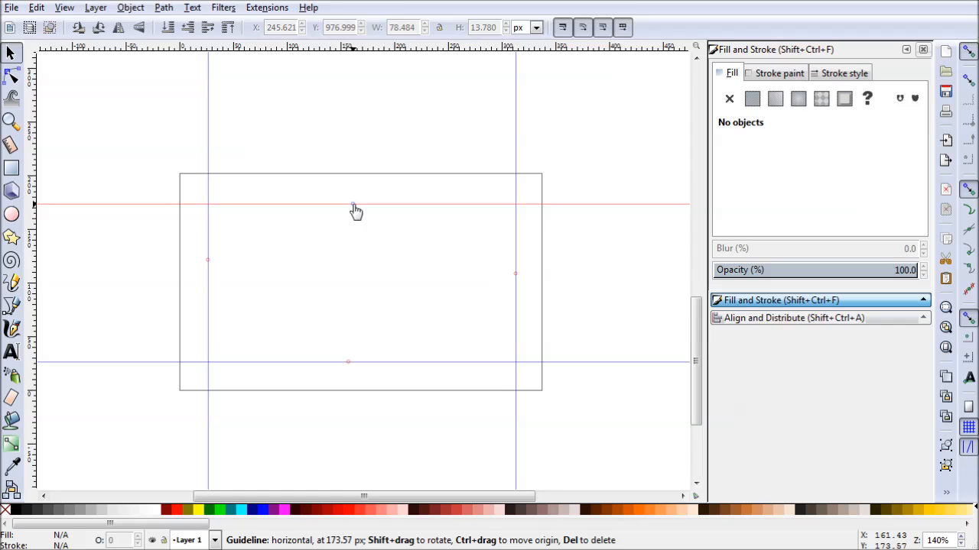
- Set the two horizontal guides to exactly 2 and 0.25 inches
double_click(353, 208)
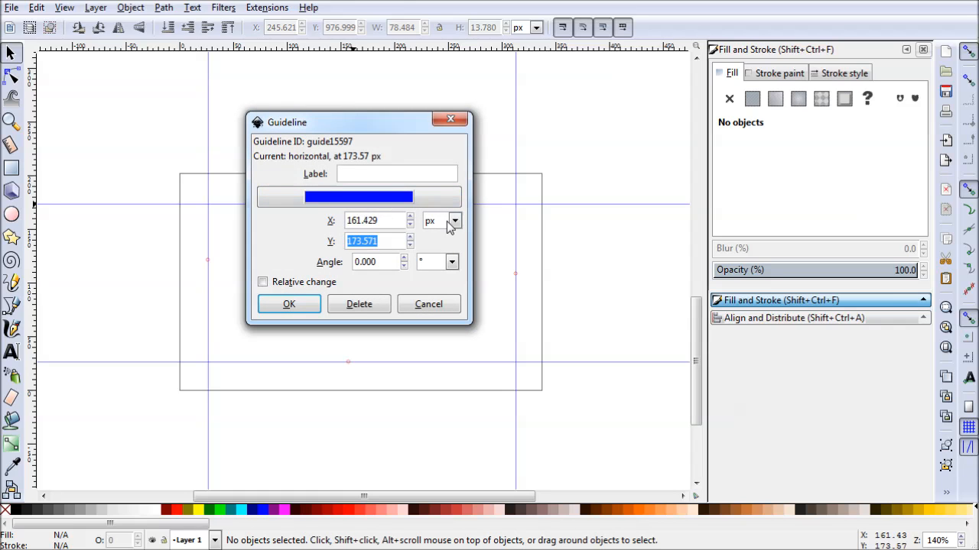
click(452, 221)
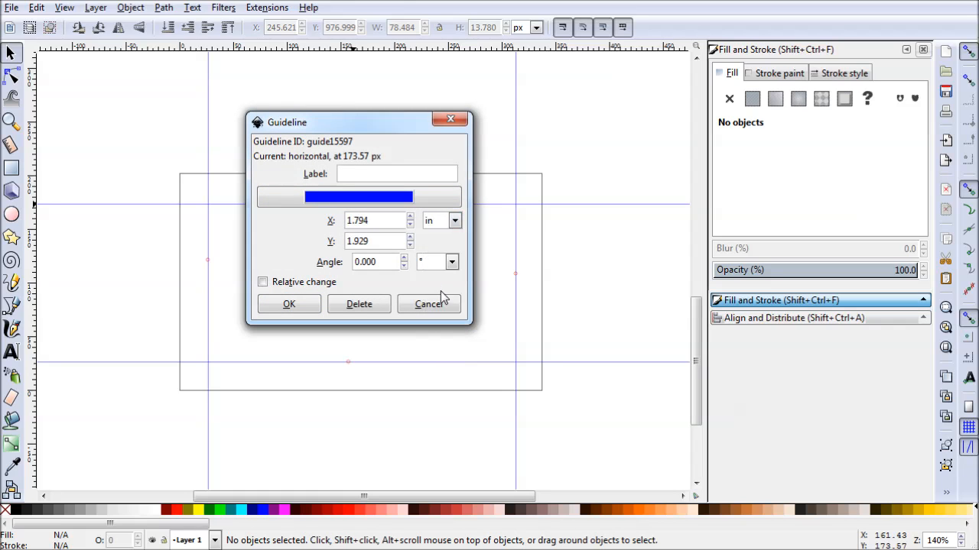
click(373, 242)
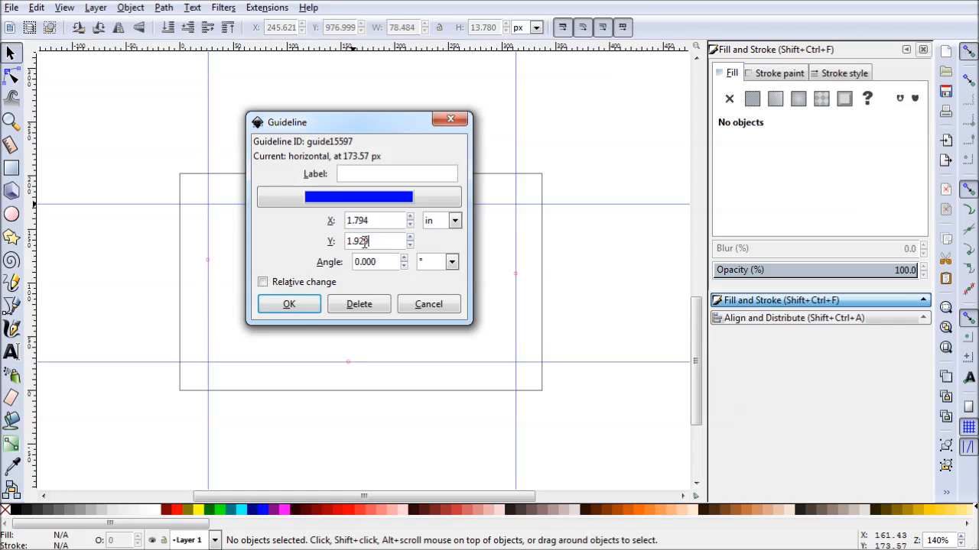
text(2)
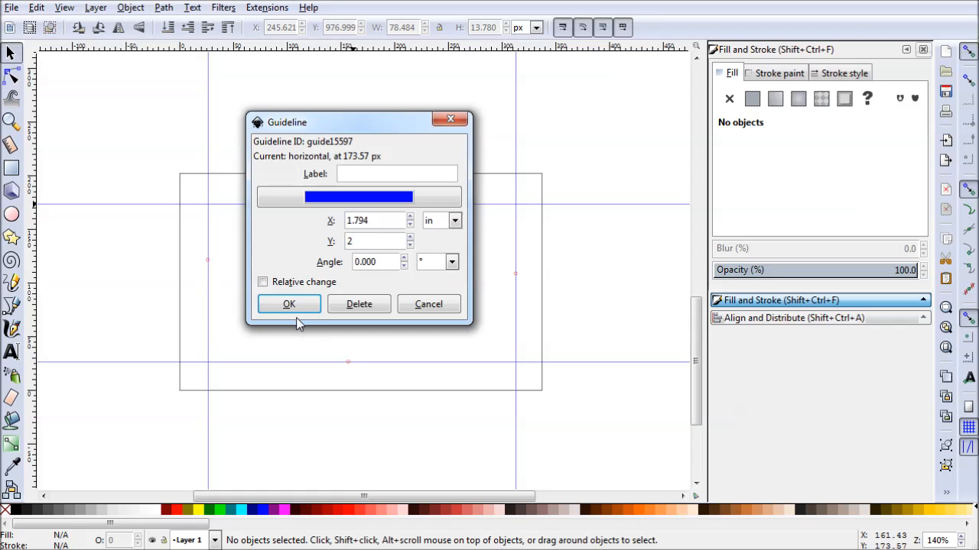
click(289, 304)
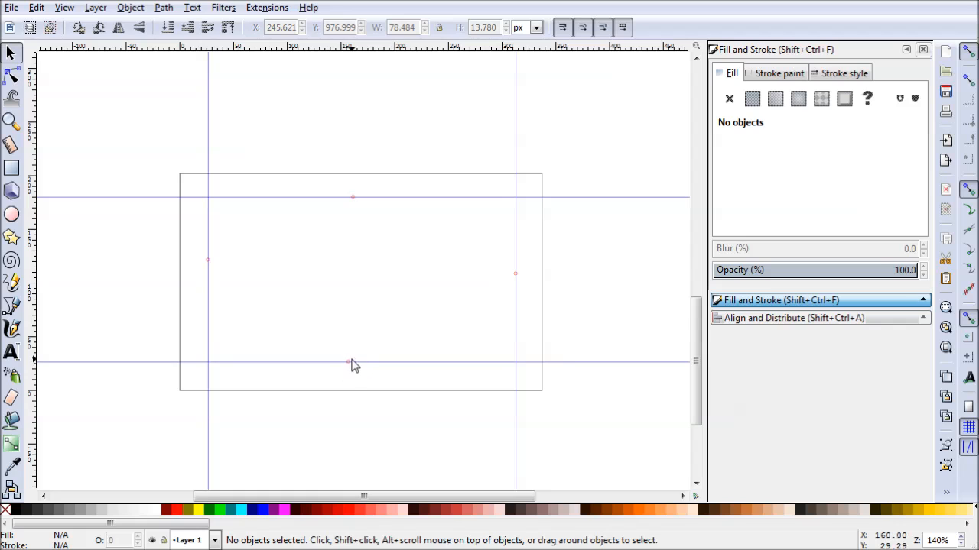
double_click(346, 358)
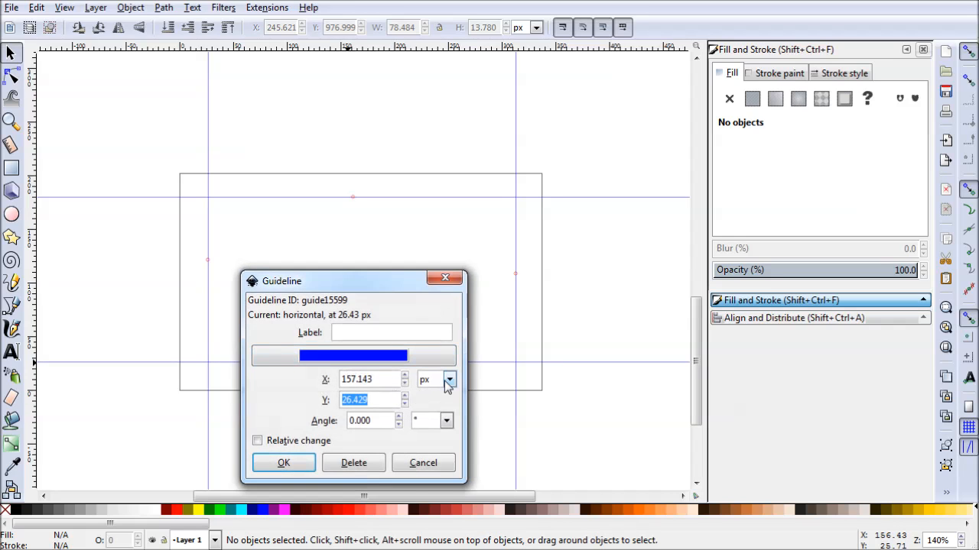
click(450, 379)
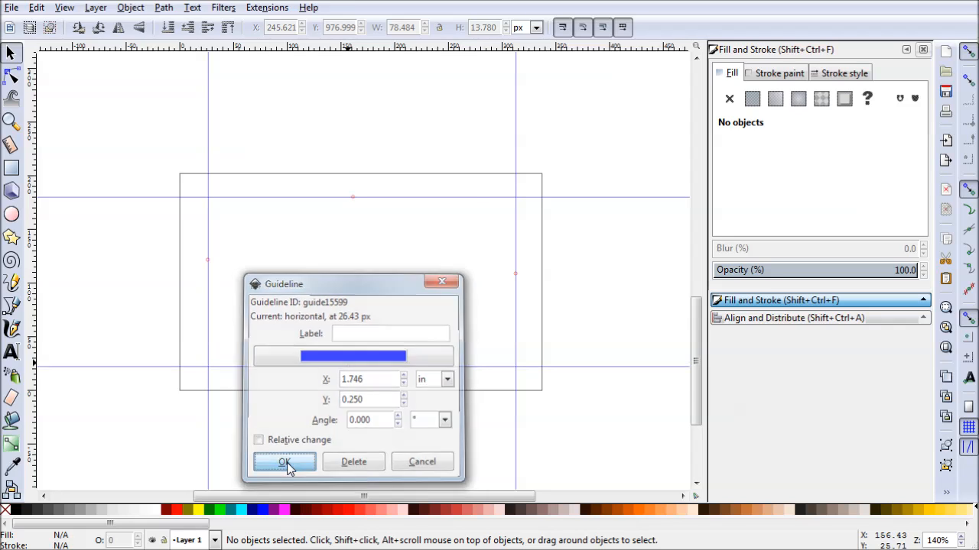
click(284, 462)
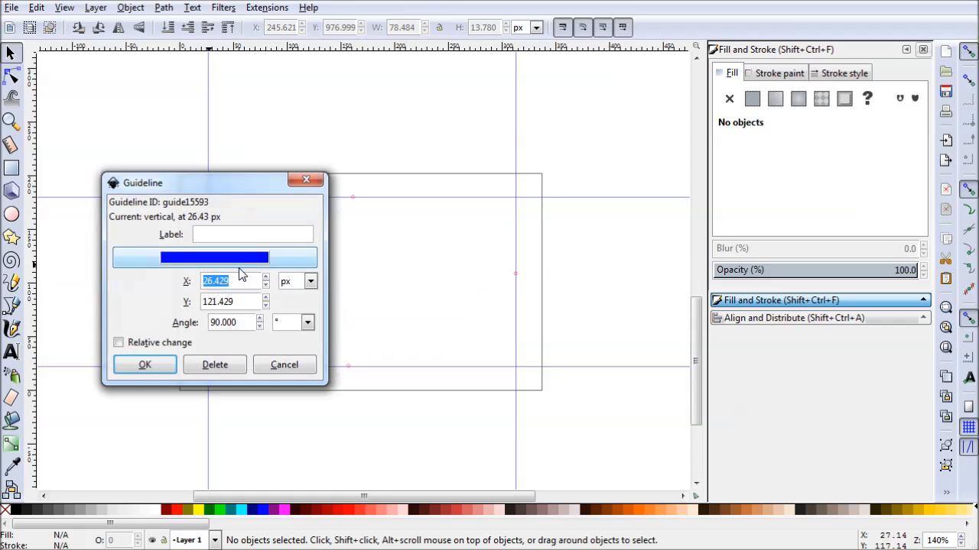
- Set the two vertical guides to exactly 0.25 and 3.5 inches
click(309, 281)
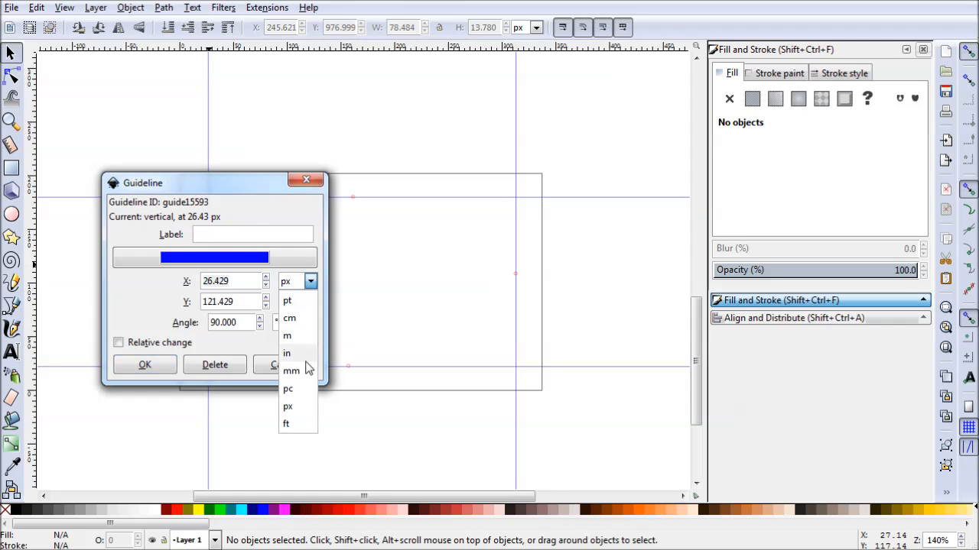
click(286, 354)
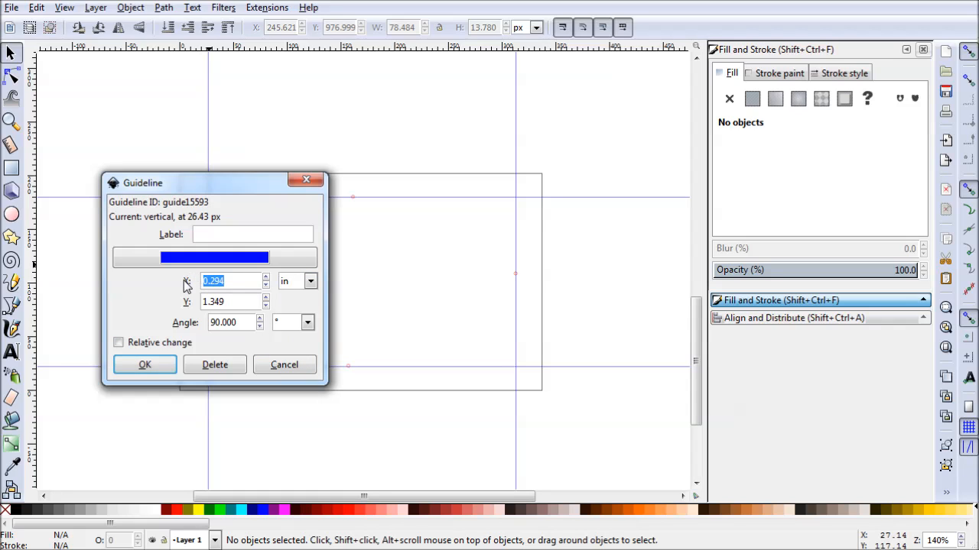
click(143, 364)
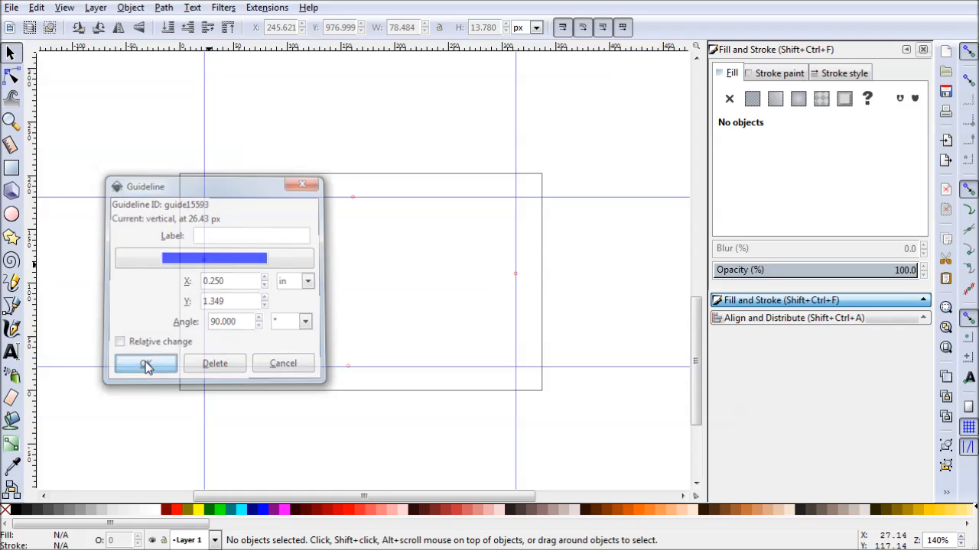
click(146, 364)
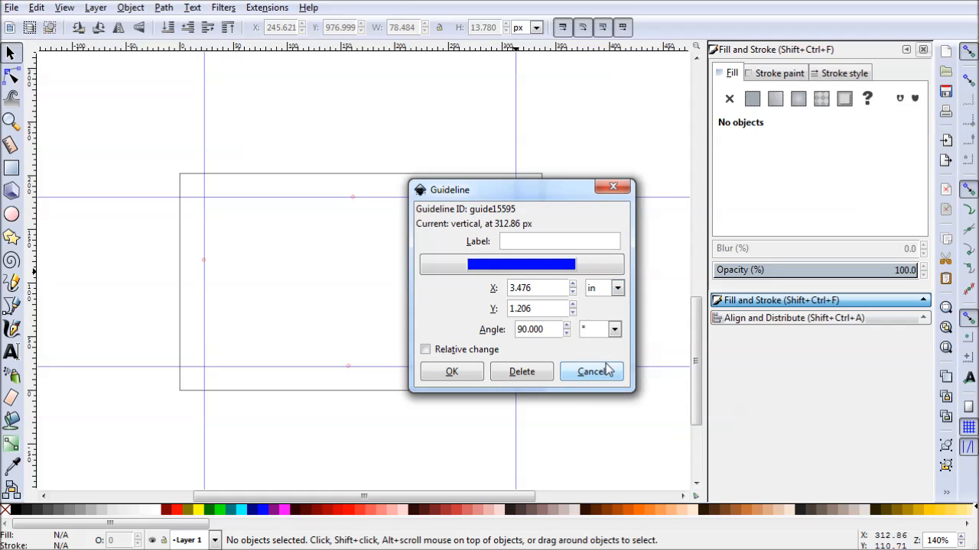
click(535, 287)
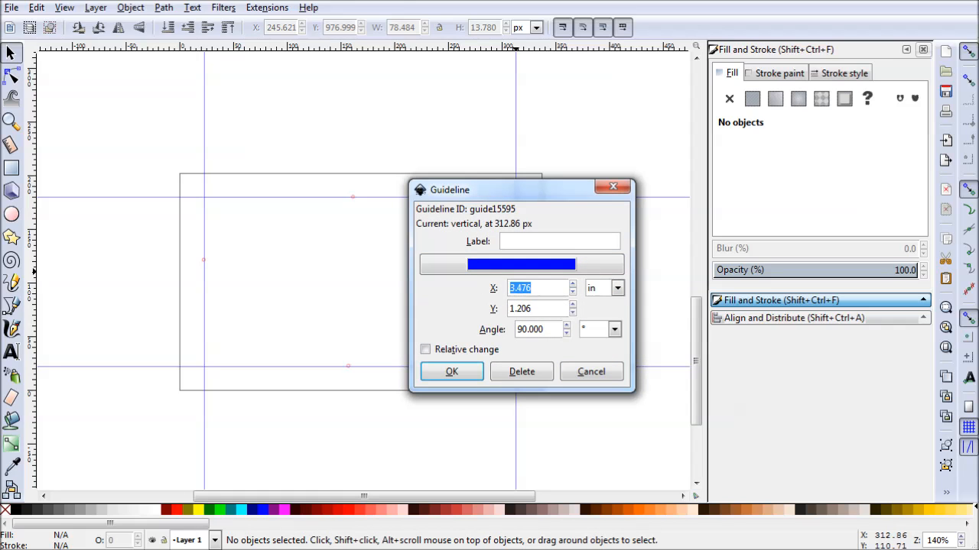
text(3.5)
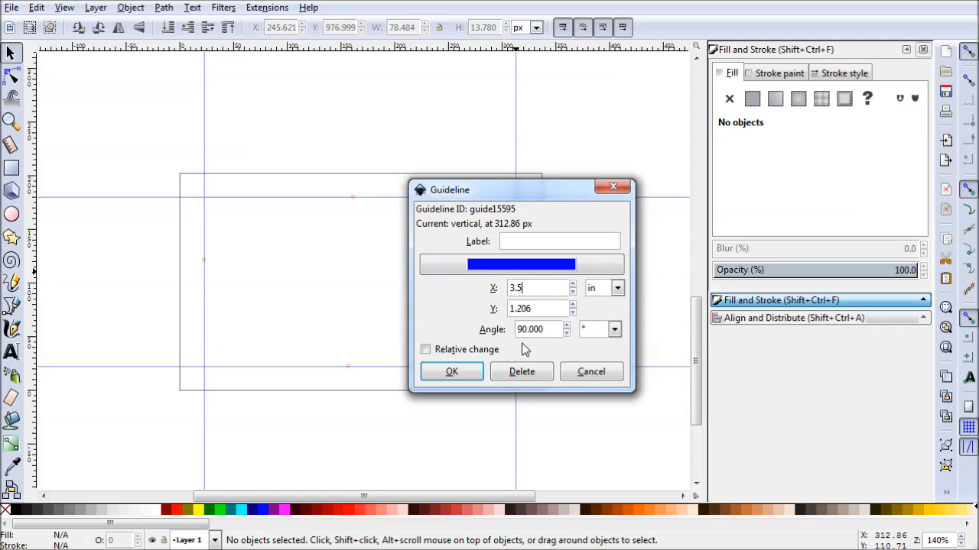
click(451, 371)
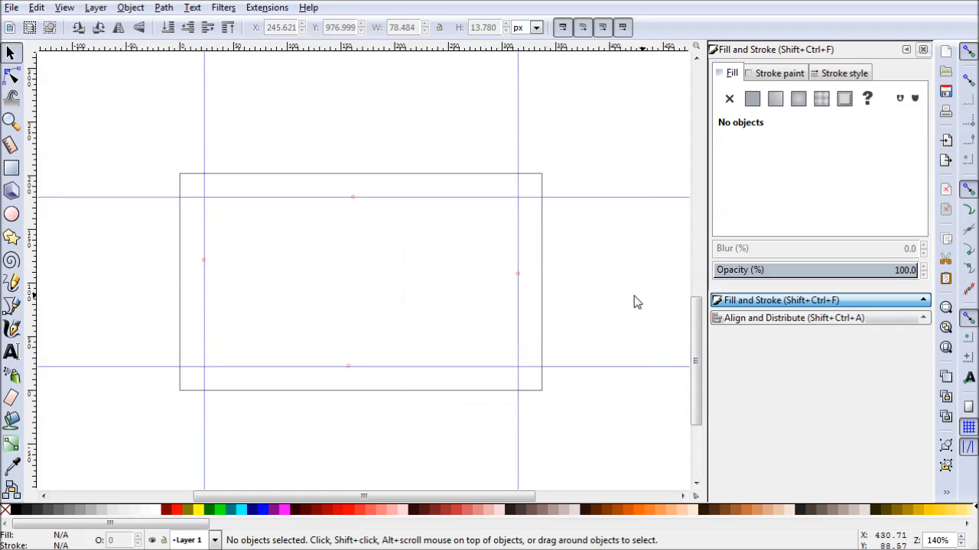
mouse_move(222, 280)
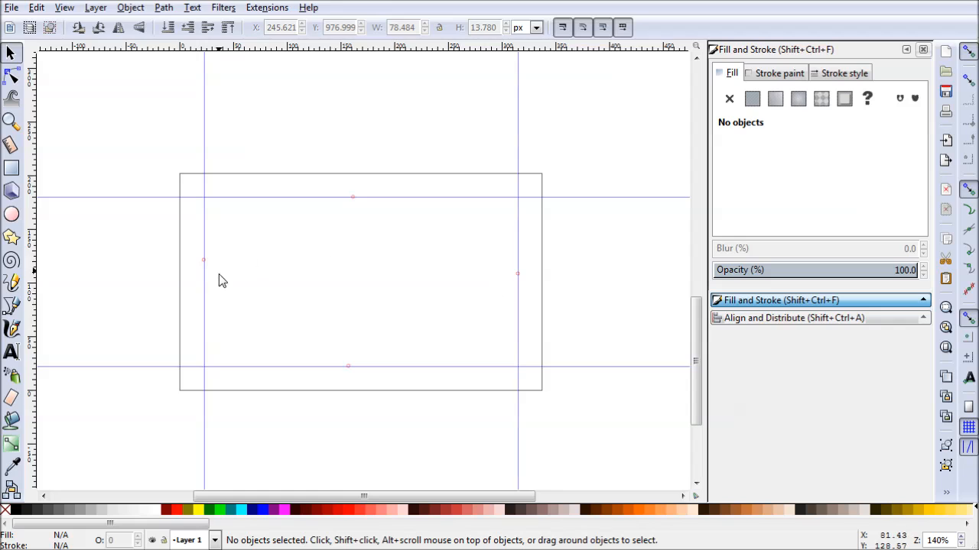
mouse_move(202, 208)
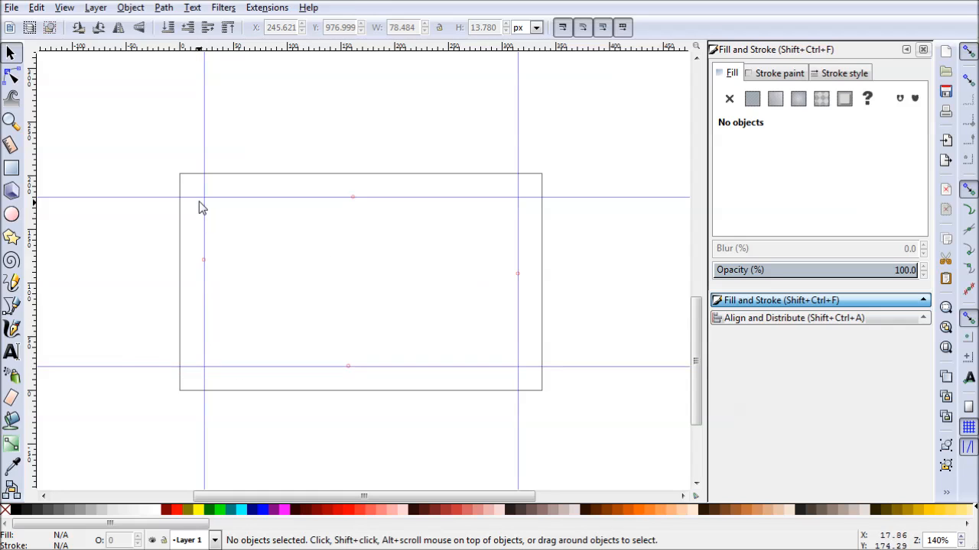
mouse_move(201, 295)
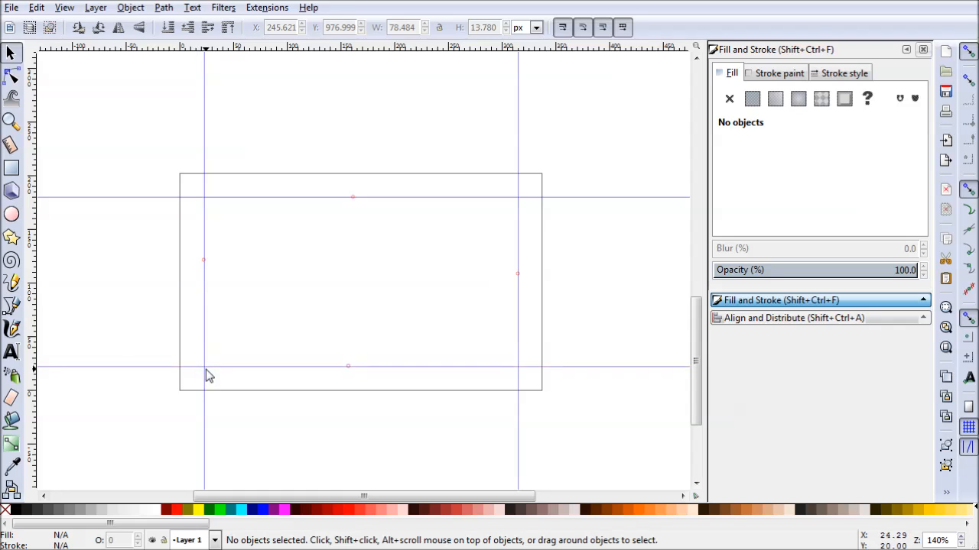
mouse_move(168, 241)
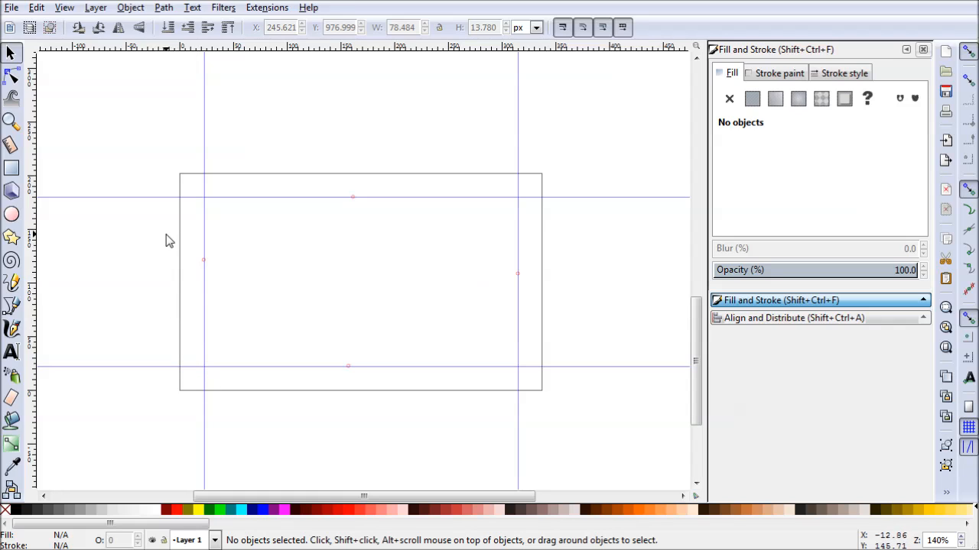
mouse_move(355, 283)
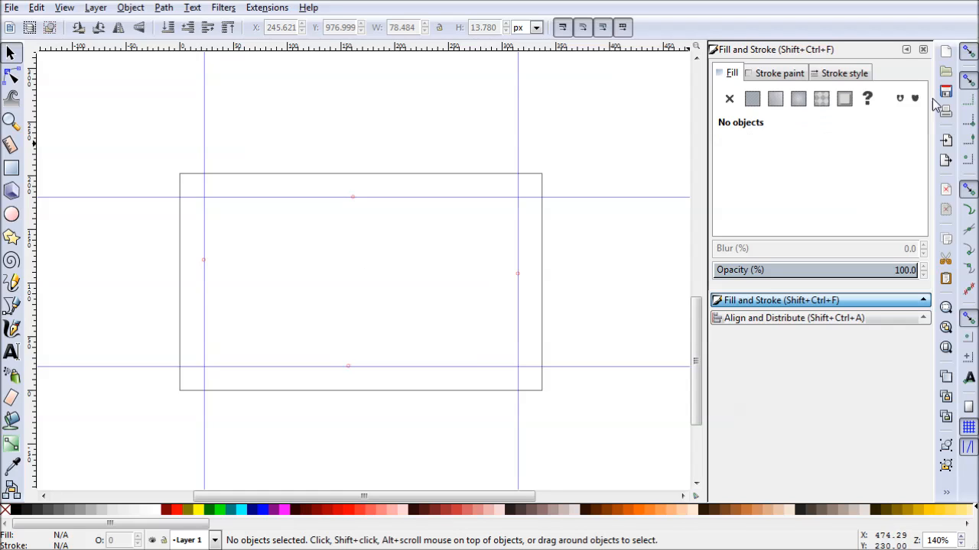
mouse_move(966, 49)
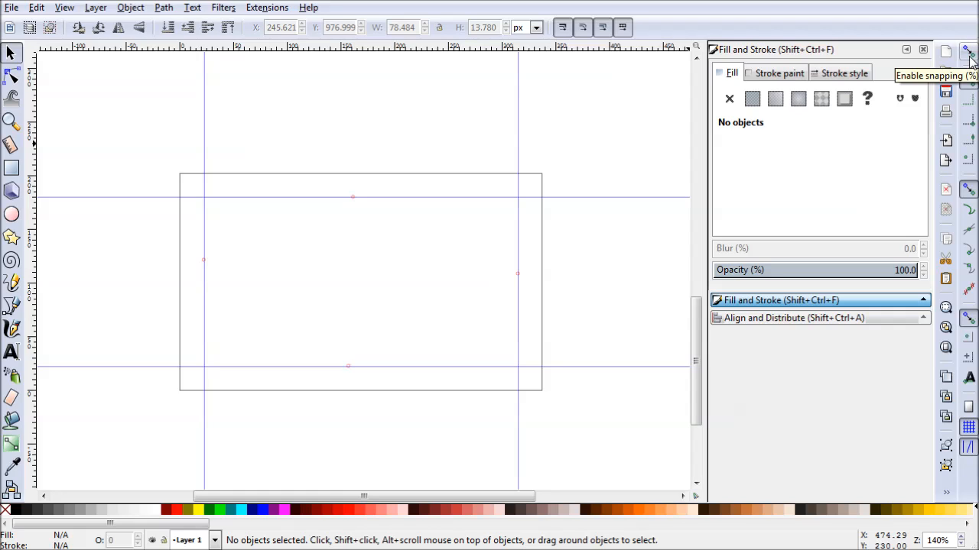
mouse_move(972, 92)
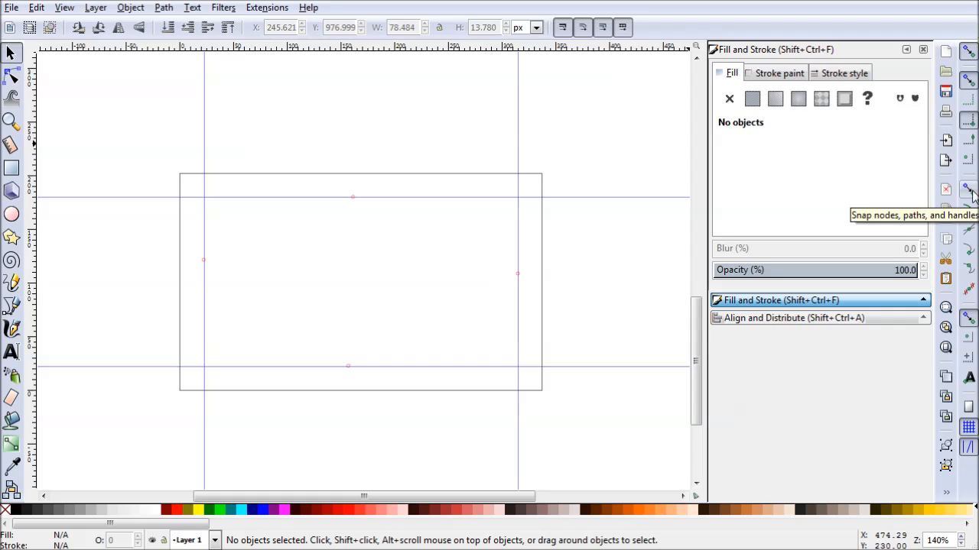
mouse_move(967, 257)
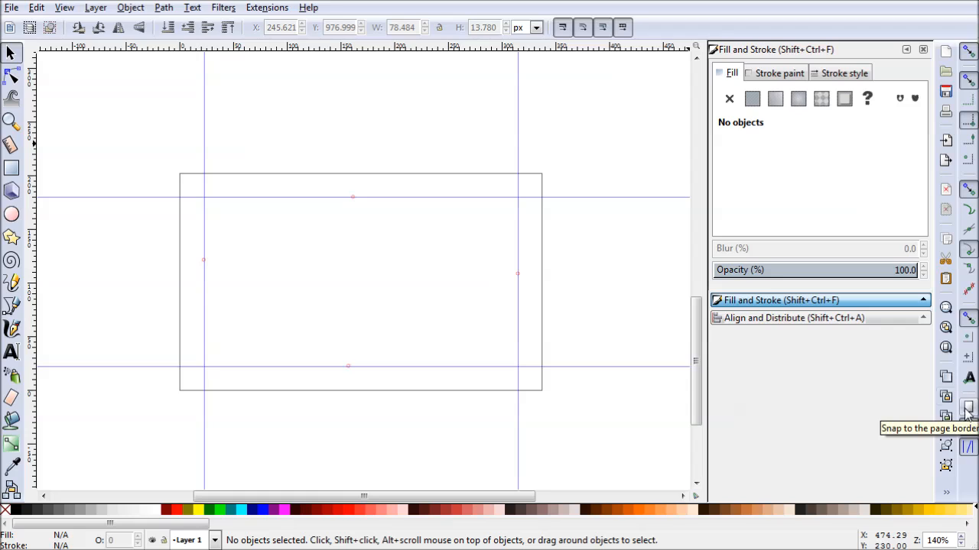
mouse_move(966, 449)
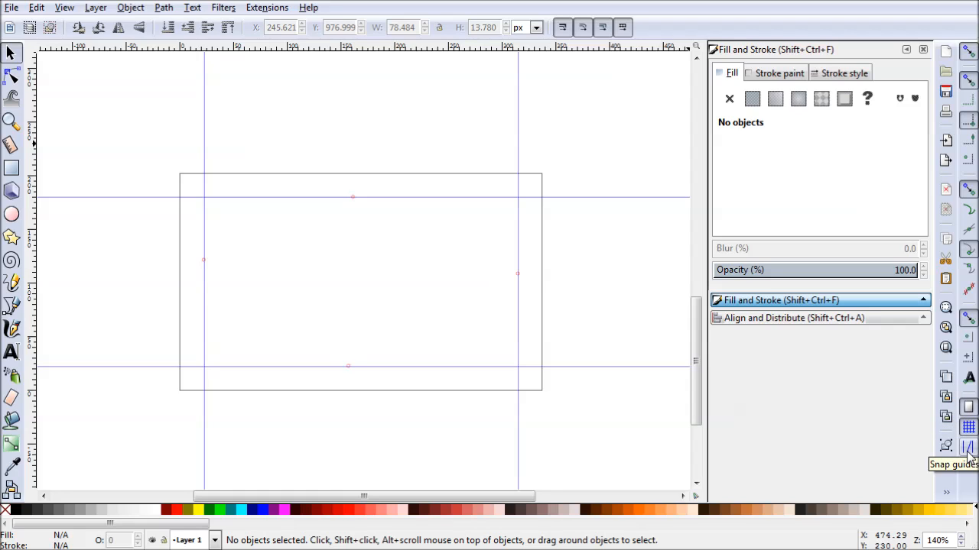
mouse_move(106, 349)
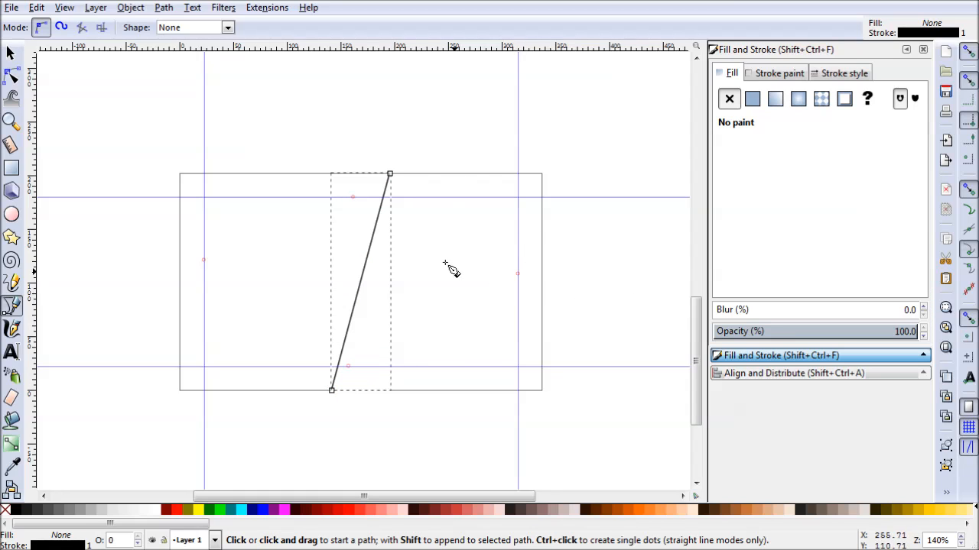
mouse_move(764, 377)
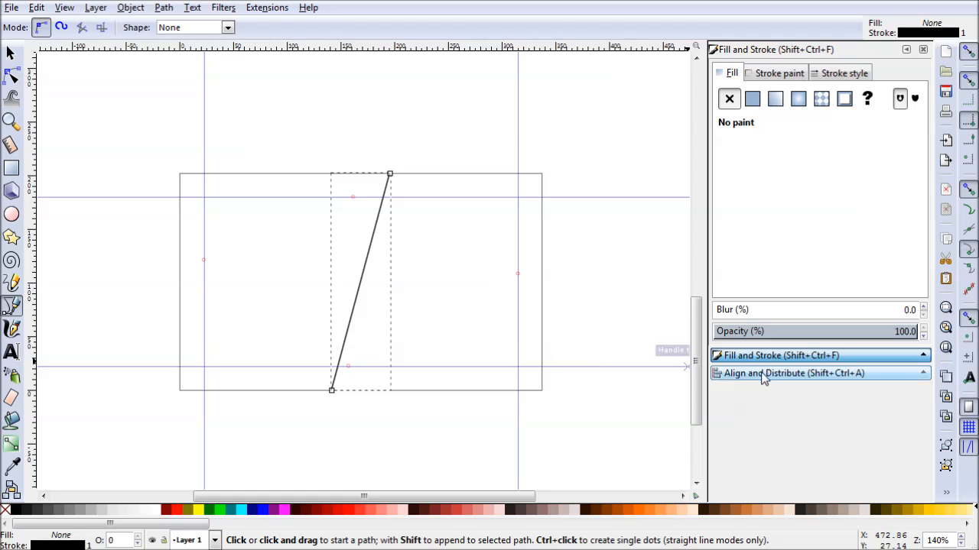
- Close the slanted card shape at its top-left corner and return to its fill settings
click(792, 374)
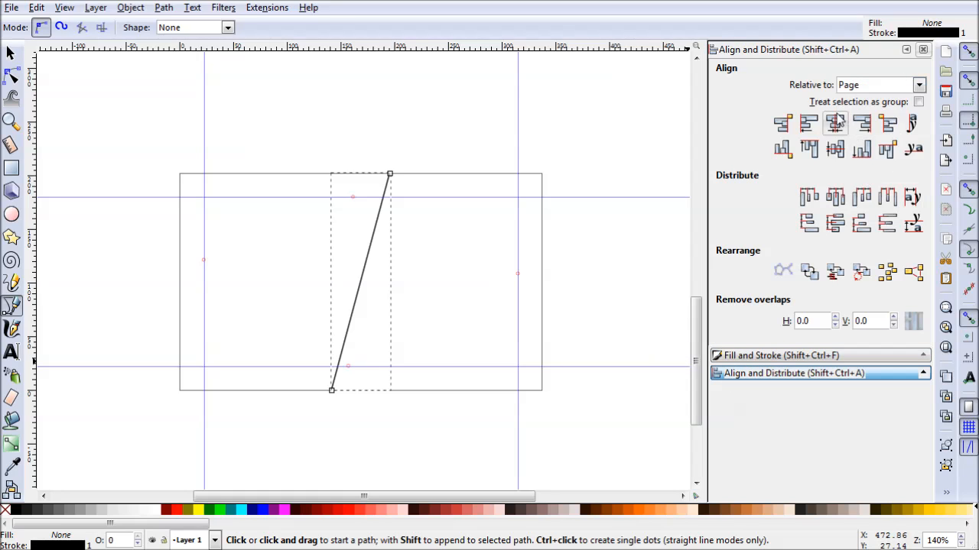
mouse_move(835, 122)
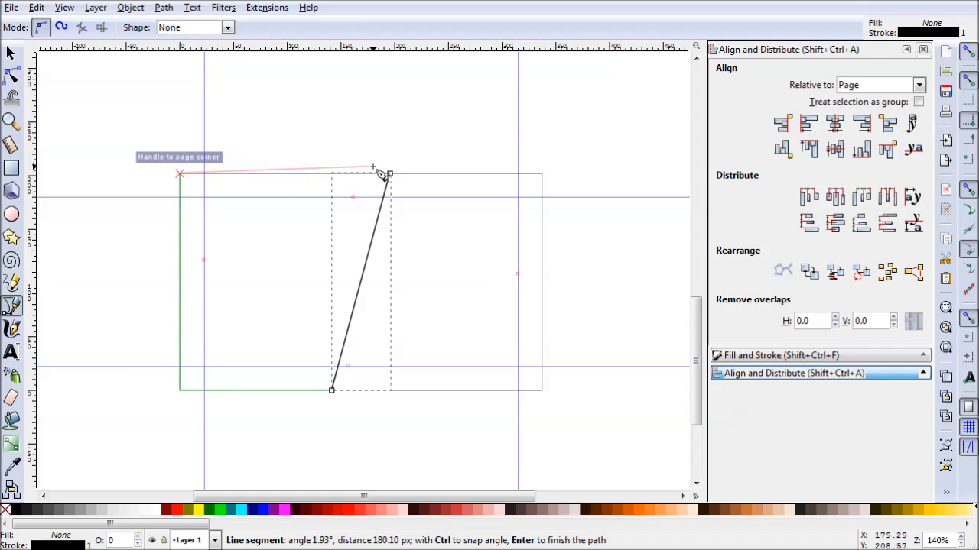
click(387, 171)
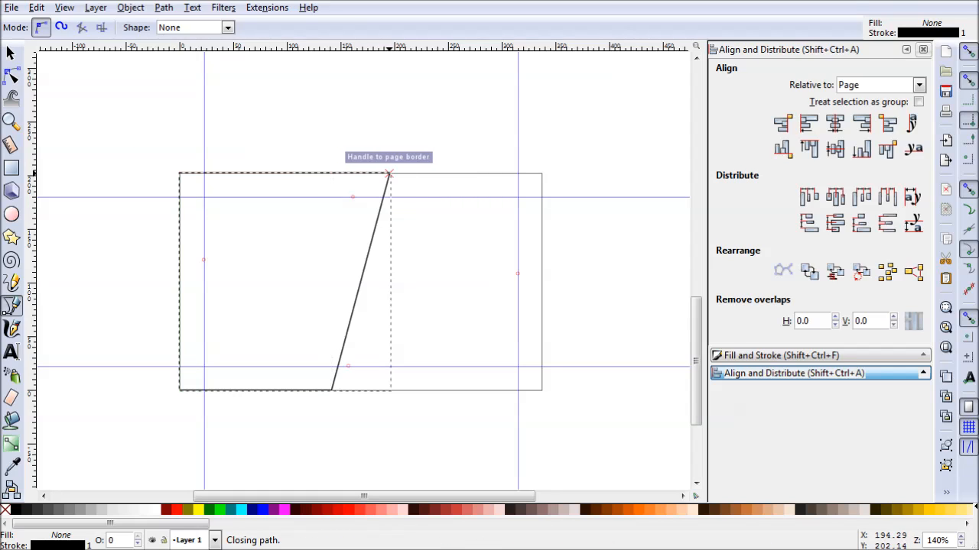
click(762, 355)
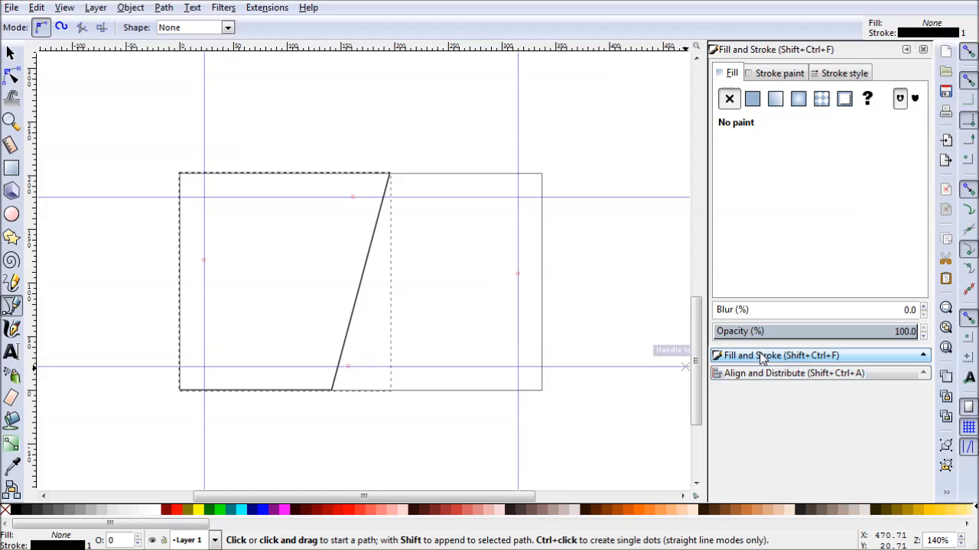
click(753, 98)
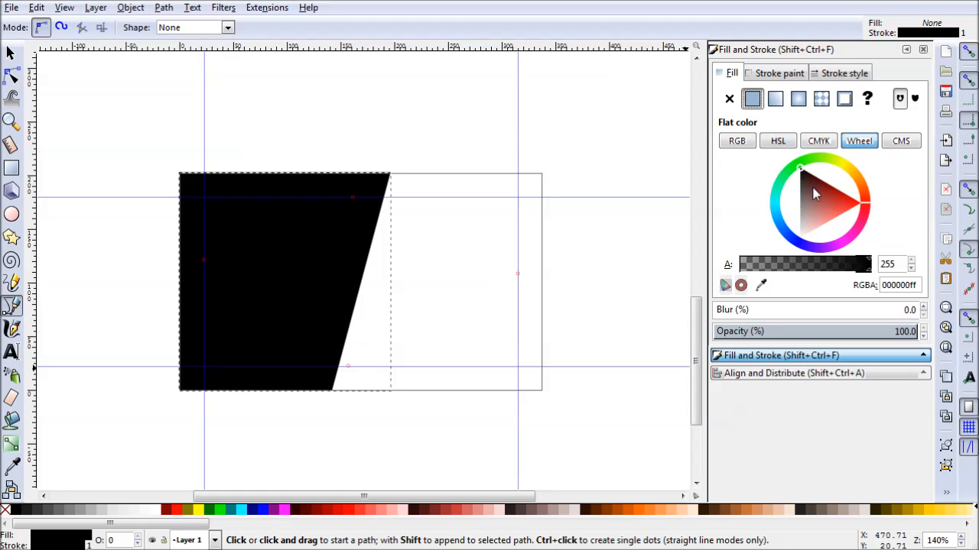
- Fill the slanted shape very dark grey and remove its outline
click(777, 176)
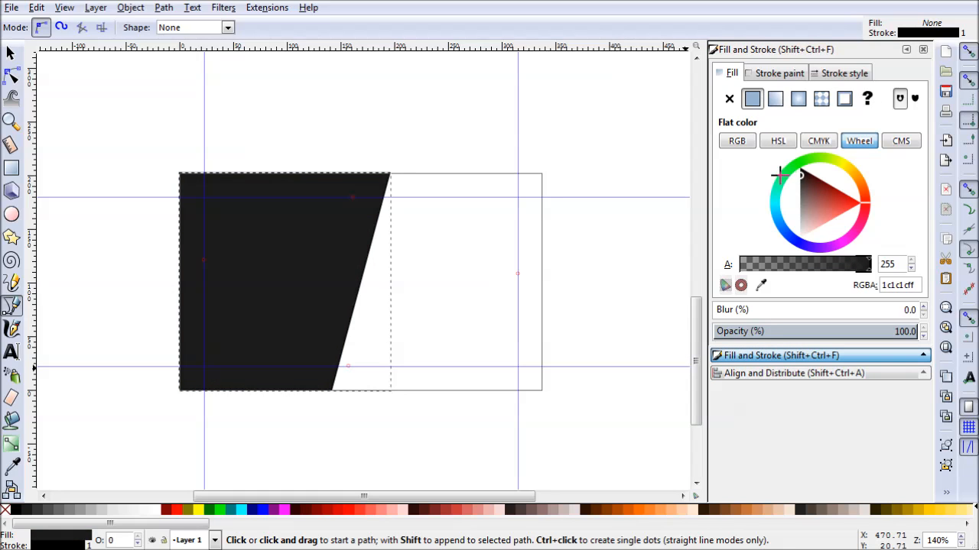
click(775, 73)
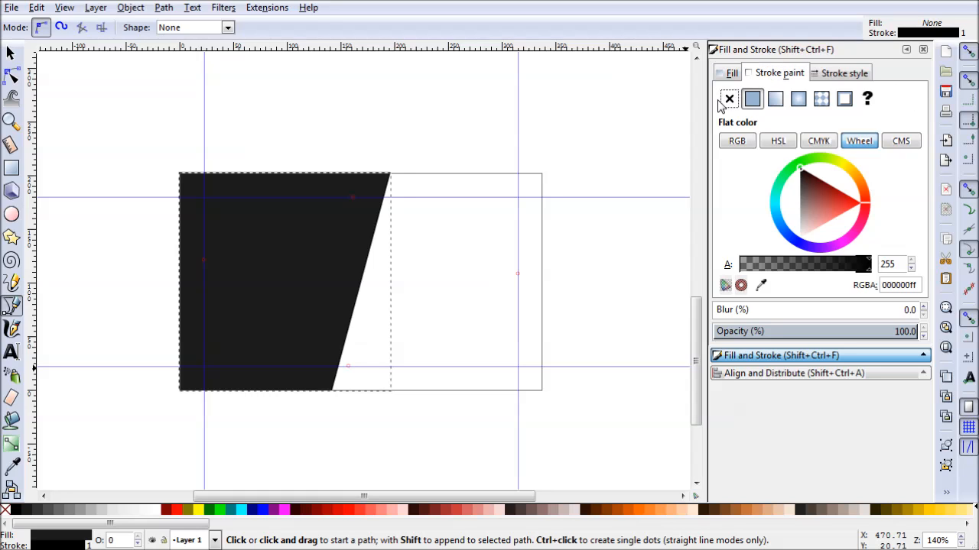
click(728, 98)
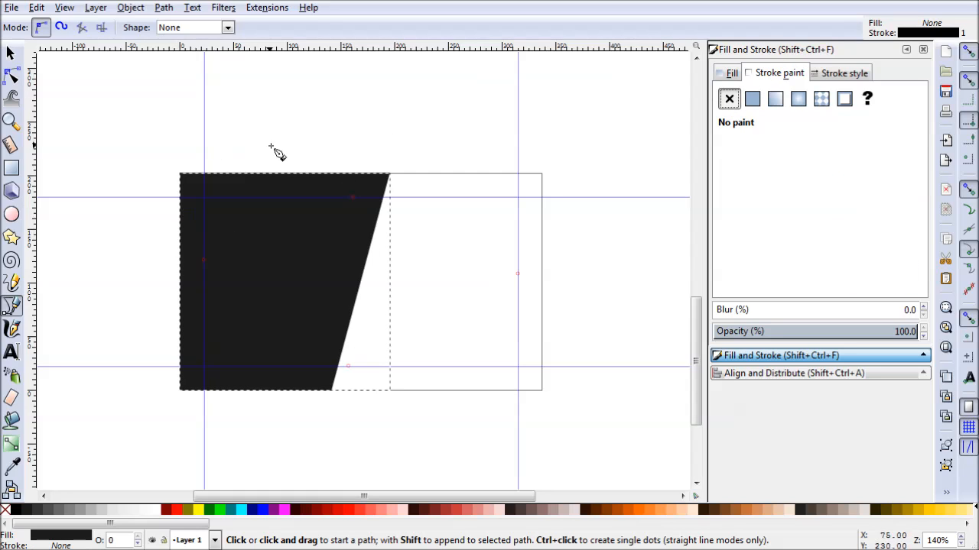
- Duplicate the dark shape, fill the offset copy blue so it shows as a thin edge stripe
click(11, 53)
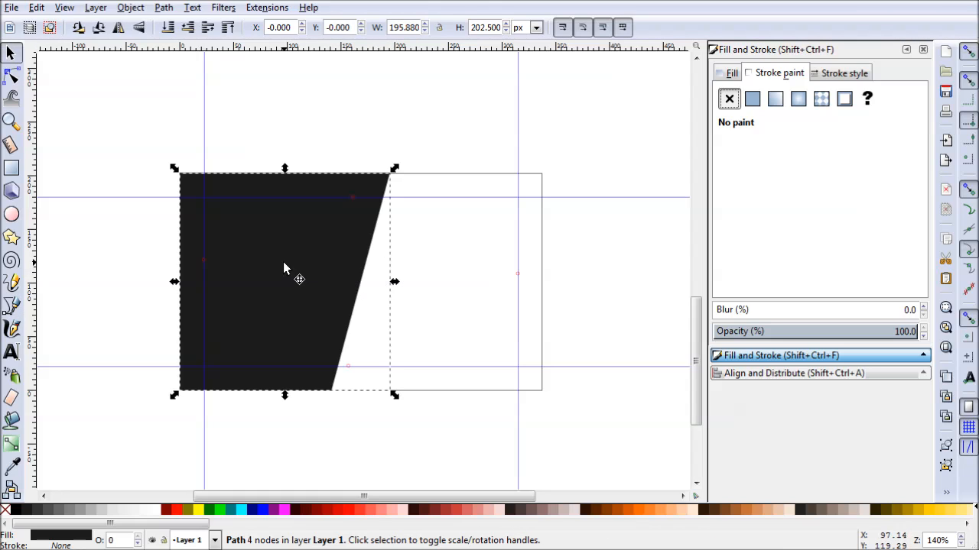
mouse_move(309, 272)
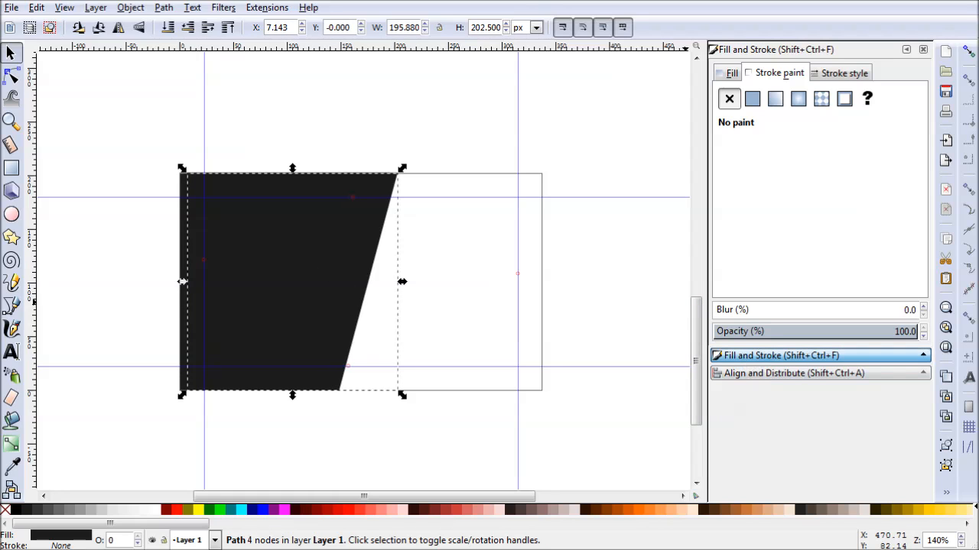
click(722, 73)
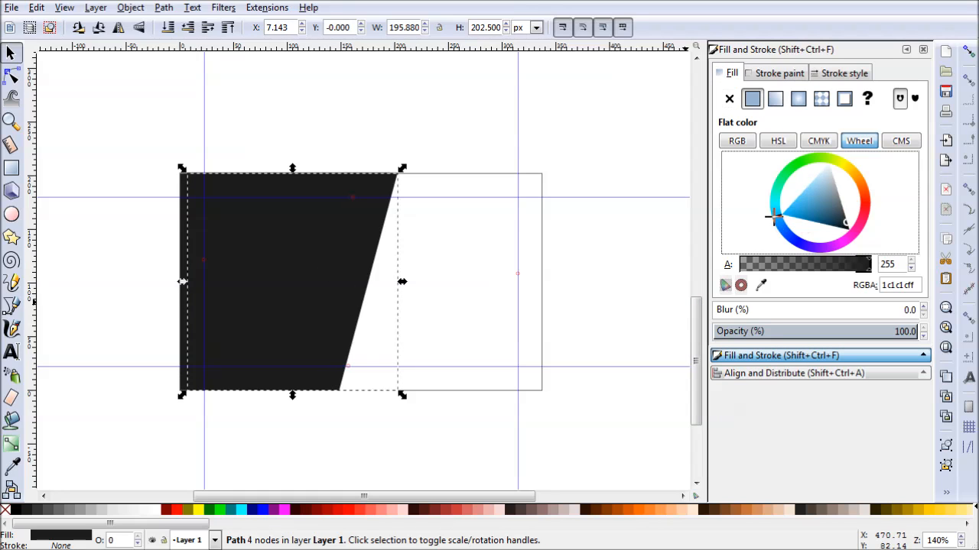
click(772, 214)
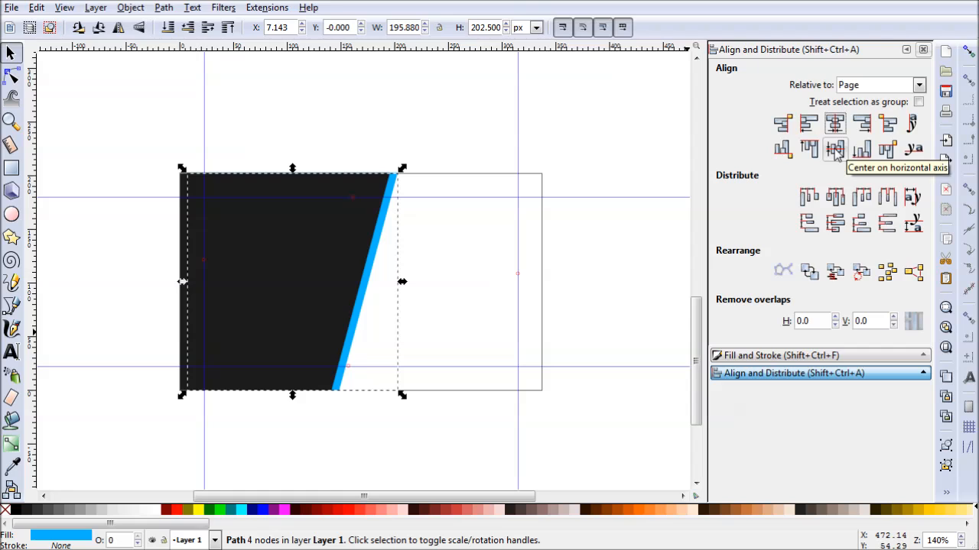
click(572, 315)
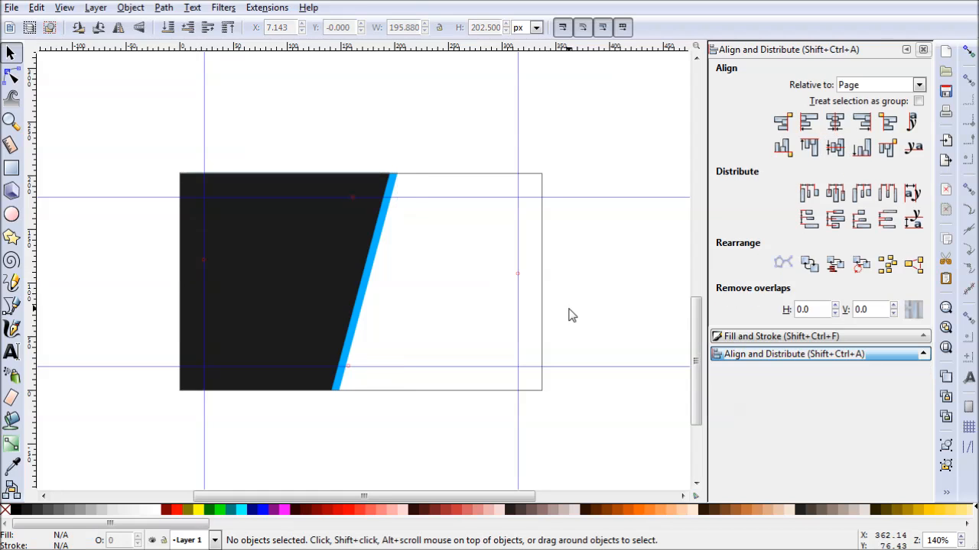
mouse_move(493, 401)
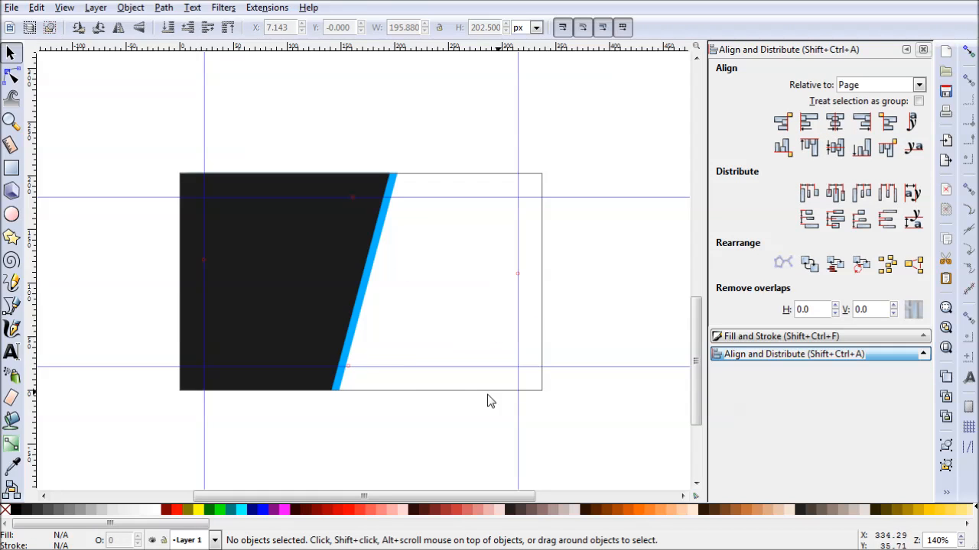
mouse_move(135, 290)
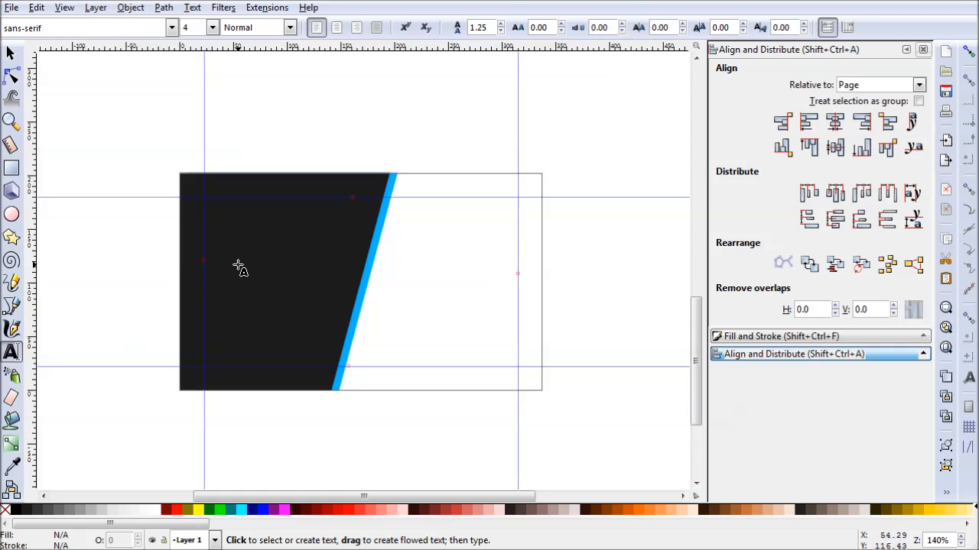
- Add the name JOHN SMITH on the dark area, JOHN in white and SMITH in blue
click(231, 243)
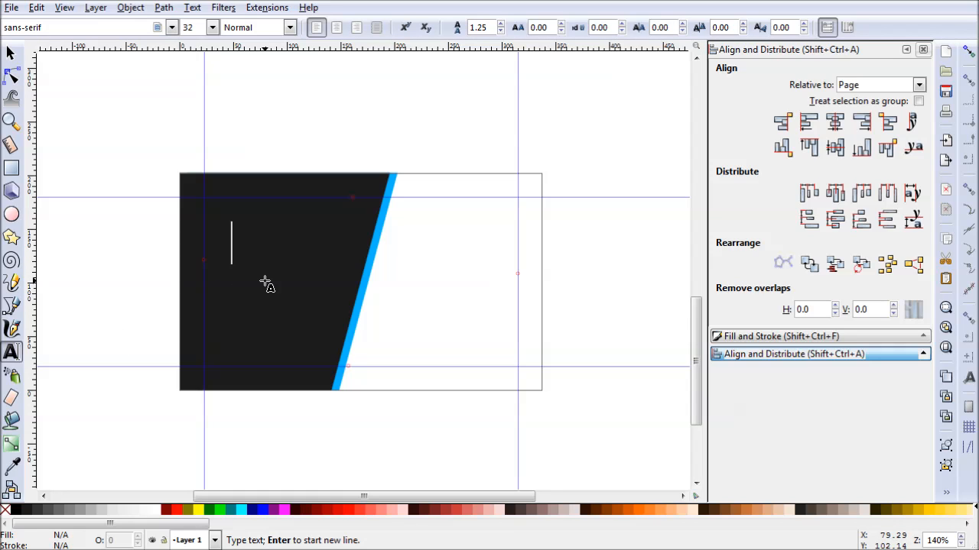
text(JOHNSMITH)
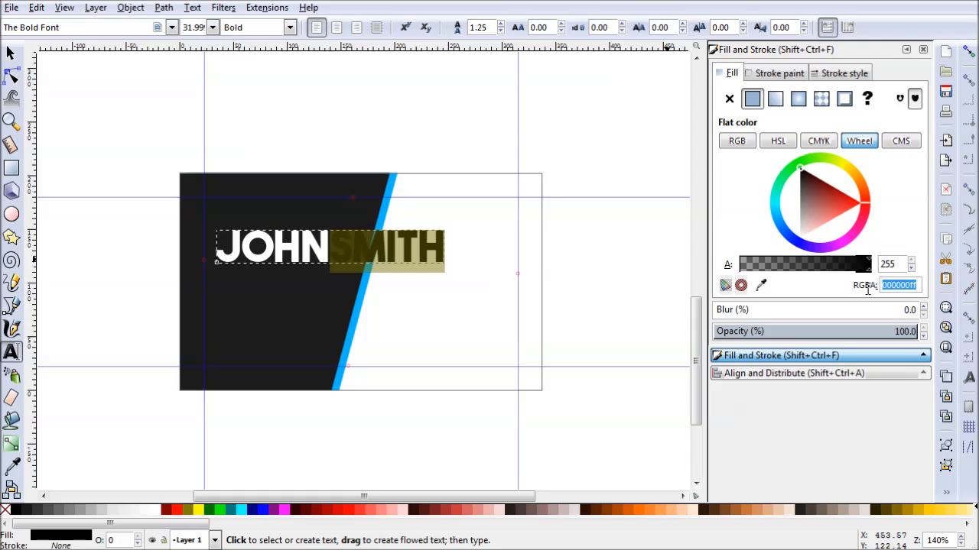
click(783, 213)
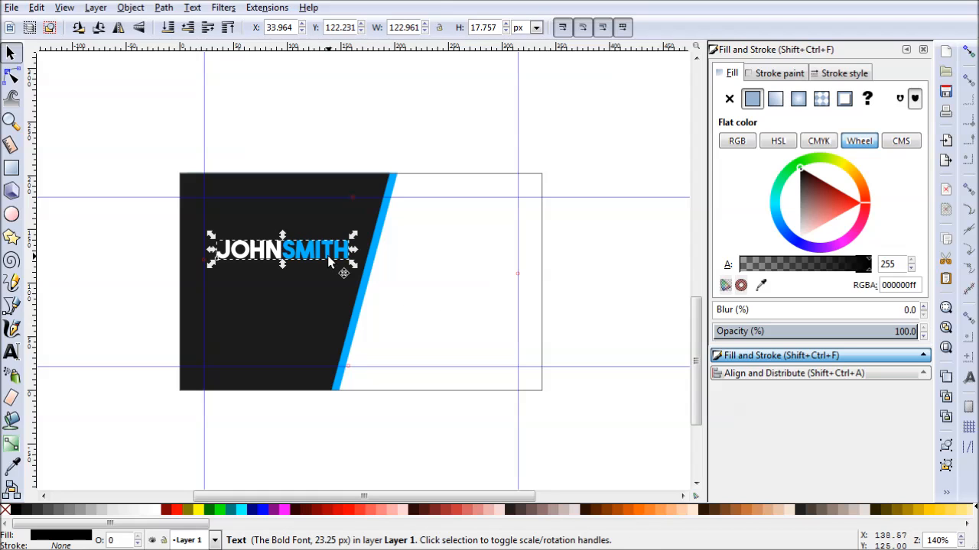
mouse_move(327, 269)
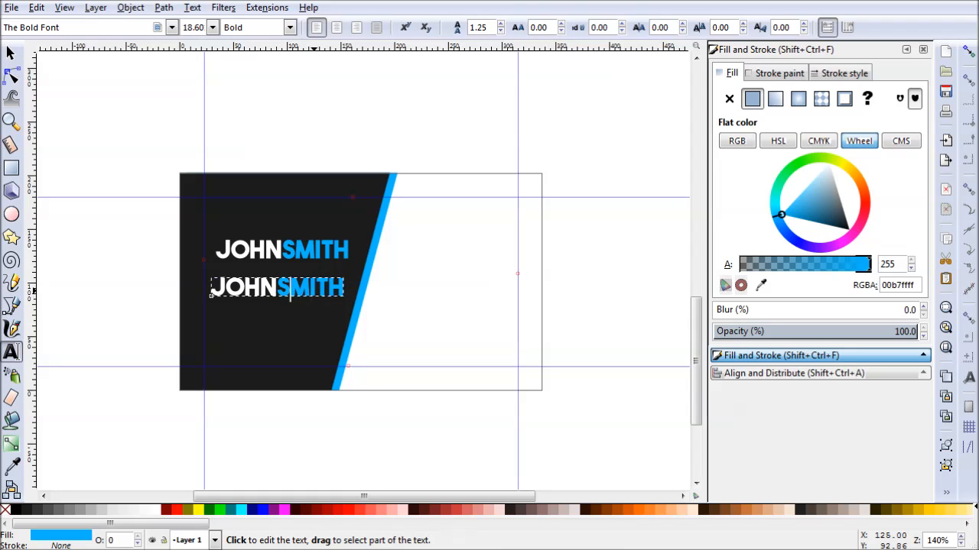
- Add the job title CREATIVE DIRECTOR under the name in grey
text(CREATIVE D)
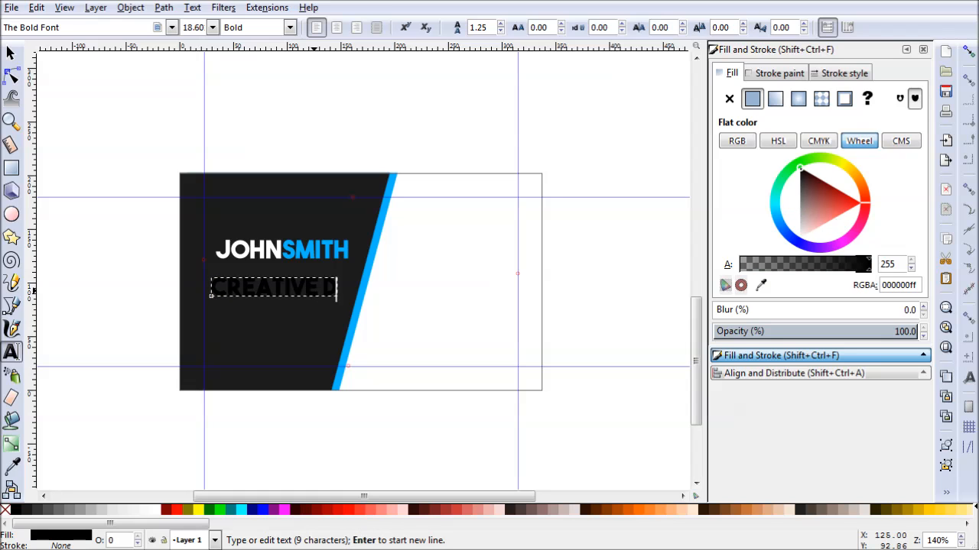
text(IRECTOR)
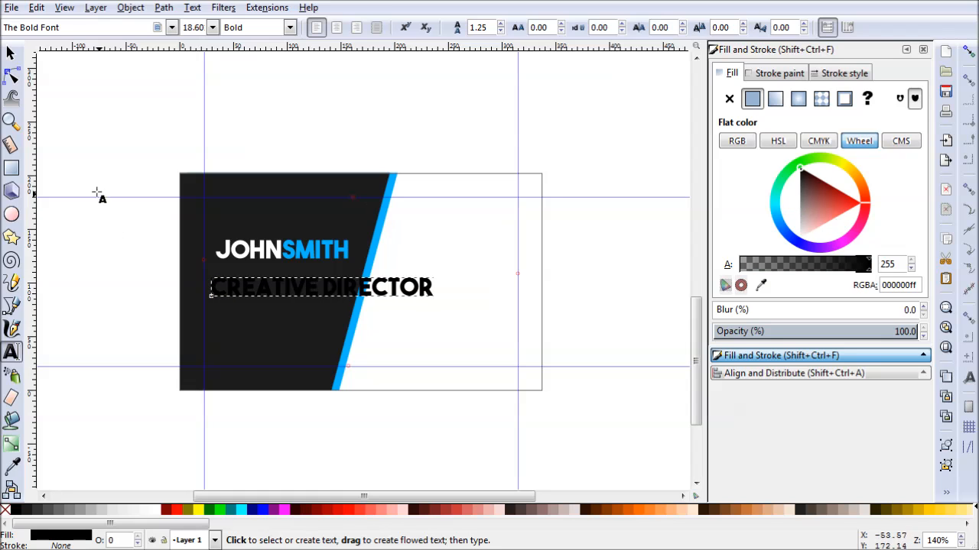
click(12, 465)
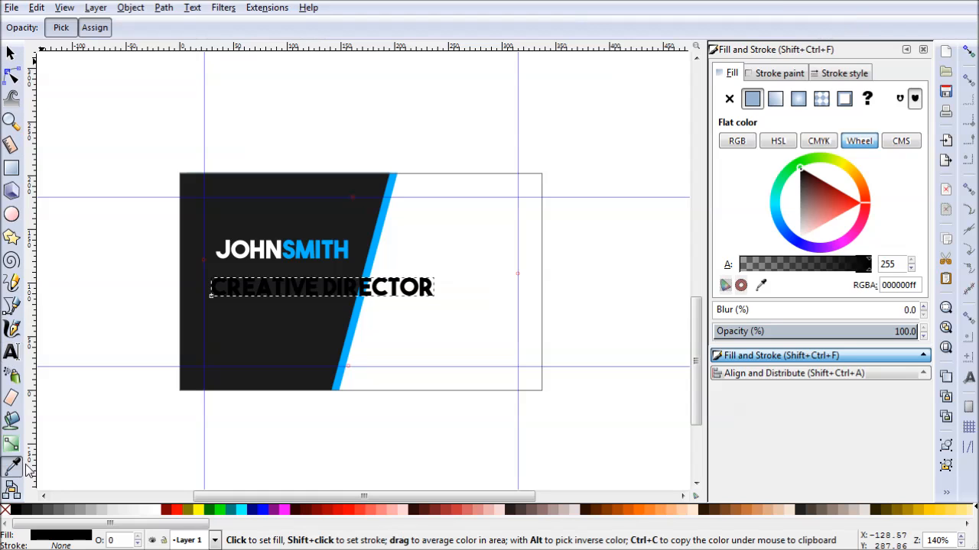
mouse_move(275, 248)
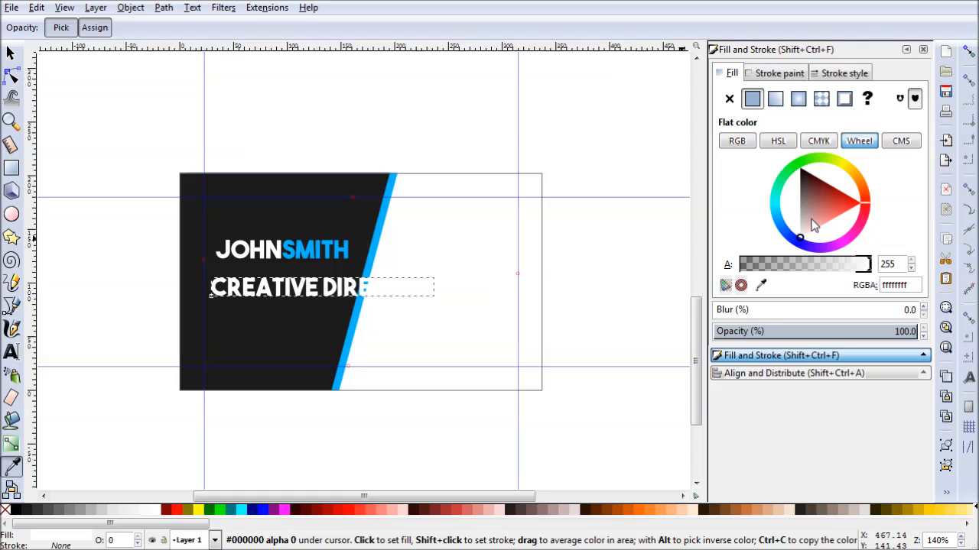
click(800, 211)
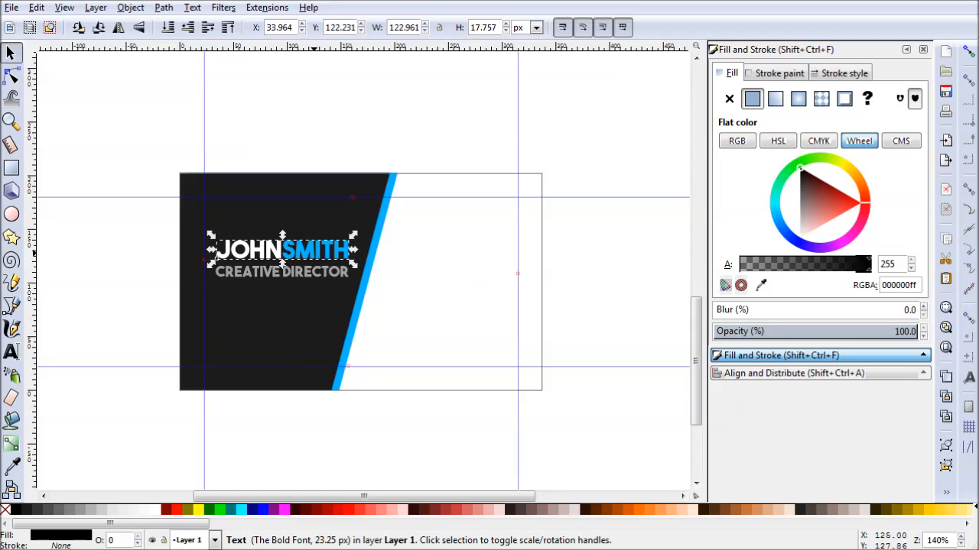
- Match the title's width to the name using proportional scaling and Paste Width
click(35, 8)
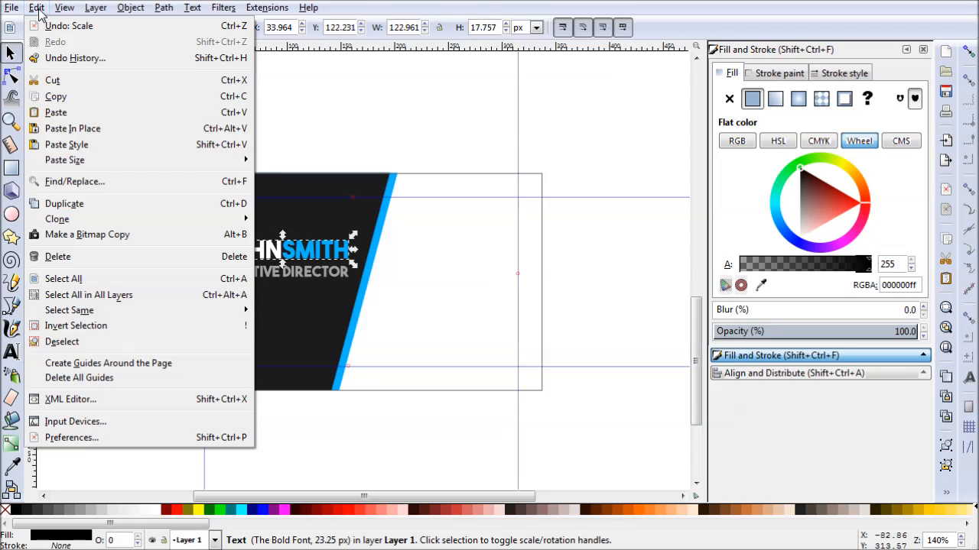
click(82, 122)
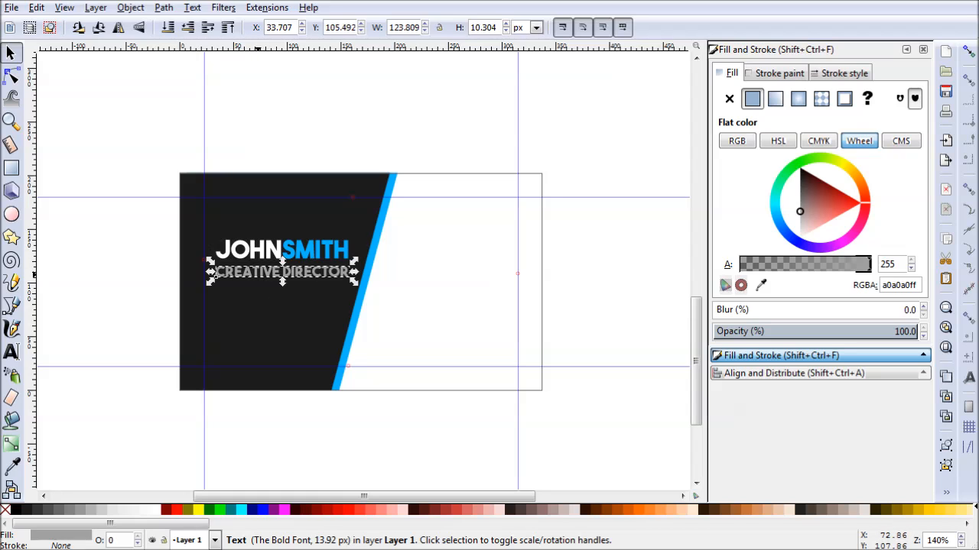
mouse_move(443, 53)
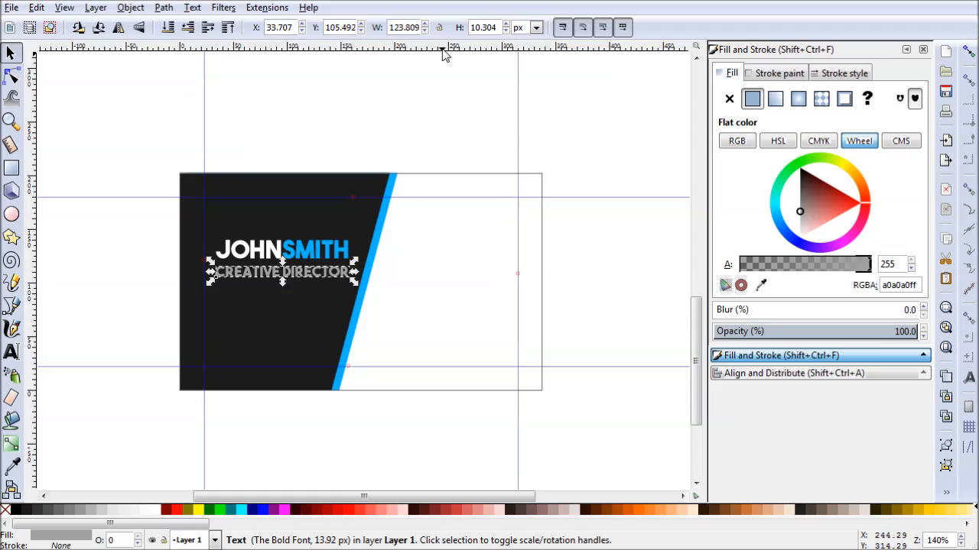
mouse_move(440, 27)
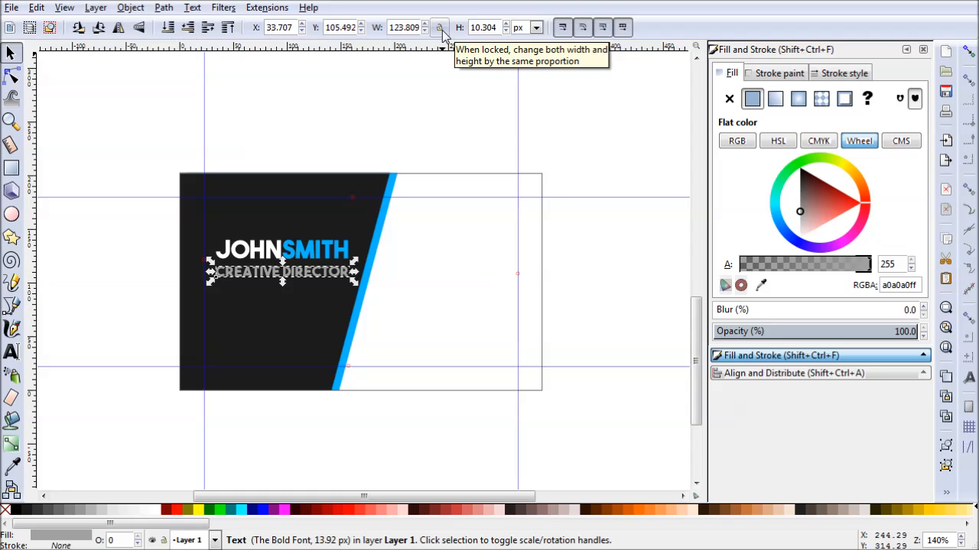
click(439, 28)
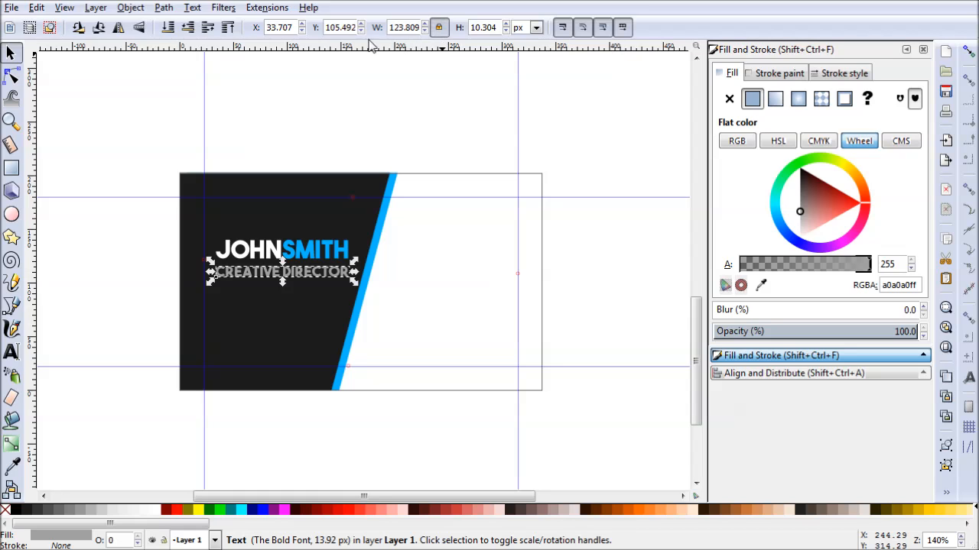
click(37, 6)
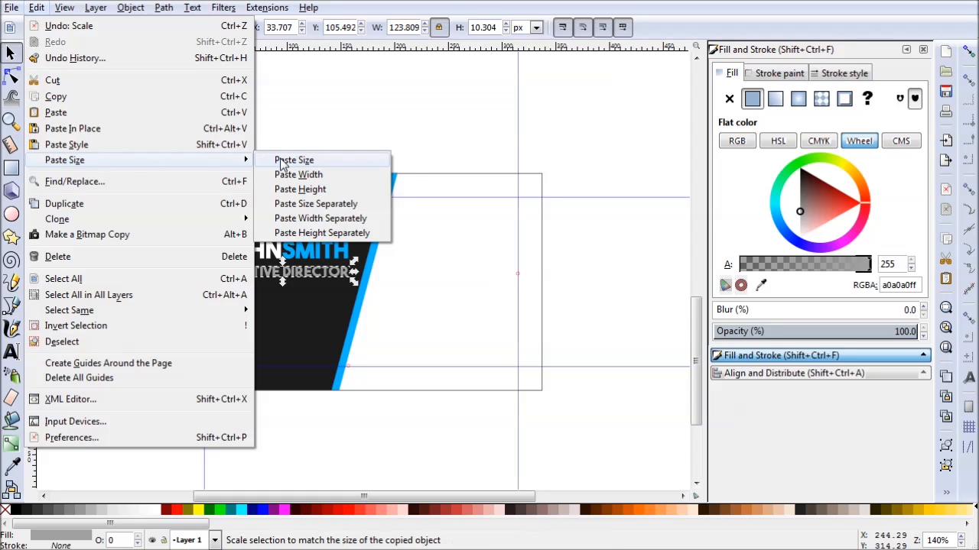
click(292, 160)
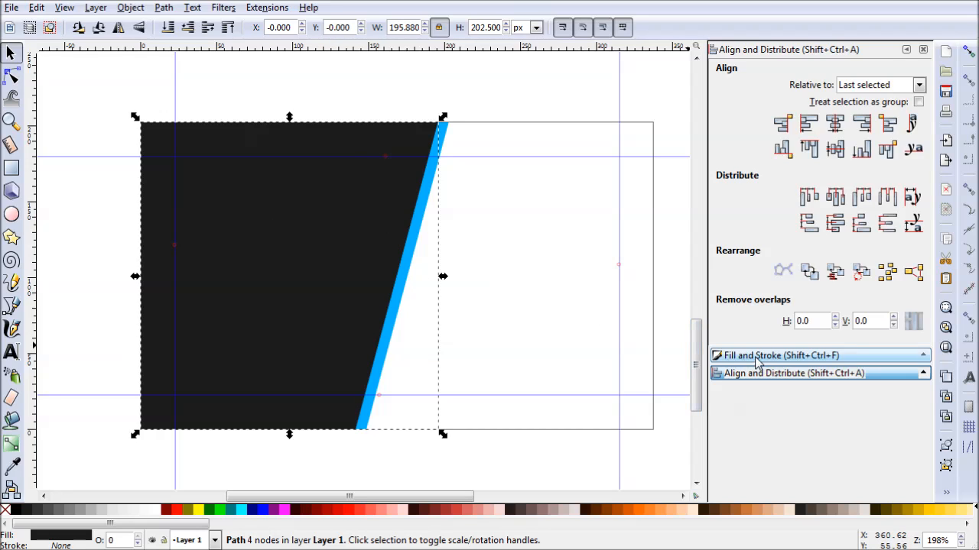
- Give the overlay the white Stripes 1:1 pattern fill at about 2% opacity
click(777, 355)
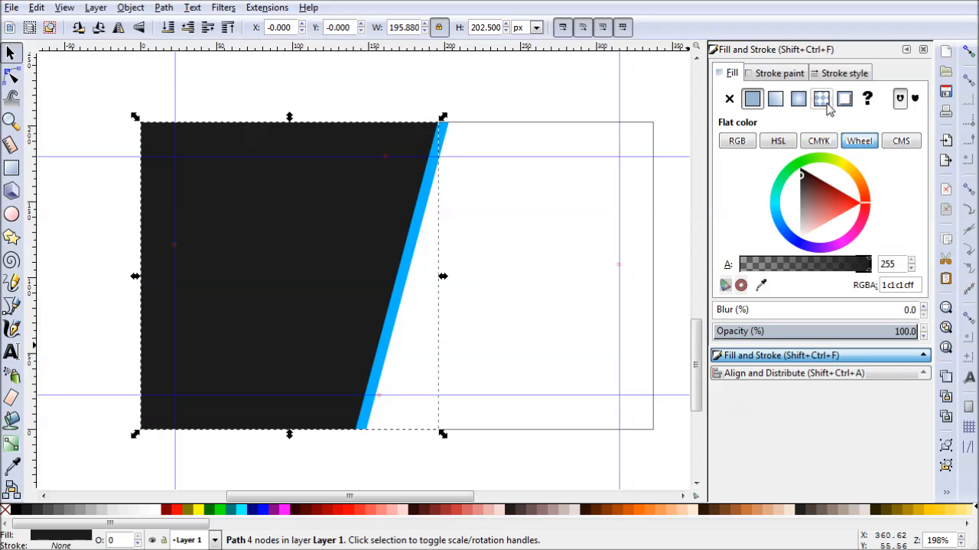
click(817, 99)
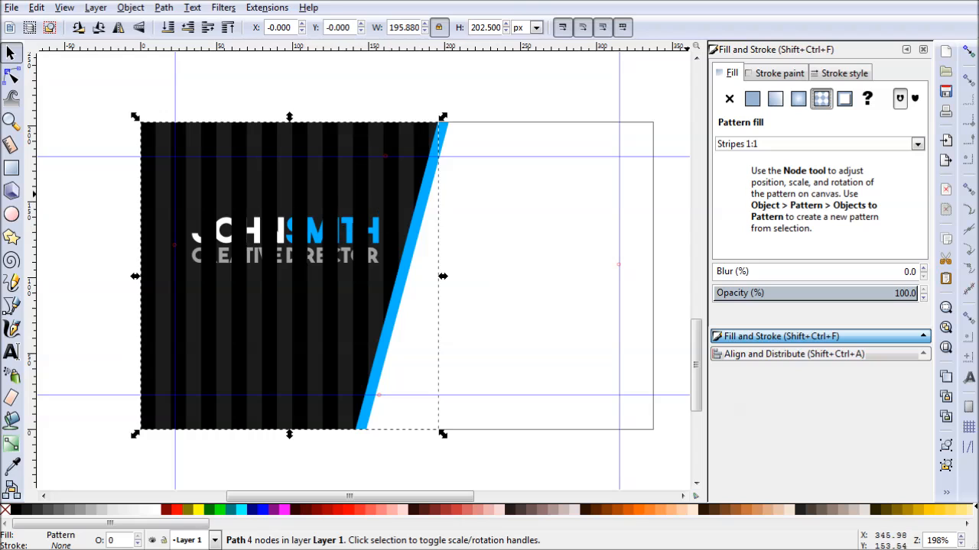
click(918, 144)
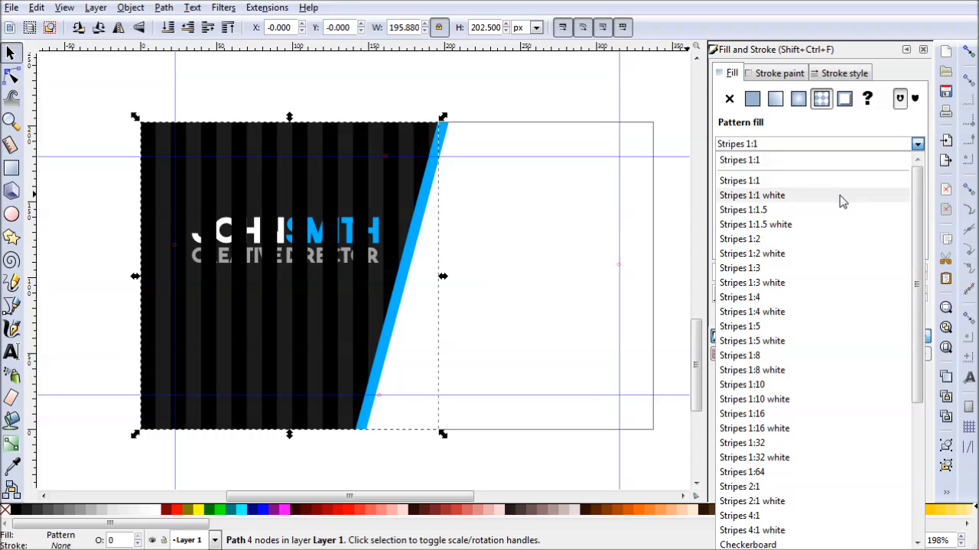
click(753, 196)
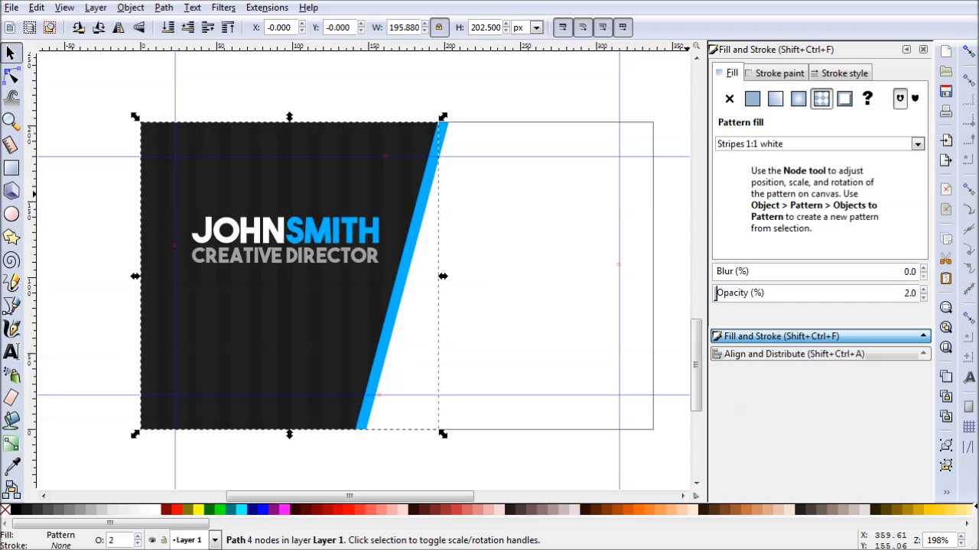
mouse_move(98, 87)
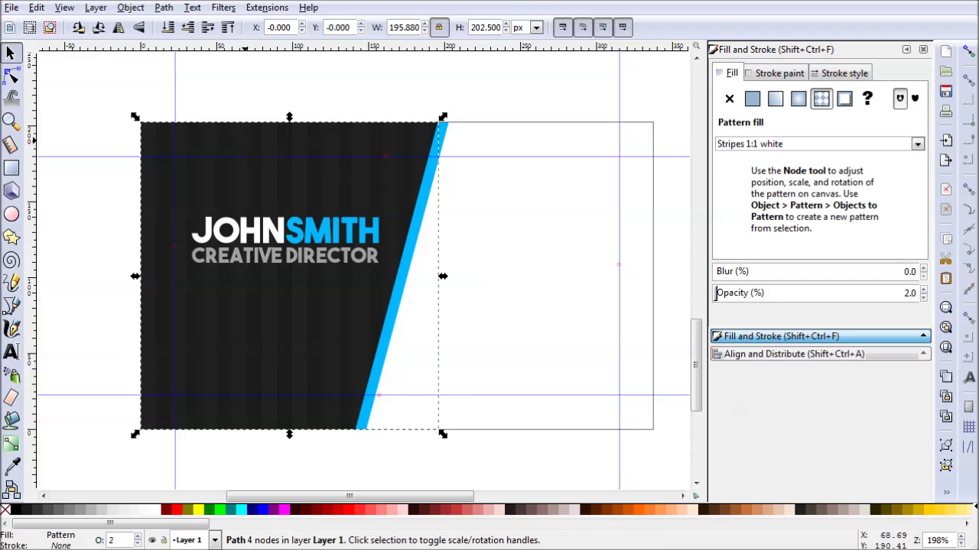
mouse_move(340, 151)
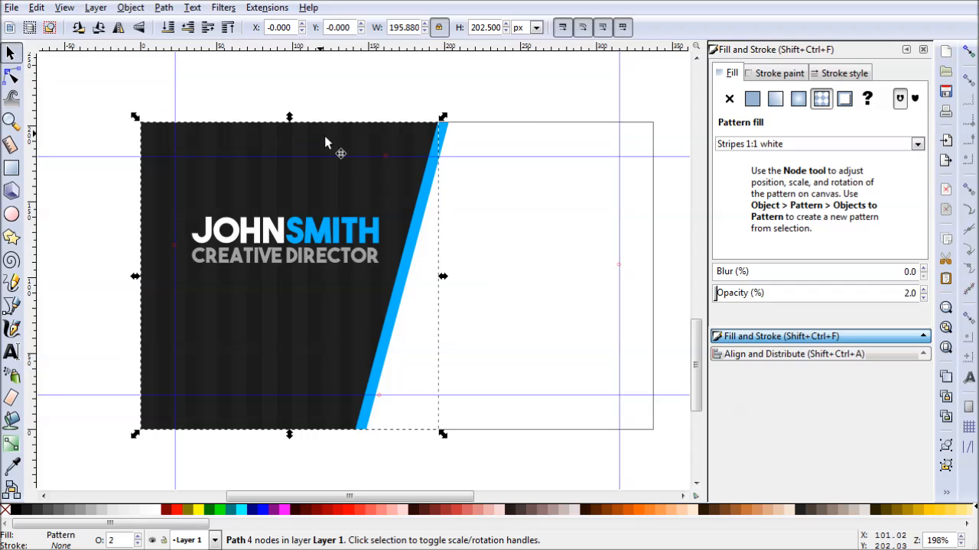
mouse_move(527, 209)
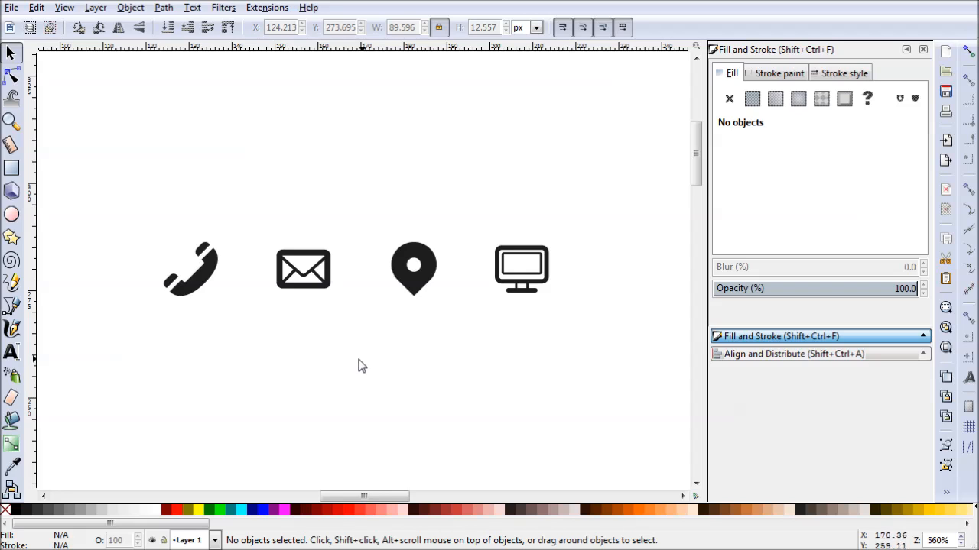
mouse_move(207, 288)
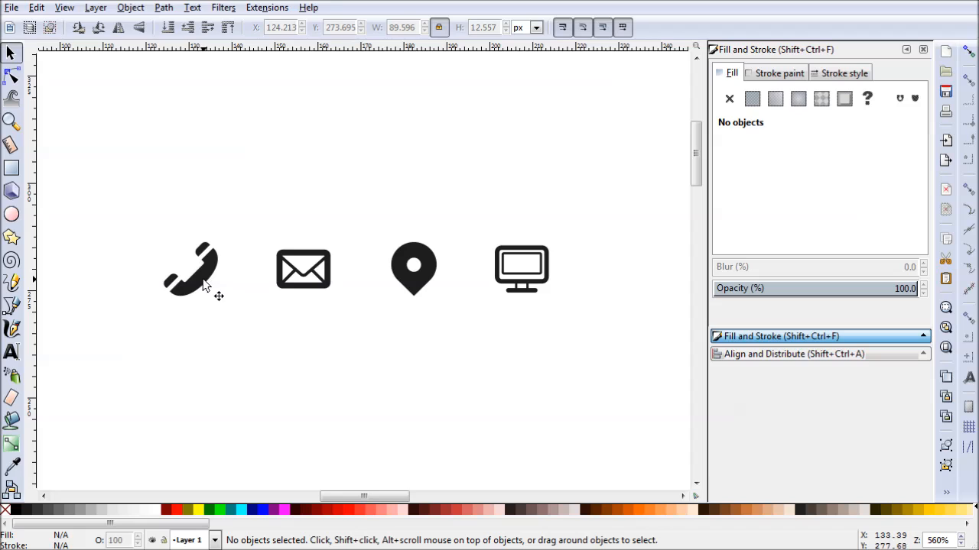
mouse_move(324, 289)
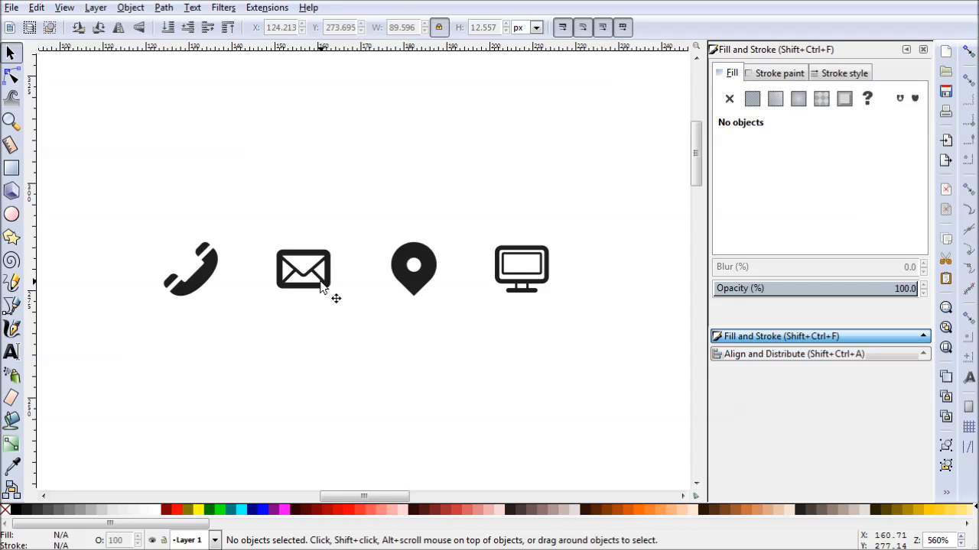
mouse_move(421, 289)
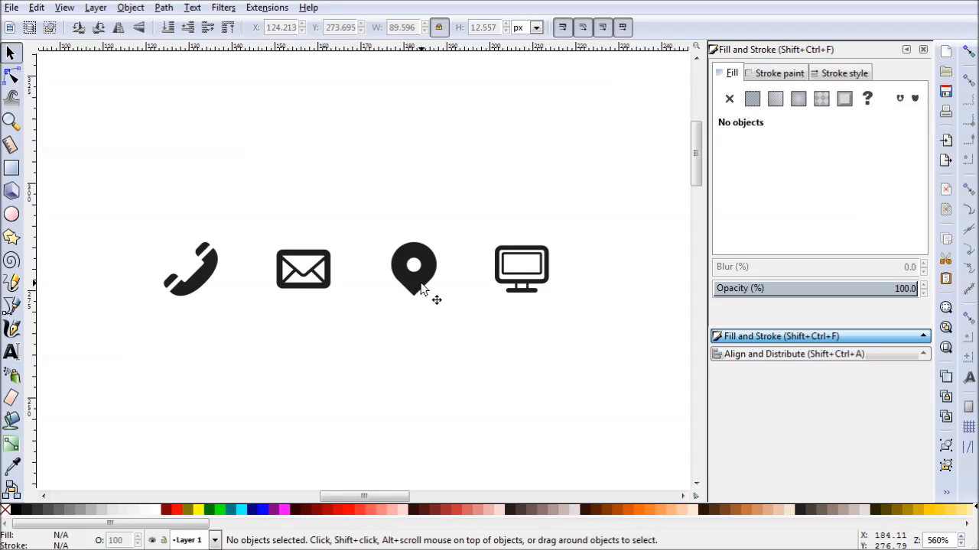
mouse_move(549, 298)
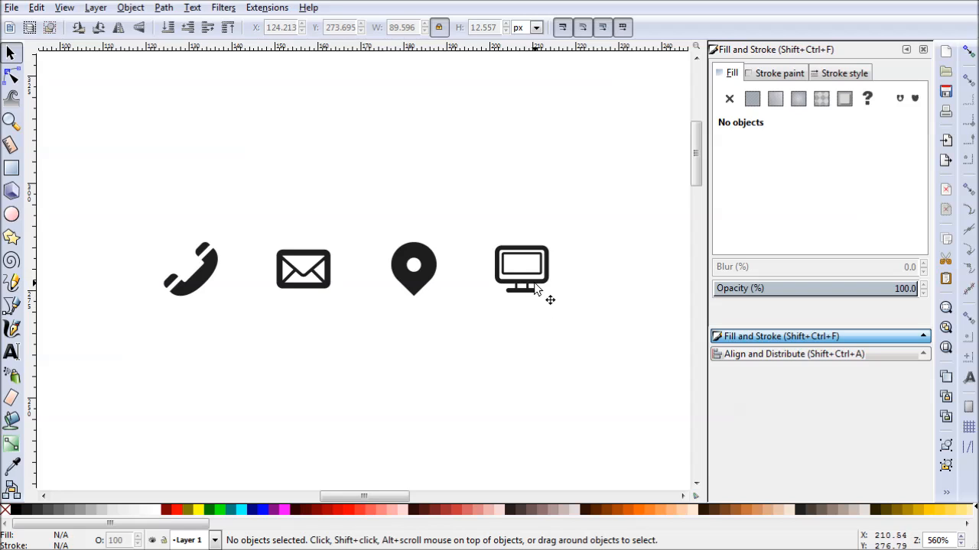
mouse_move(602, 236)
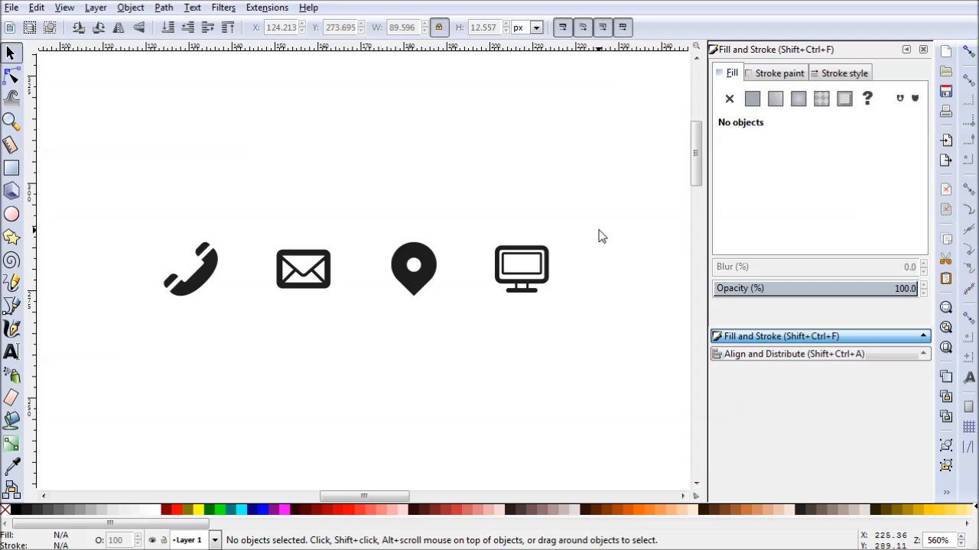
mouse_move(608, 205)
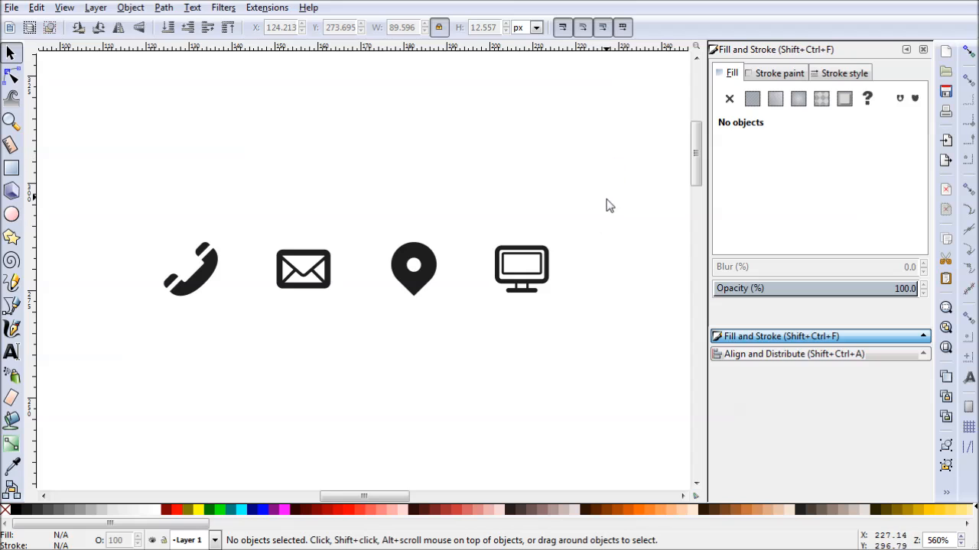
mouse_move(619, 192)
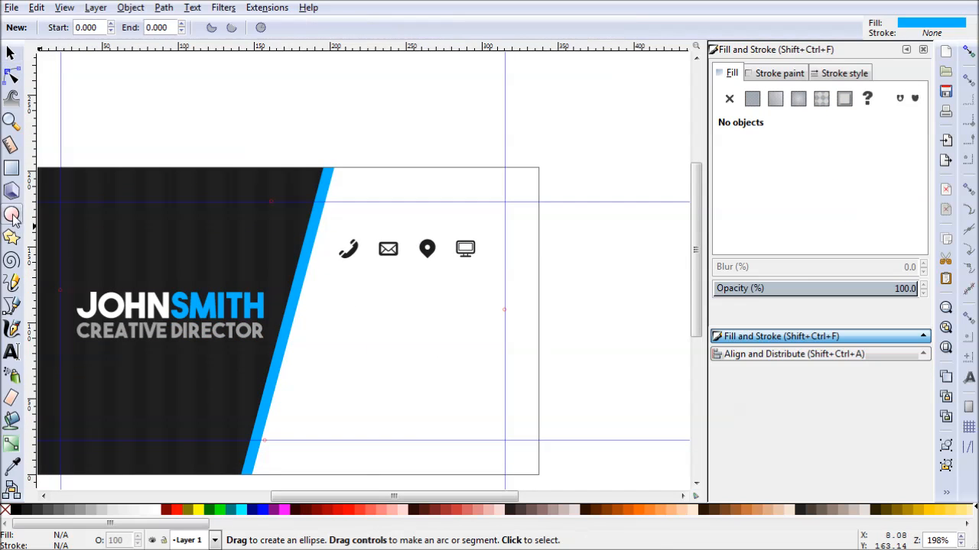
- Draw a 24 px blue circle below the phone icon
drag(337, 283, 382, 329)
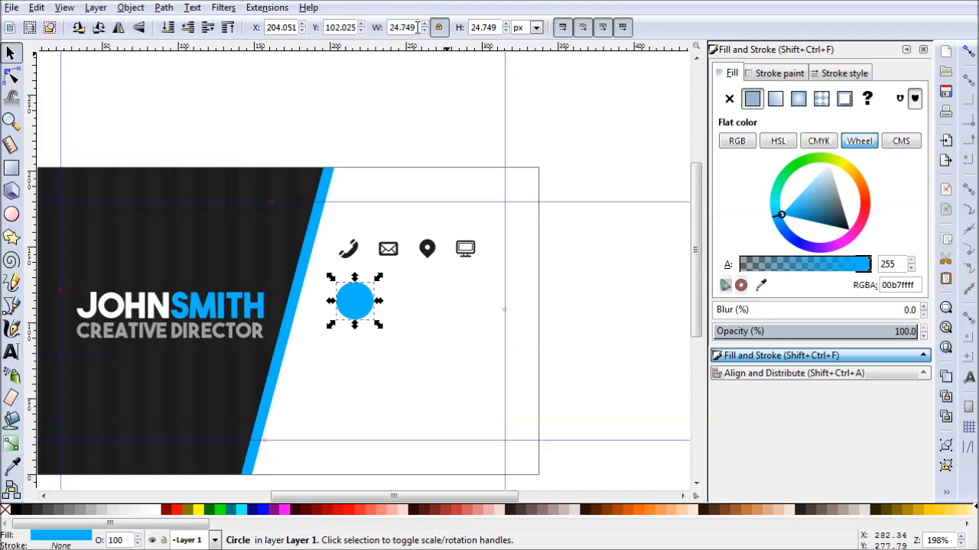
click(401, 28)
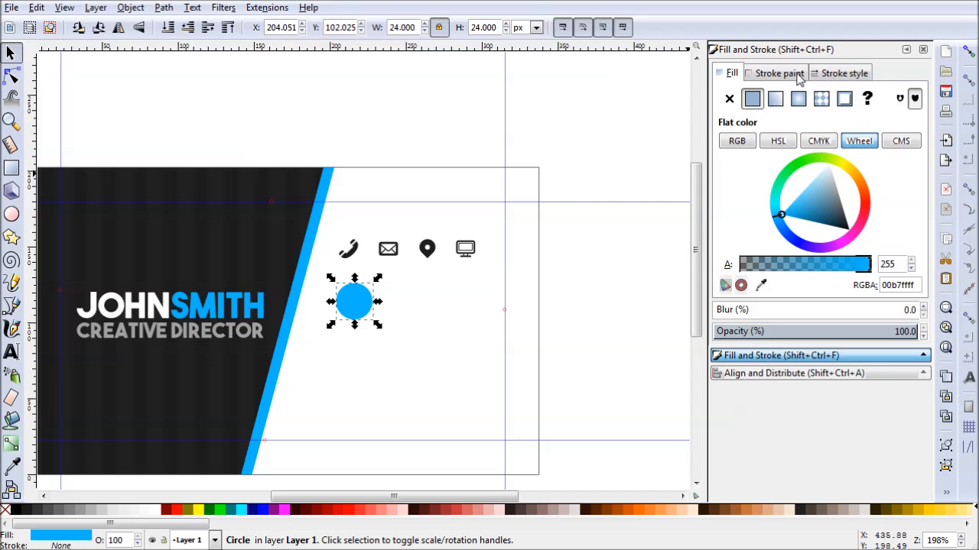
click(777, 72)
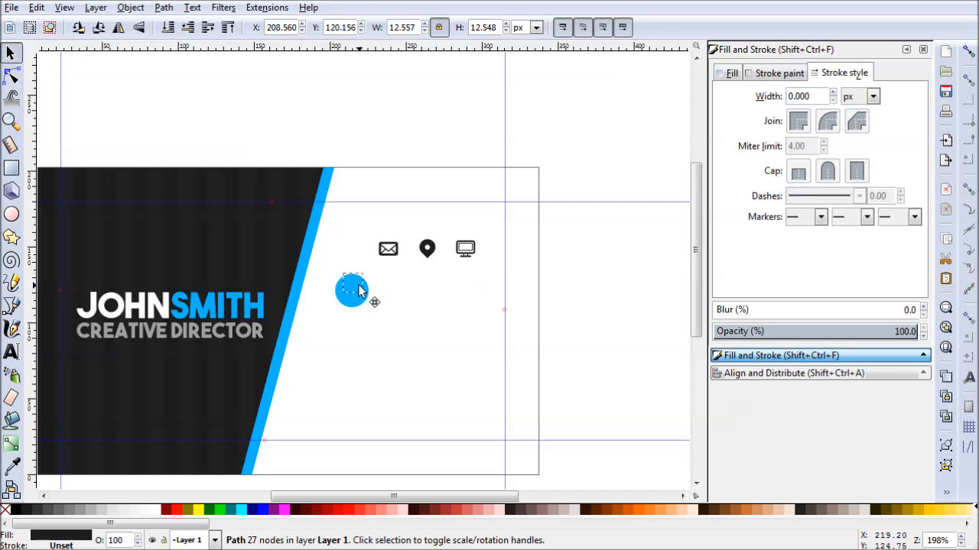
- Make the phone icon white and centre it on the blue circle
click(352, 290)
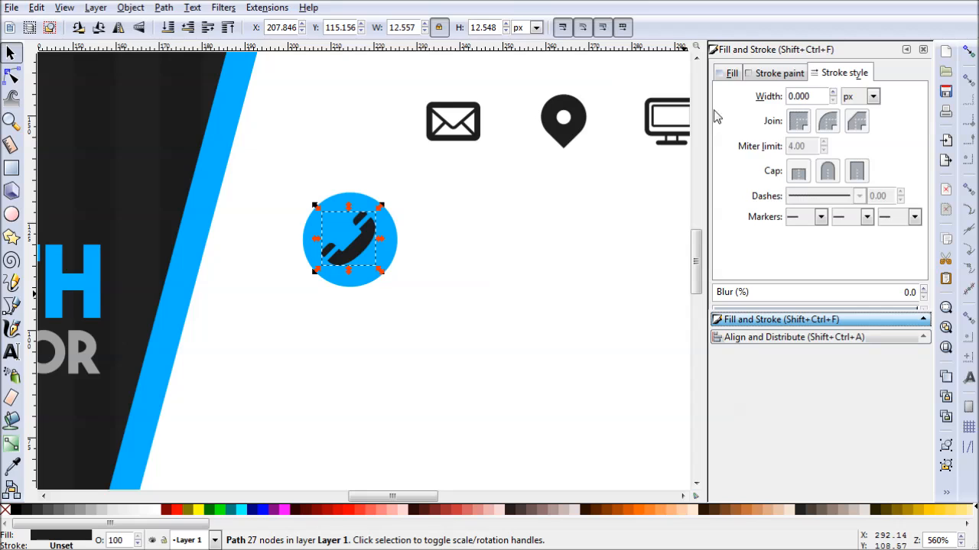
click(725, 73)
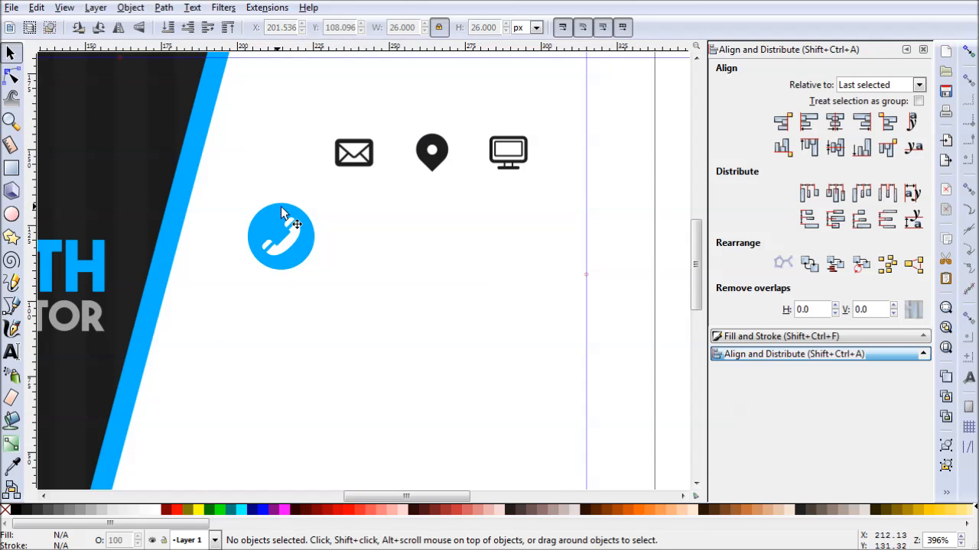
mouse_move(197, 251)
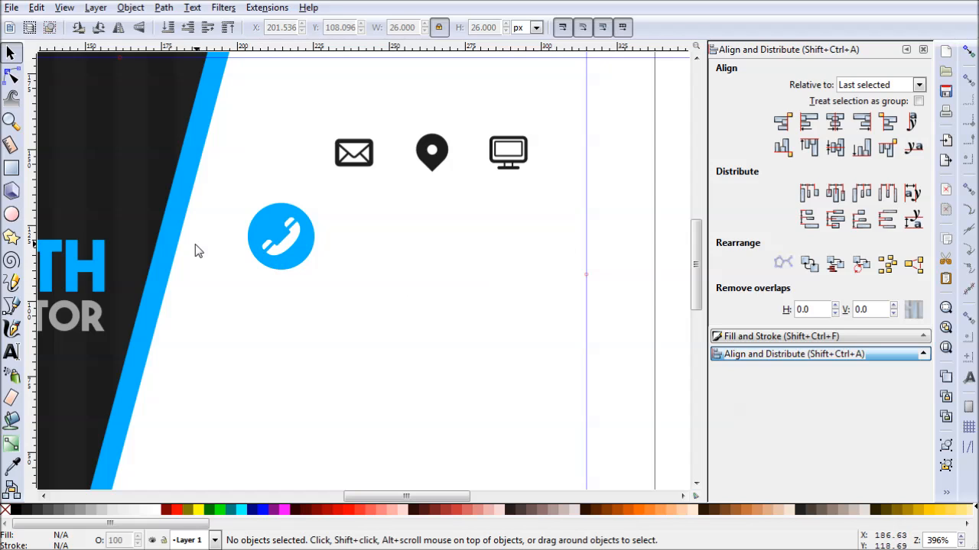
- Draw a new blue bar beside the phone circle and square off its rounded corners
click(12, 168)
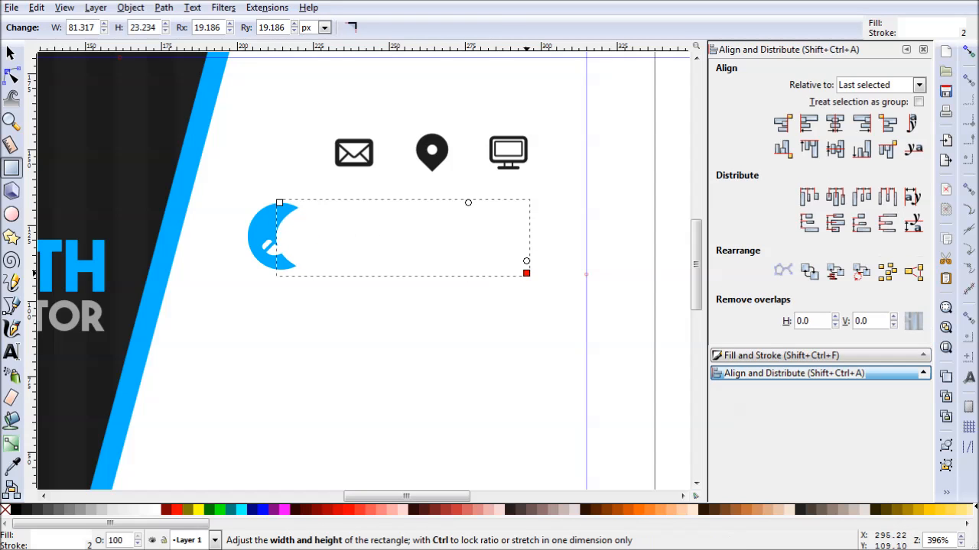
click(776, 355)
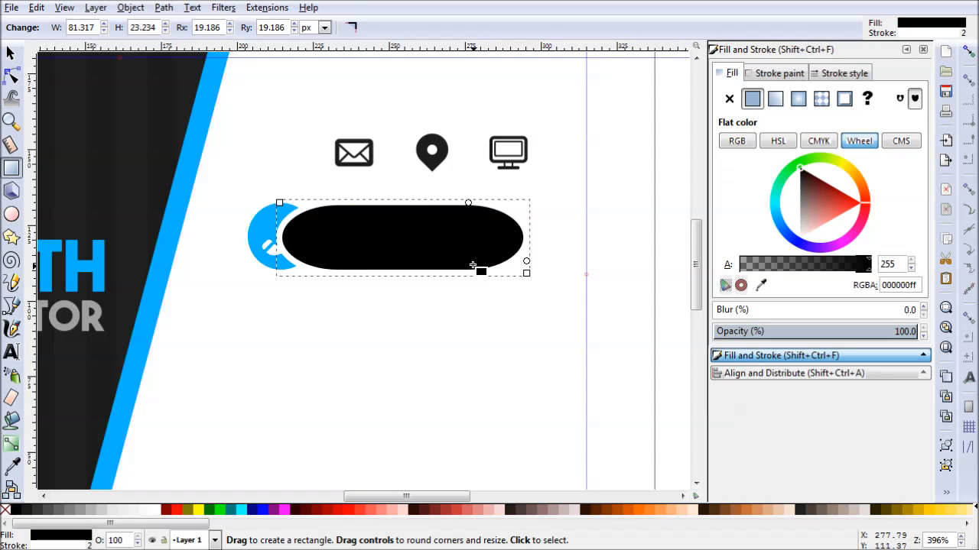
drag(480, 268, 526, 217)
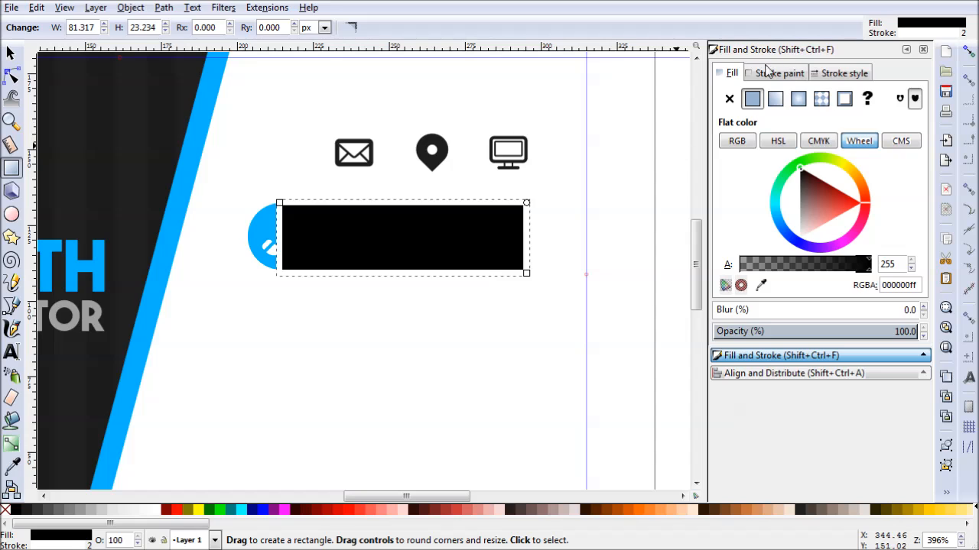
click(774, 72)
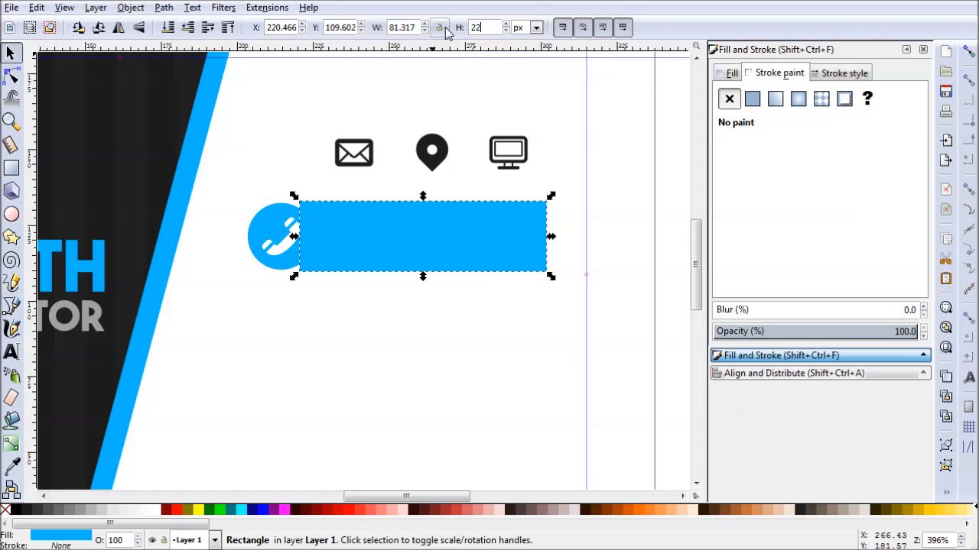
- Align the bar with the circle and slide it left so it overlaps into a pill
drag(422, 237, 466, 232)
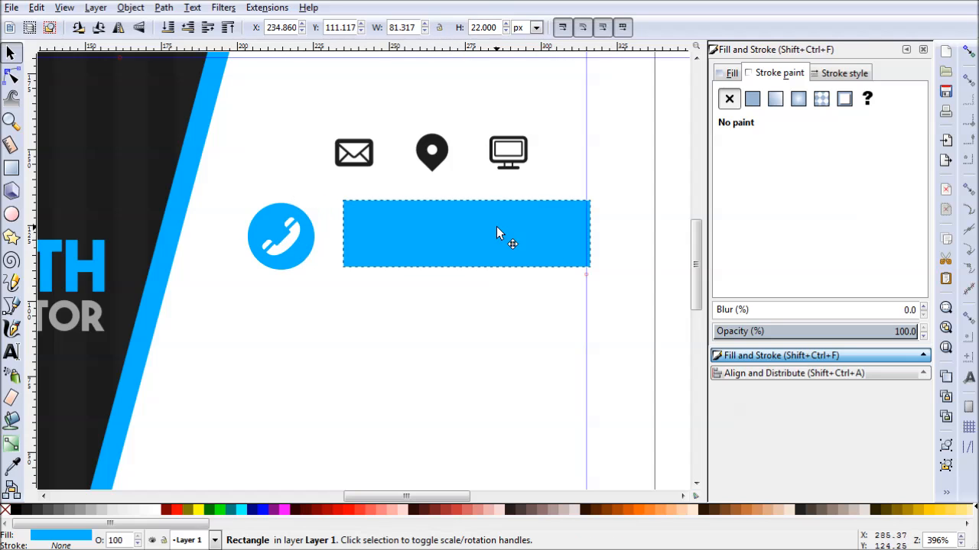
click(466, 232)
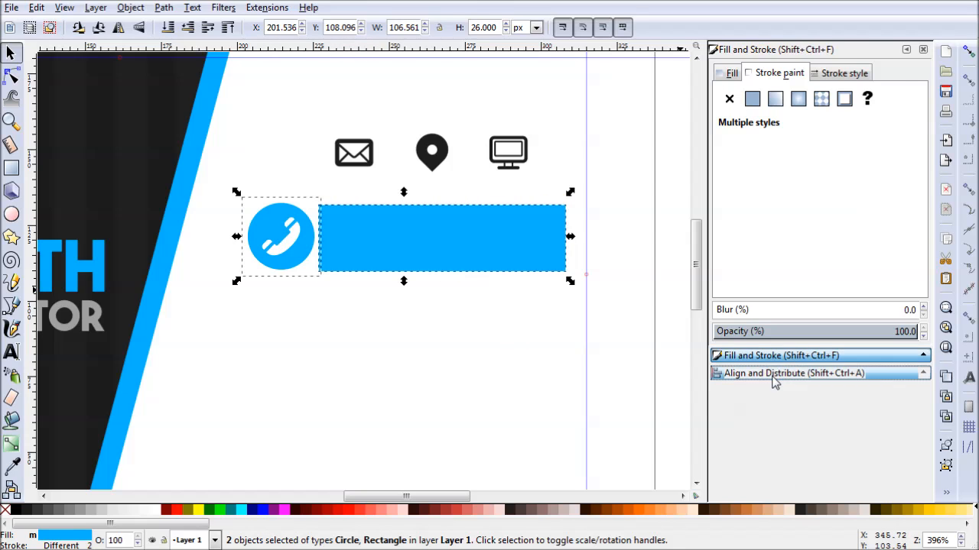
click(794, 373)
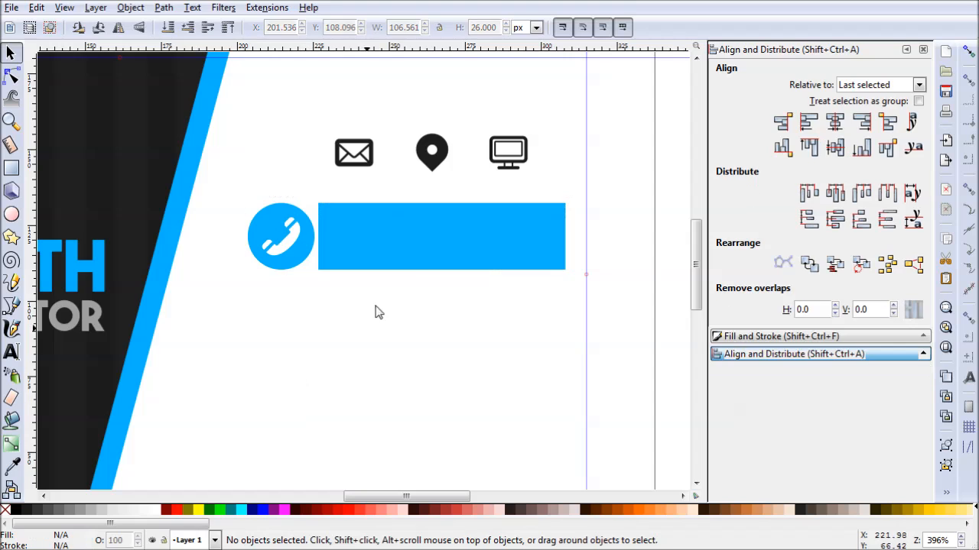
click(441, 235)
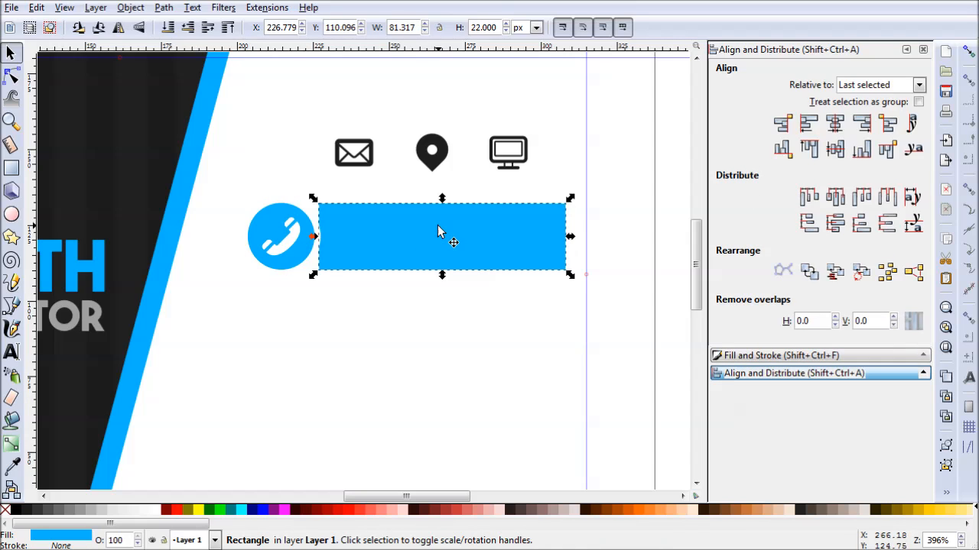
drag(442, 237, 382, 237)
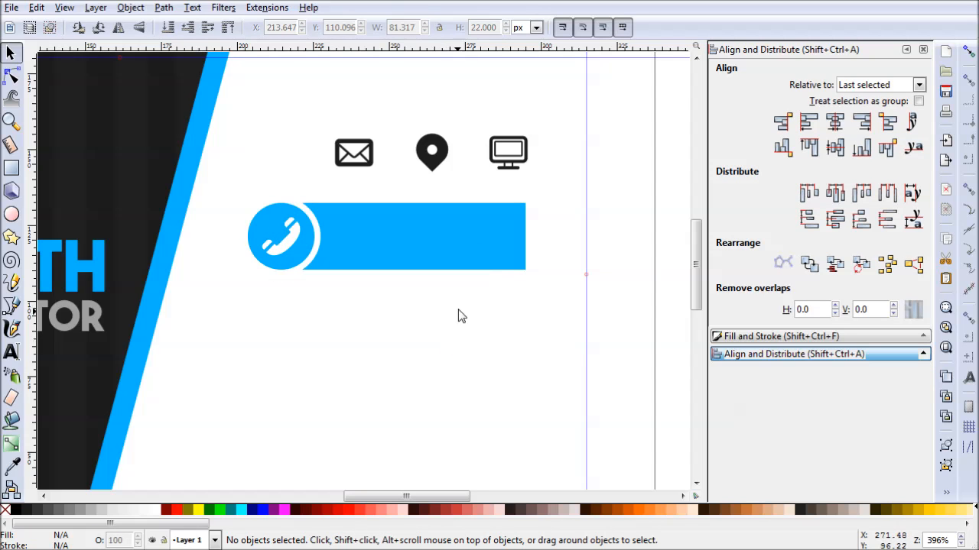
- Reselect the pill and stretch it wider across the card's white area
scroll(down, 3)
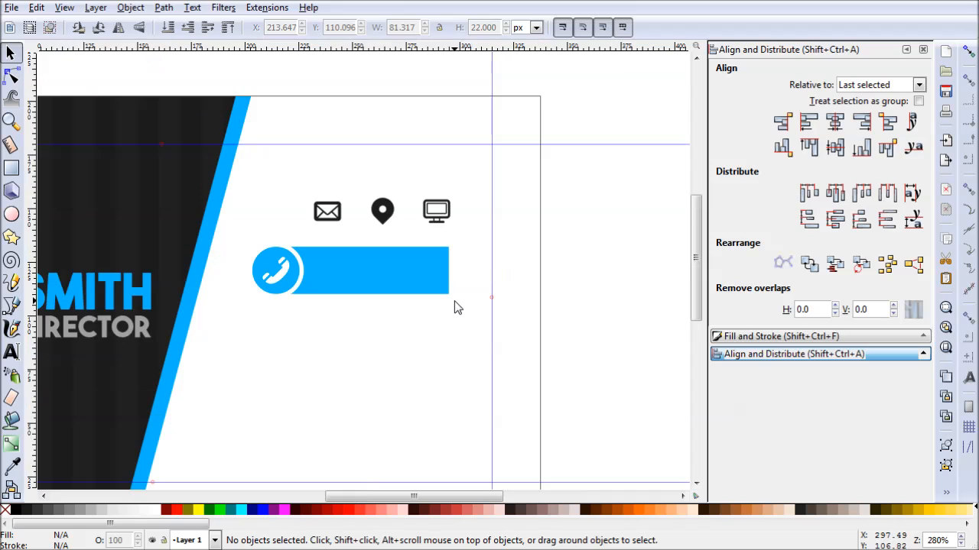
click(359, 269)
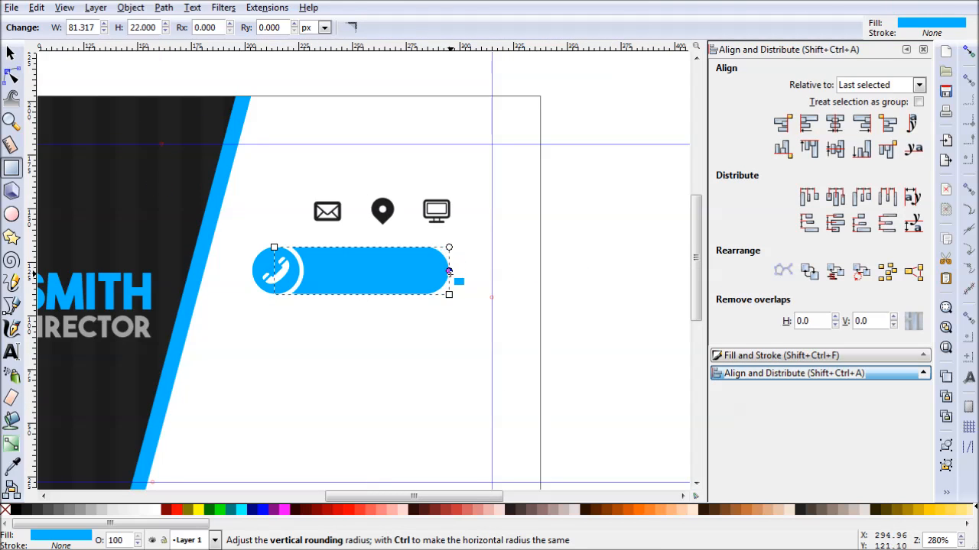
click(508, 431)
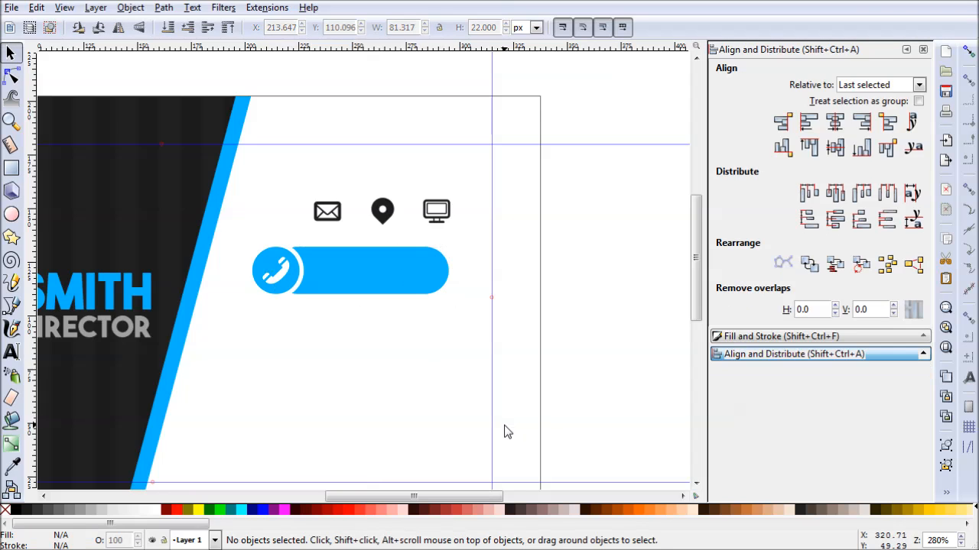
click(360, 269)
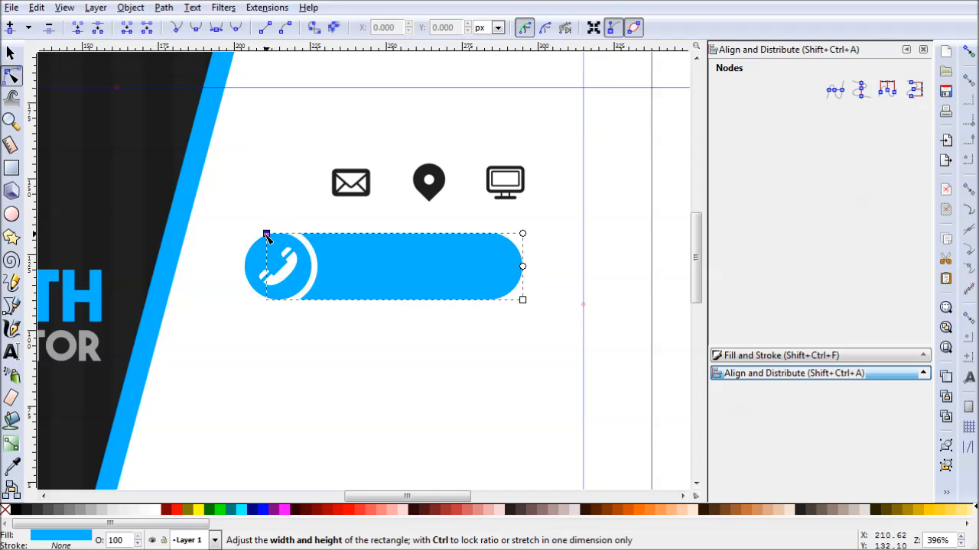
click(421, 385)
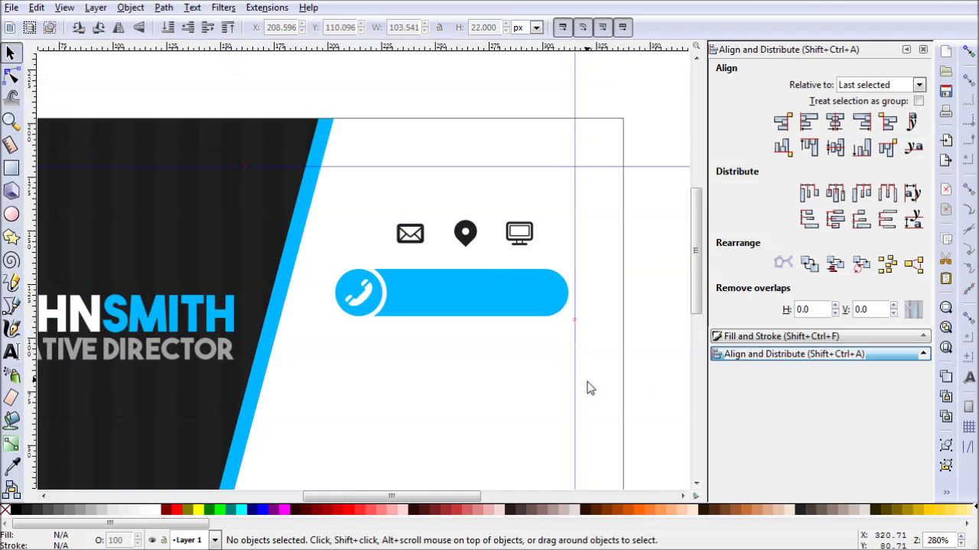
- Stack duplicate copies of the phone pill below the original
scroll(down, 3)
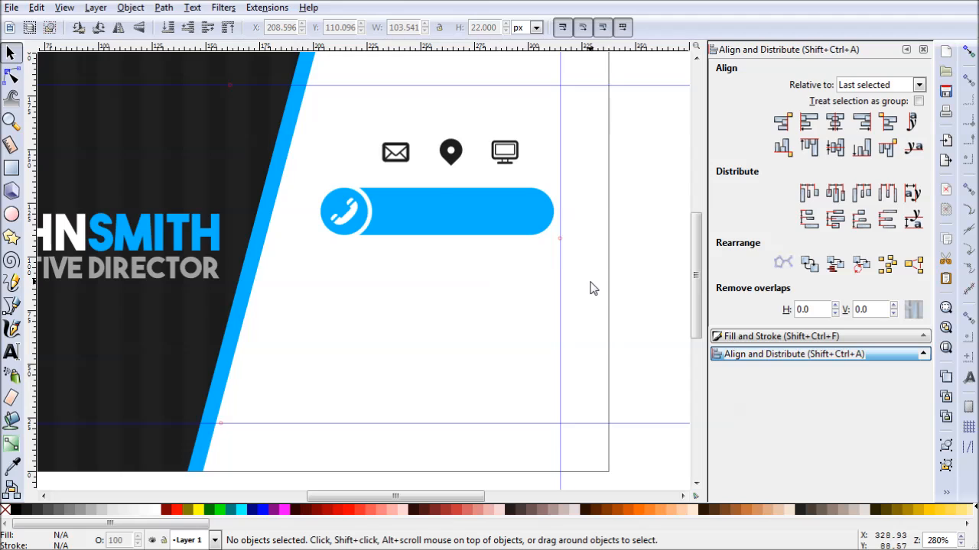
click(348, 211)
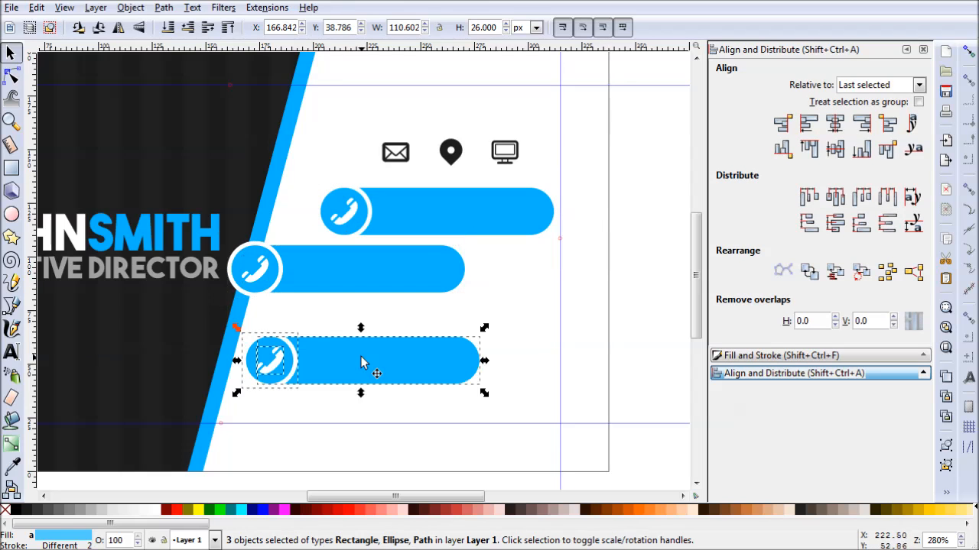
drag(375, 364, 484, 437)
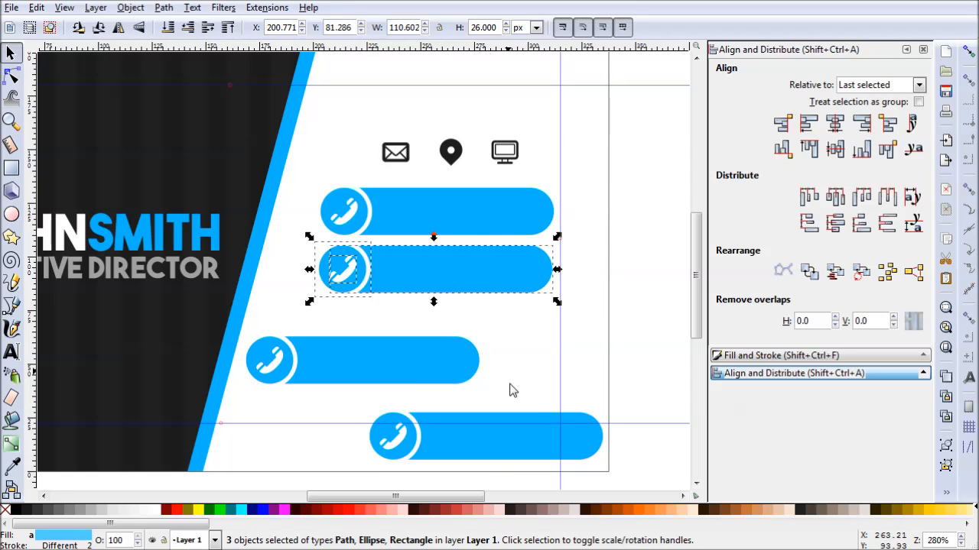
drag(434, 269, 456, 361)
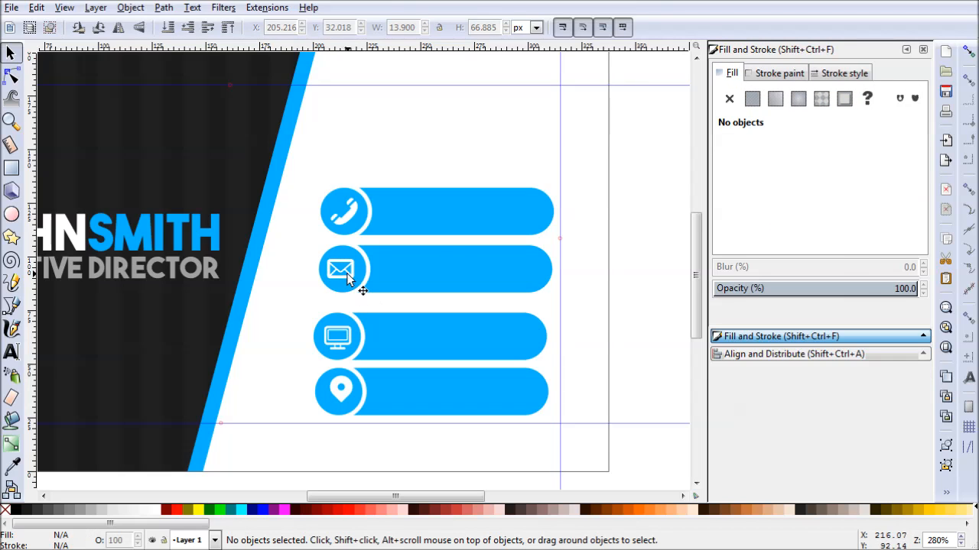
- Centre the mail and location icons inside their pill circles
click(341, 273)
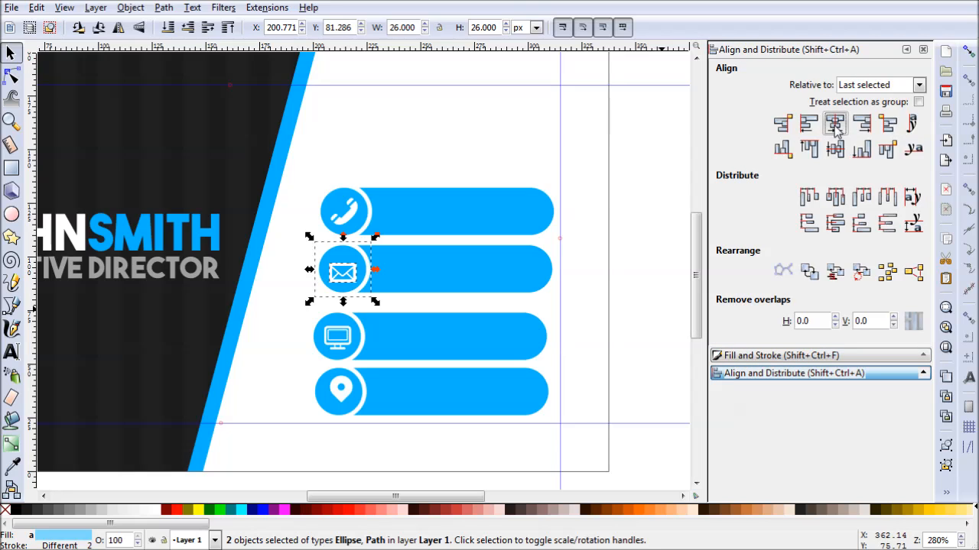
click(343, 337)
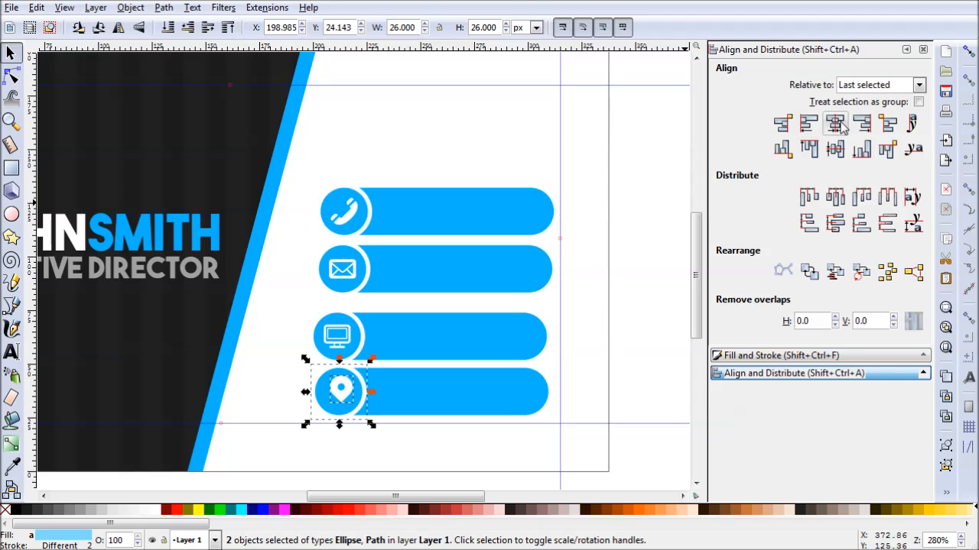
click(624, 382)
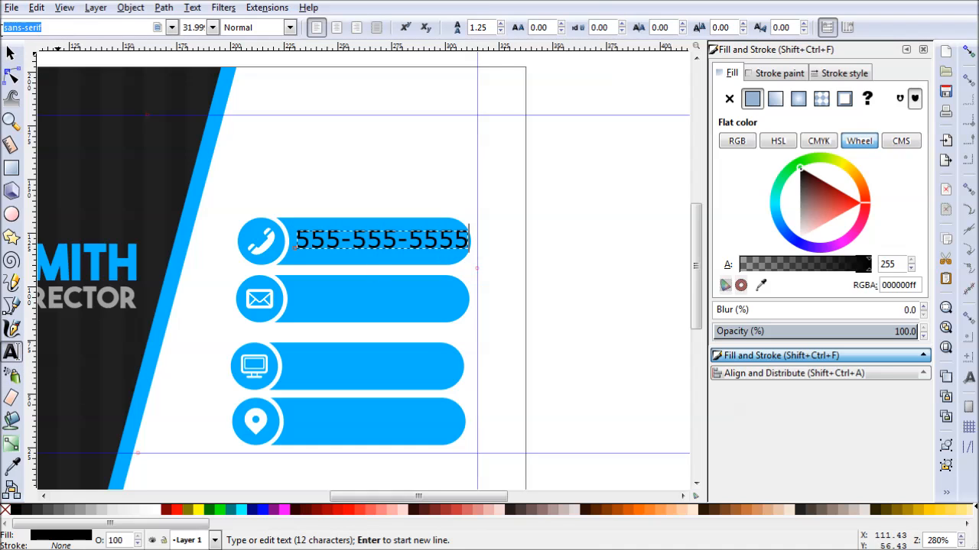
text(robo)
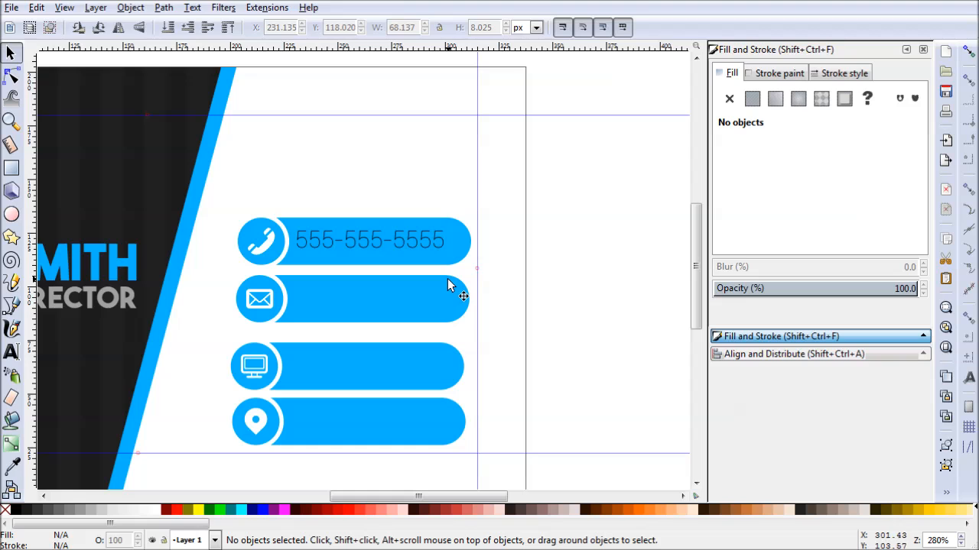
click(376, 238)
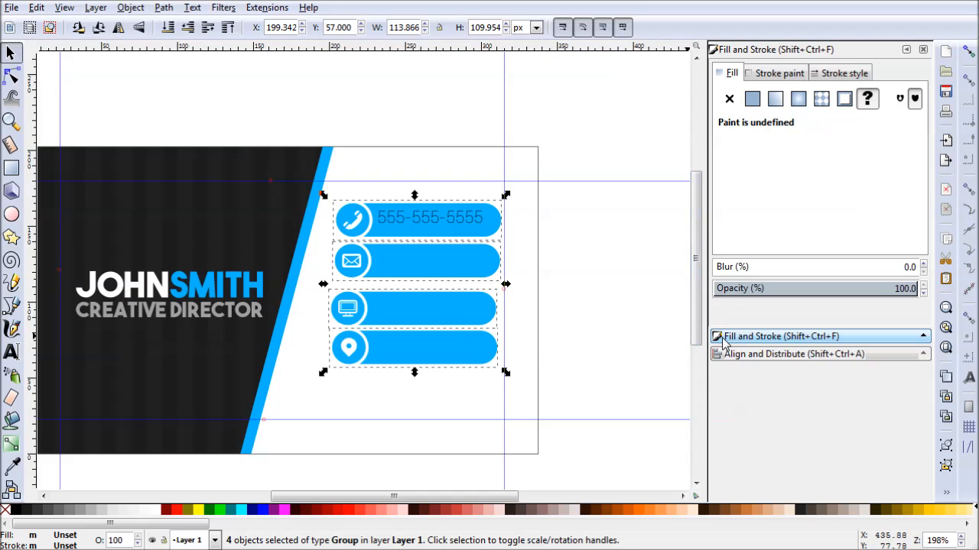
- Line up the pill block with Align and Distribute, relative to the page
click(816, 355)
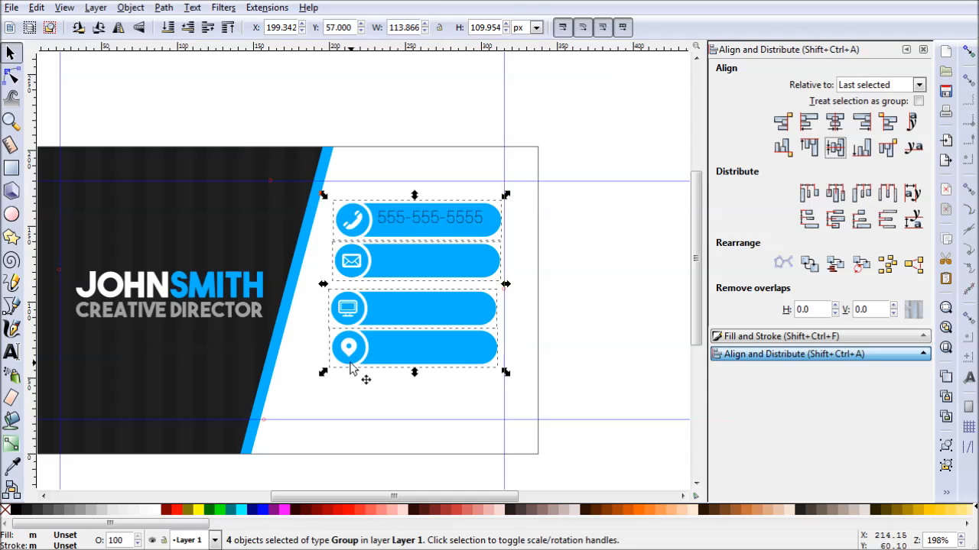
click(807, 122)
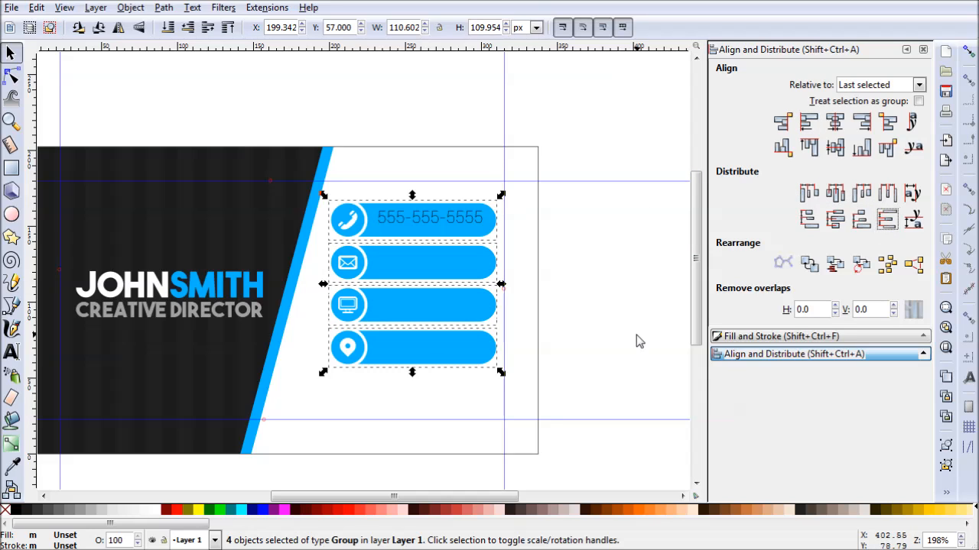
click(468, 356)
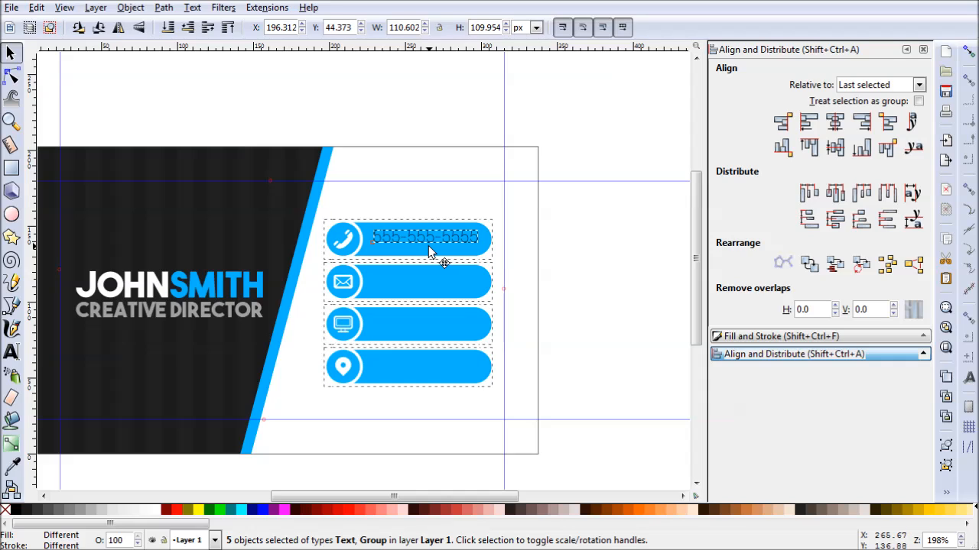
click(923, 101)
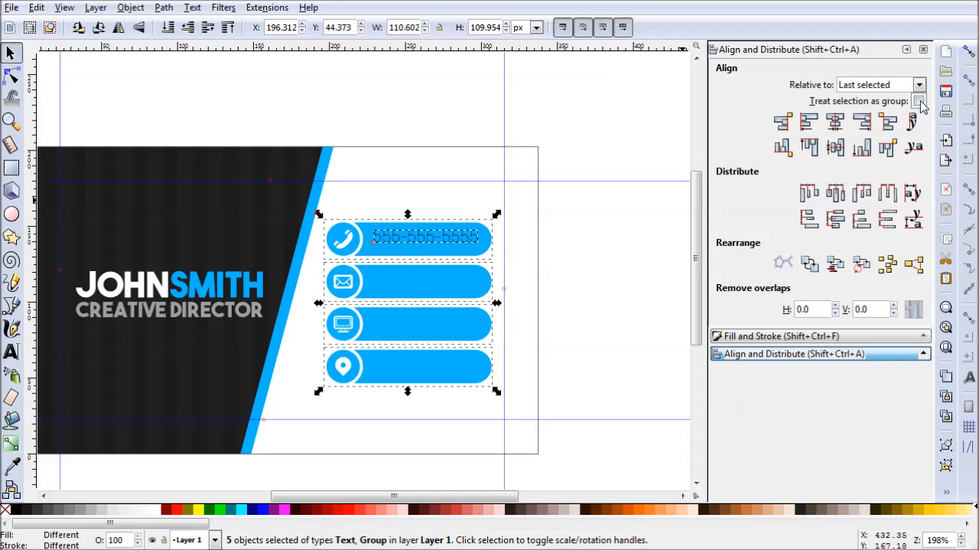
click(913, 84)
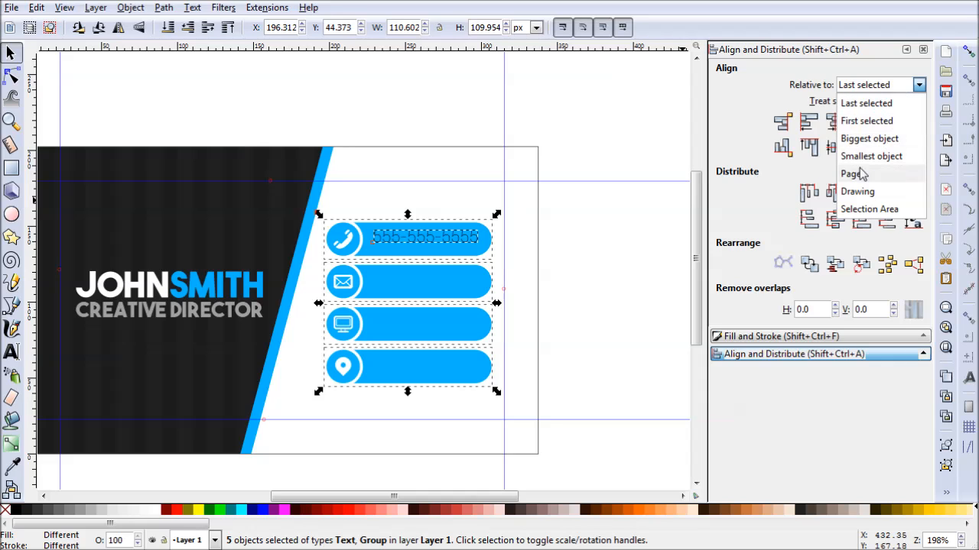
click(850, 174)
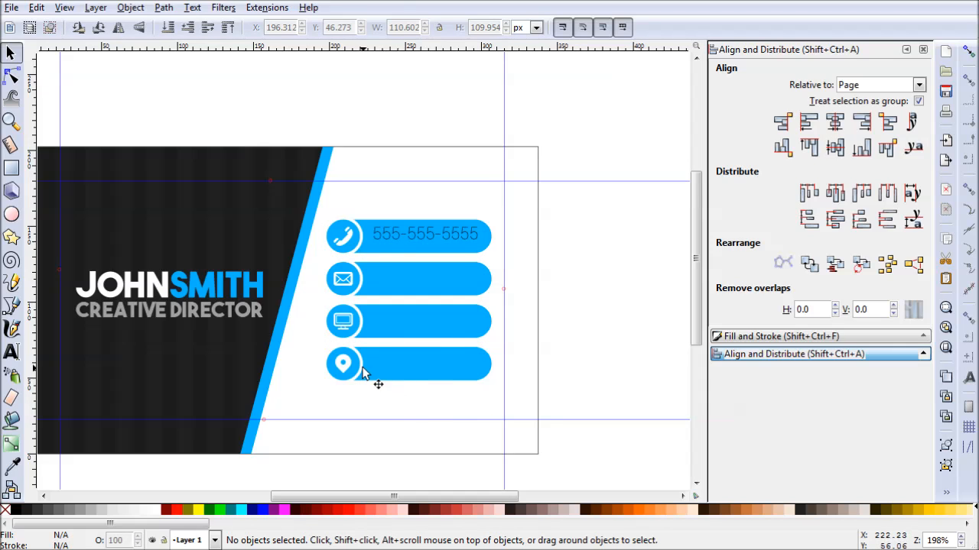
mouse_move(422, 353)
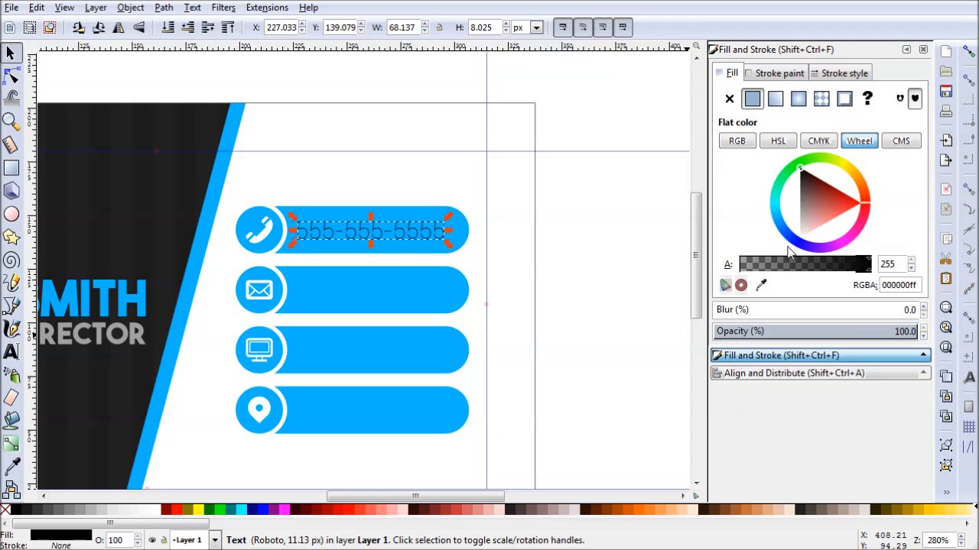
- Centre the phone number vertically on its pill
click(395, 251)
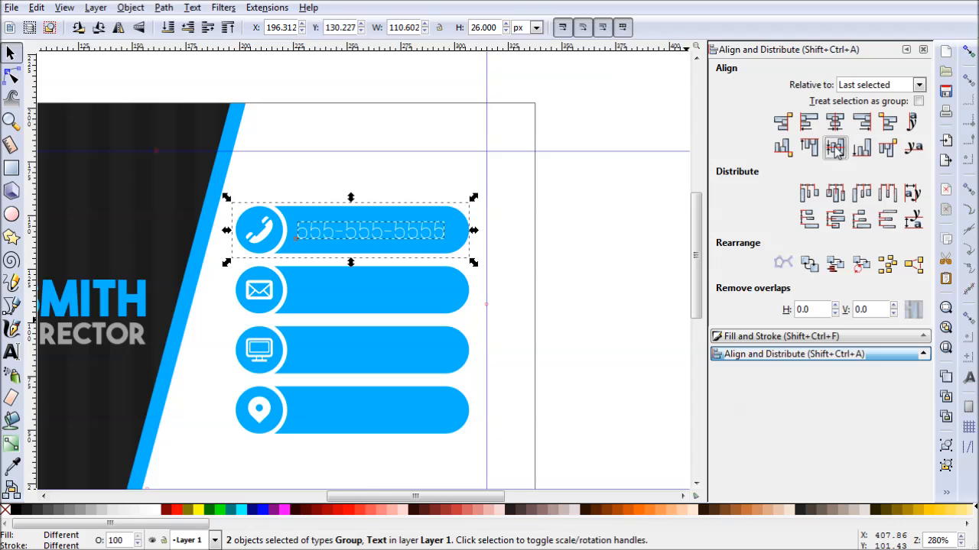
click(593, 296)
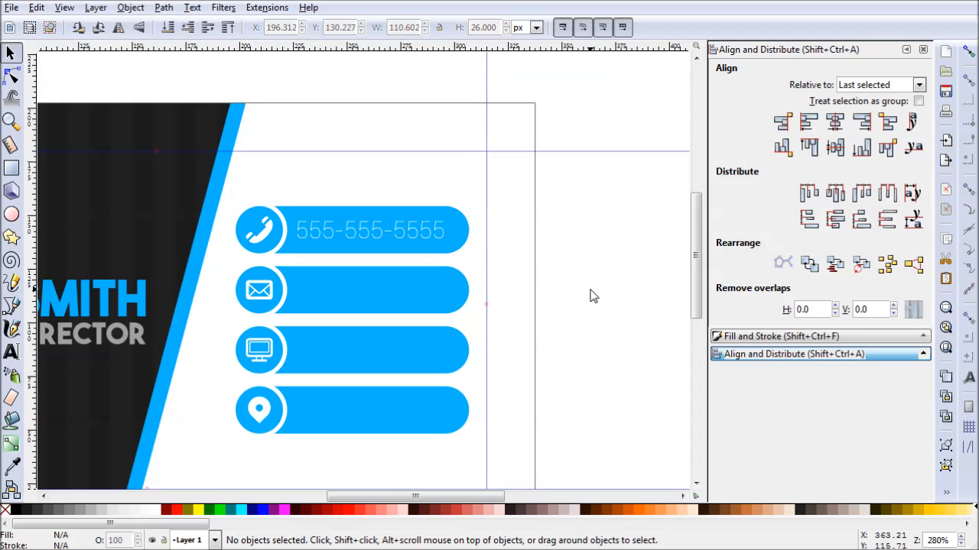
click(370, 229)
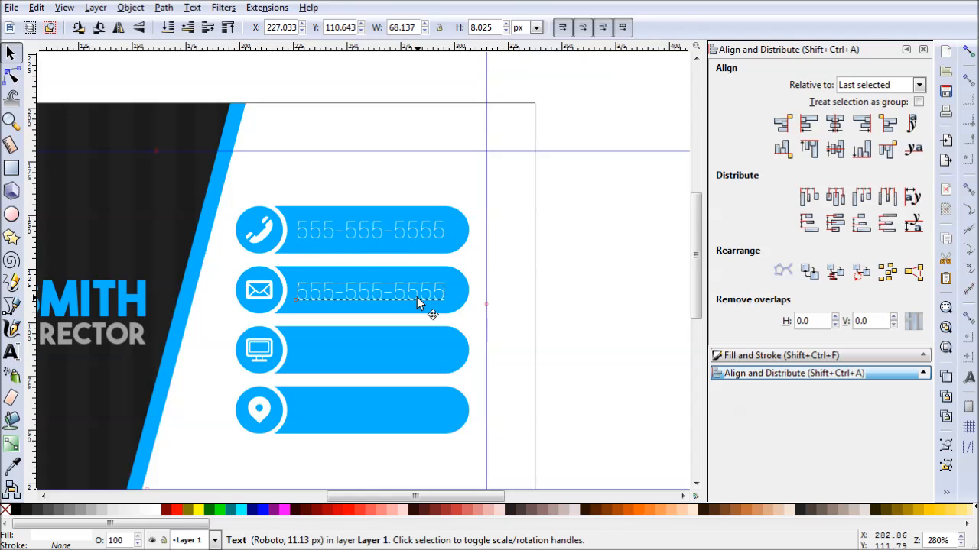
double_click(370, 291)
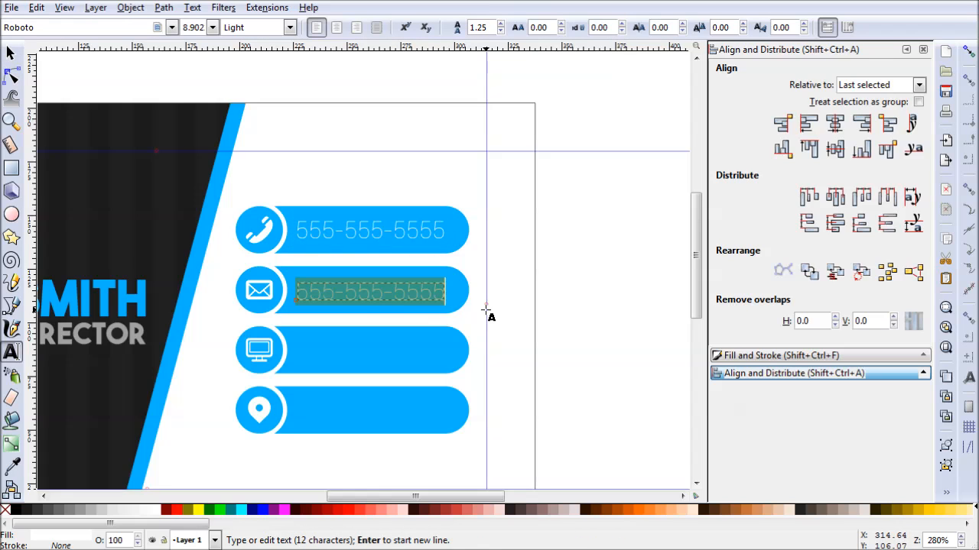
text(.smith)
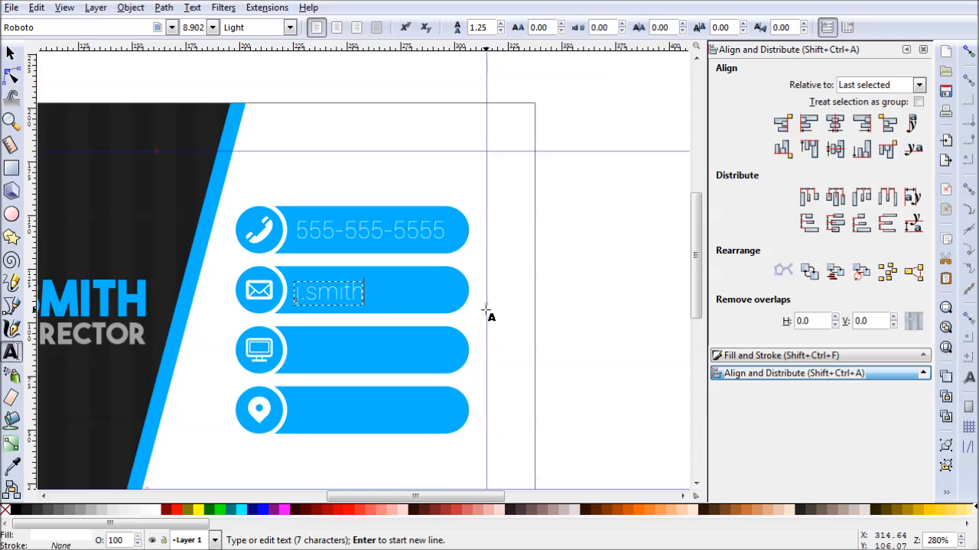
text(@fake)
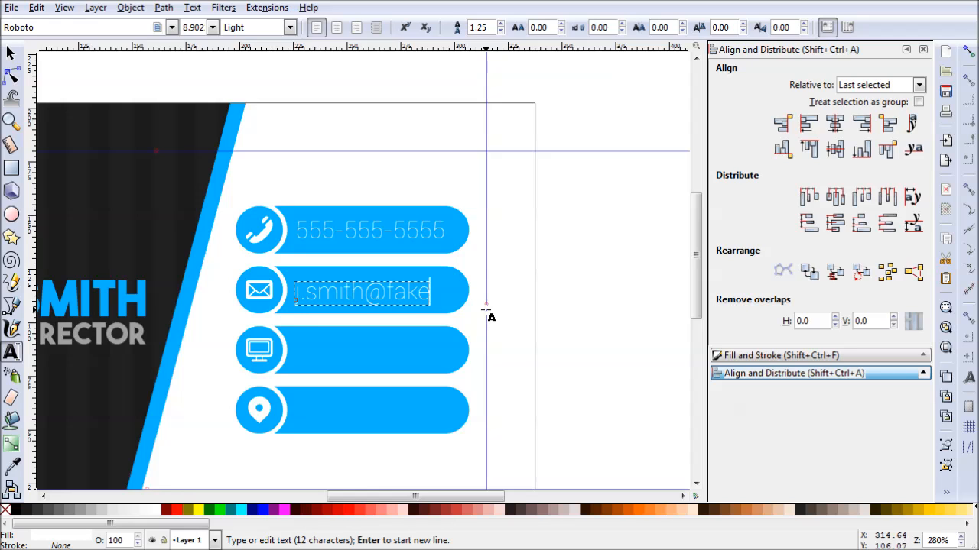
text(.net)
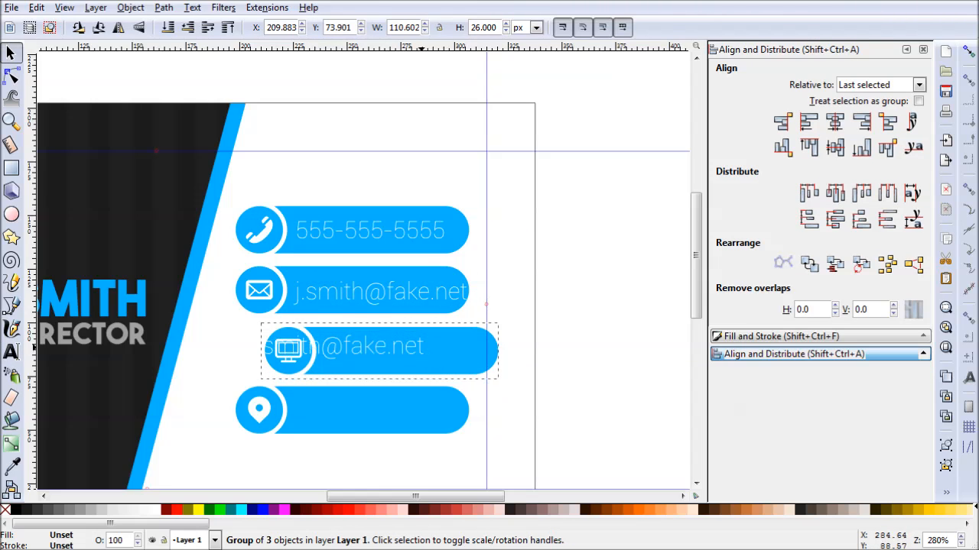
- Set the third pill to fakewebsite.net and start the address 1234 Graph on the fourth
double_click(367, 345)
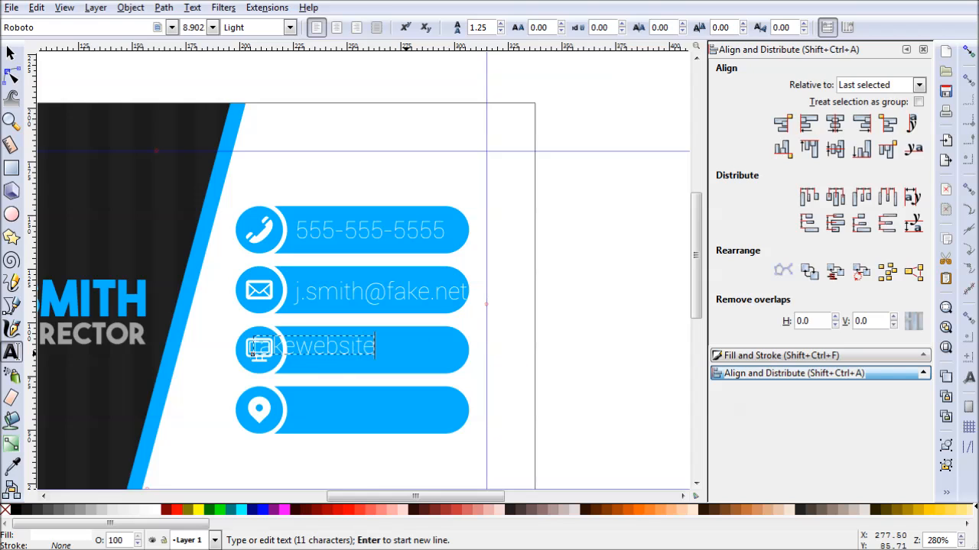
text(.net)
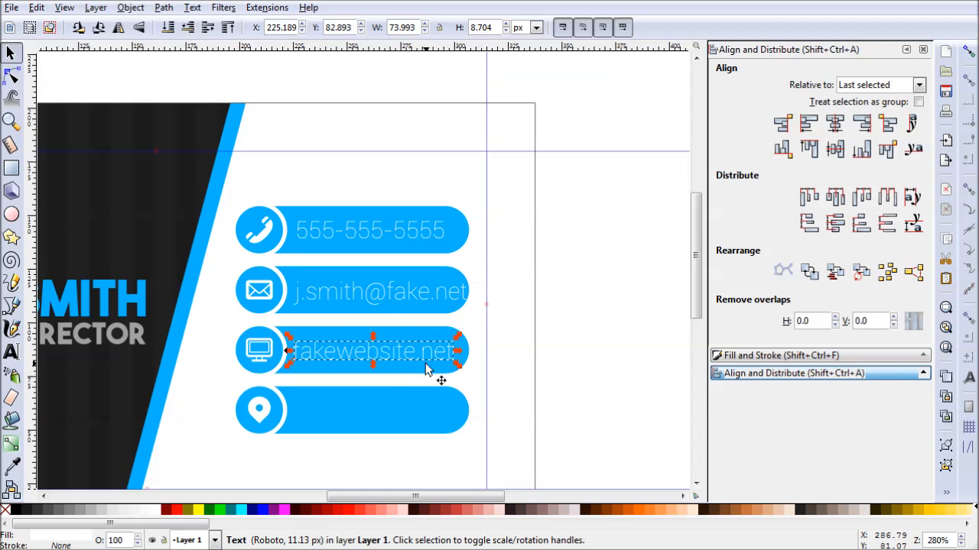
drag(375, 350, 374, 412)
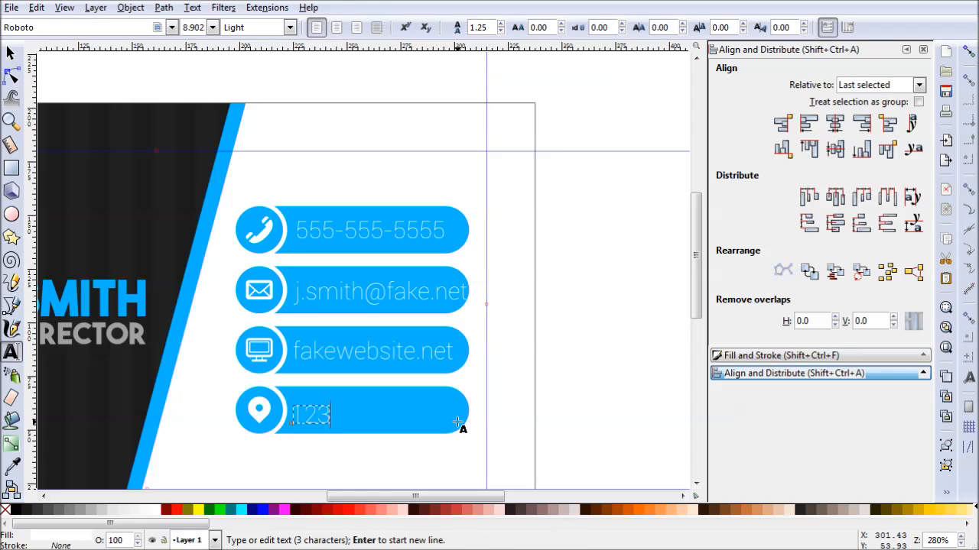
text(4)
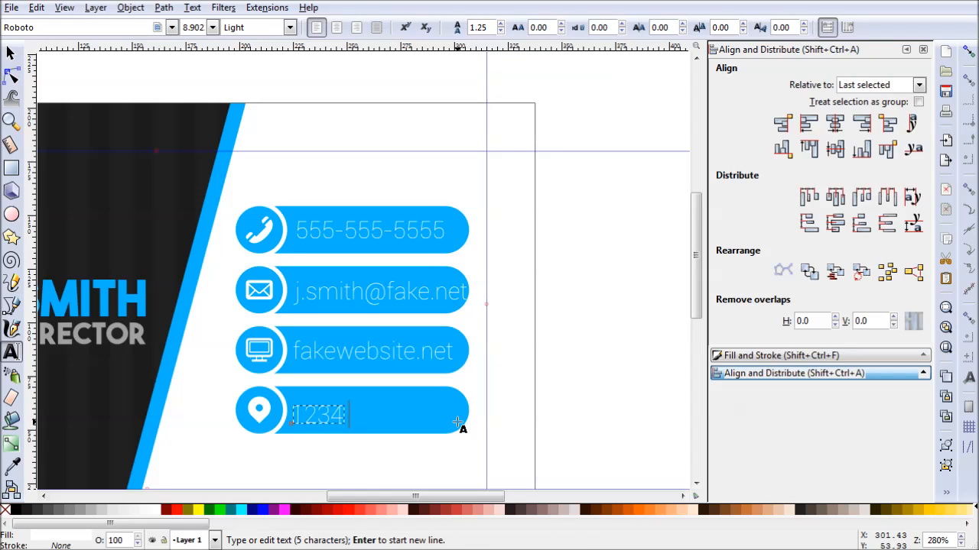
text(Graphic Lan)
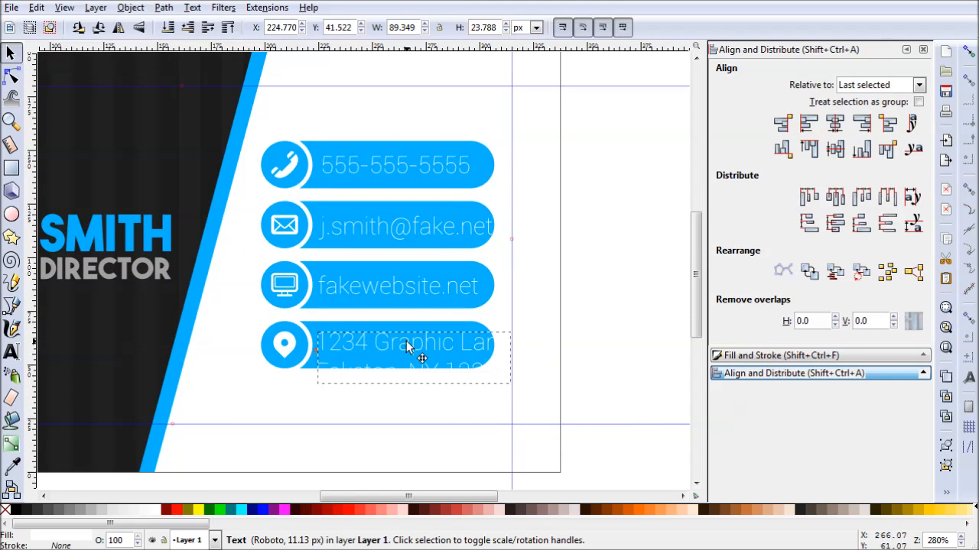
drag(405, 344, 405, 352)
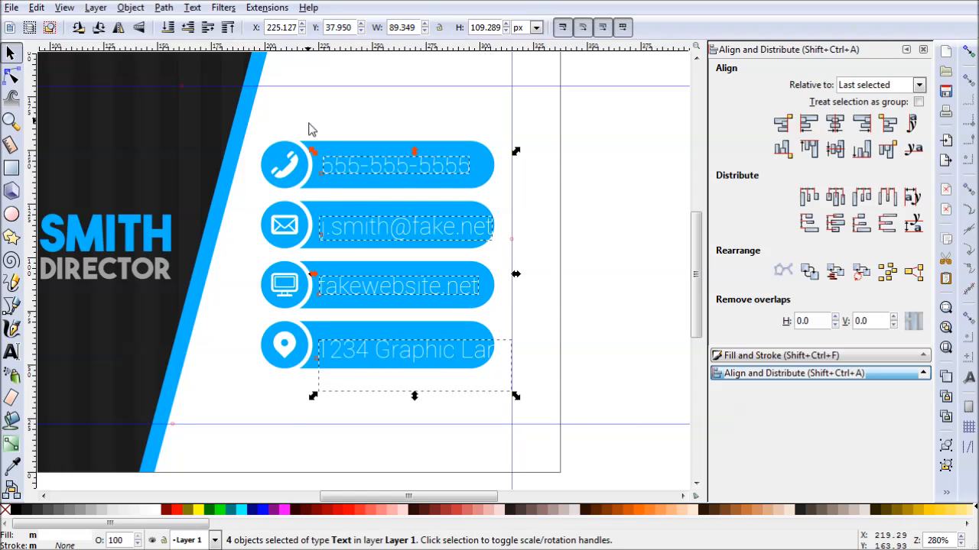
mouse_move(788, 122)
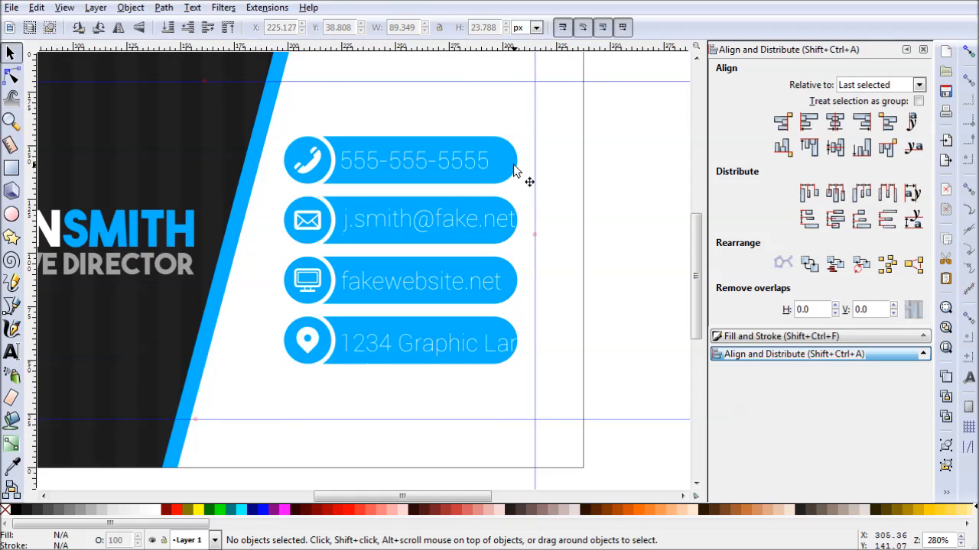
- Lengthen the phone pill and copy its width value to reuse on the others
click(413, 161)
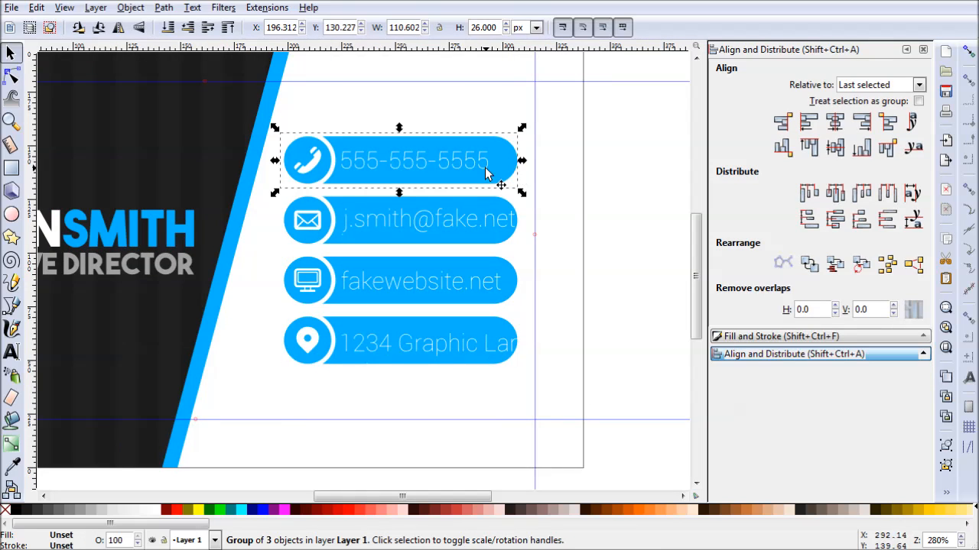
mouse_move(474, 184)
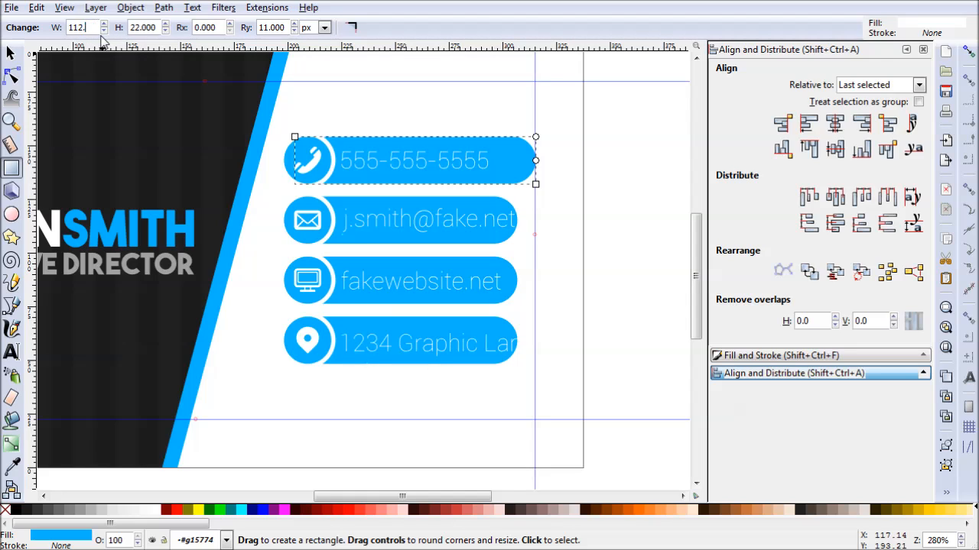
mouse_move(85, 28)
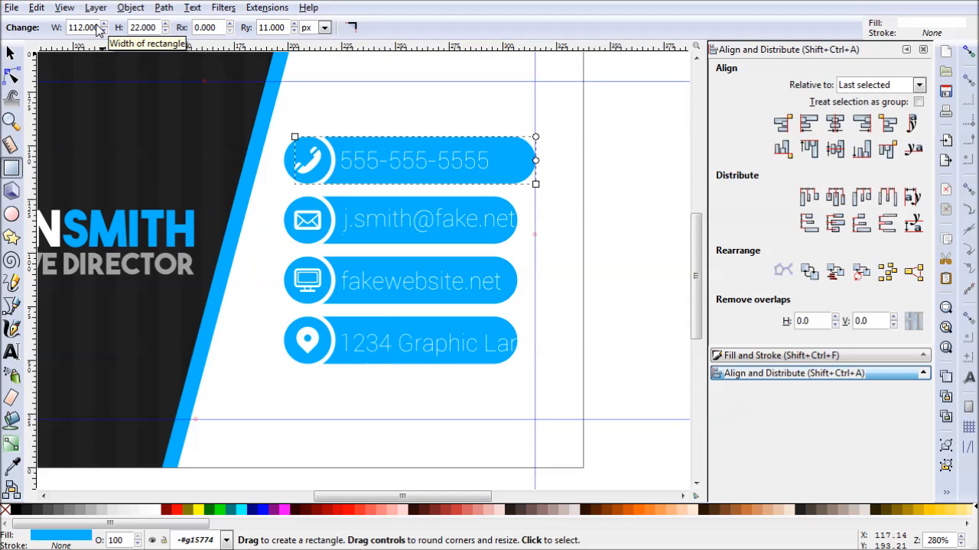
triple_click(83, 27)
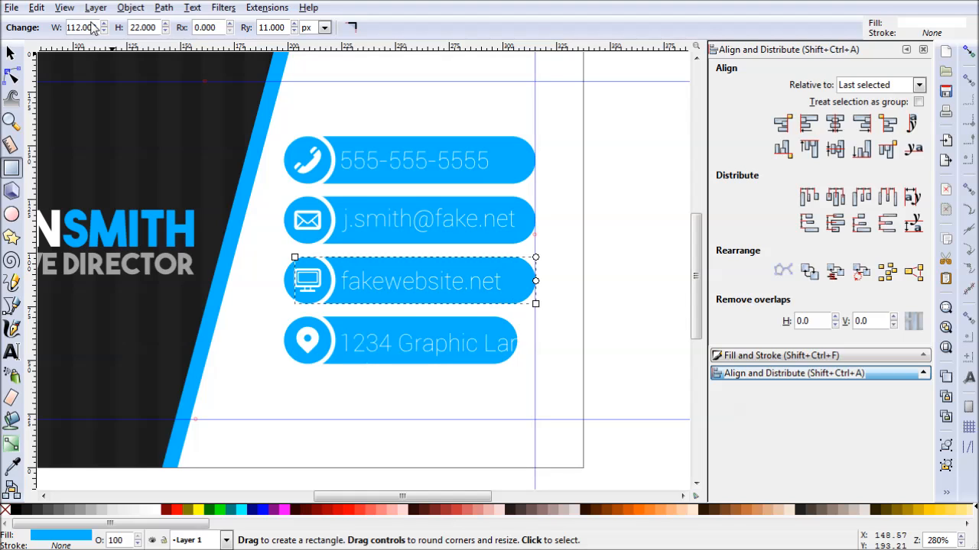
mouse_move(422, 361)
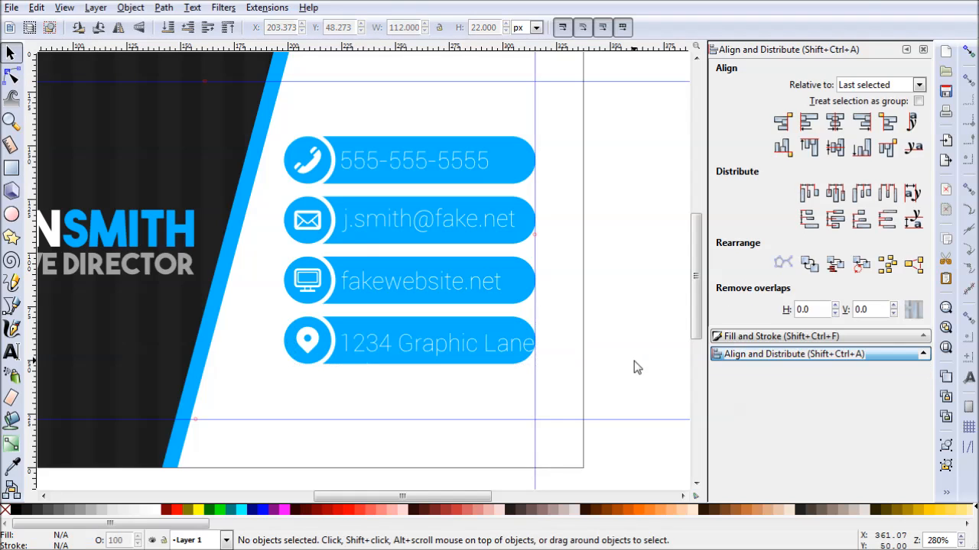
mouse_move(447, 352)
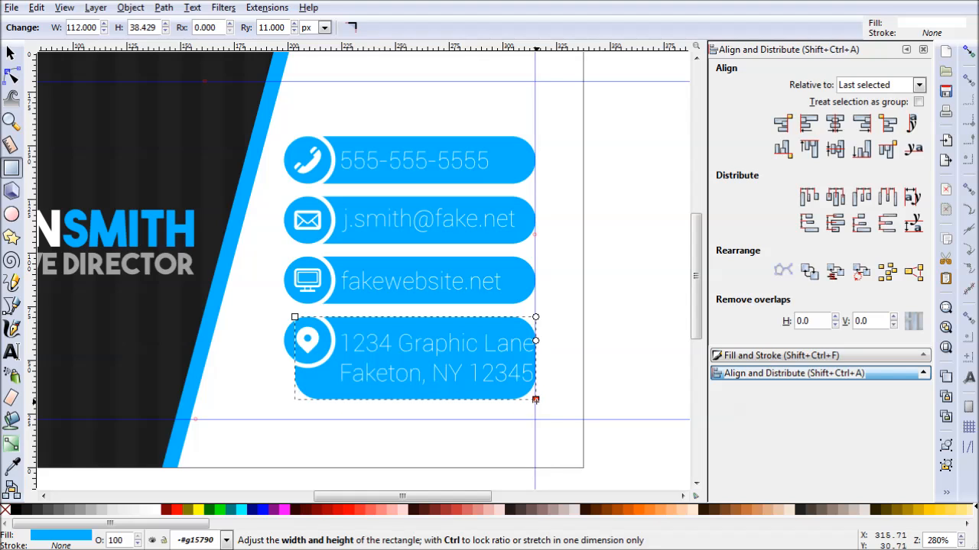
mouse_move(73, 105)
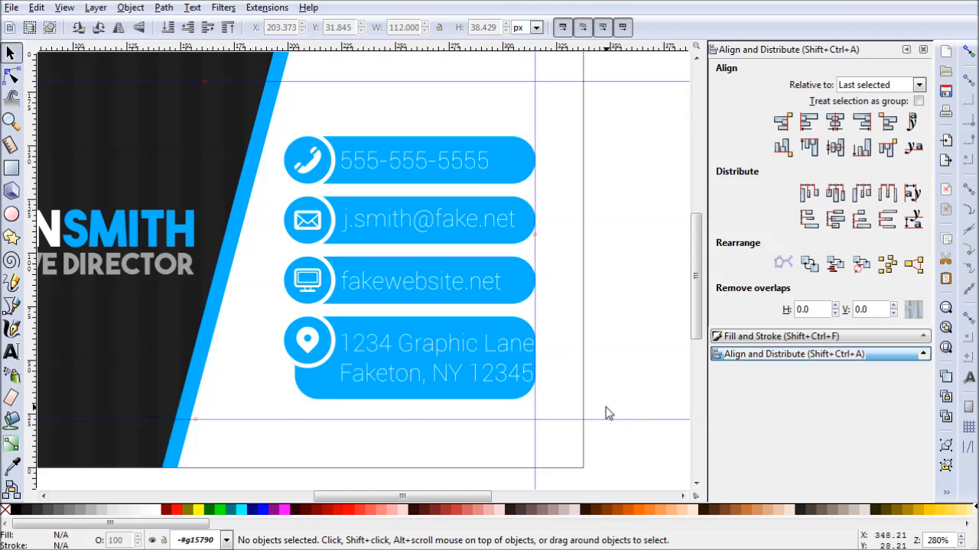
- Centre the two-line address text within its taller pill
click(436, 357)
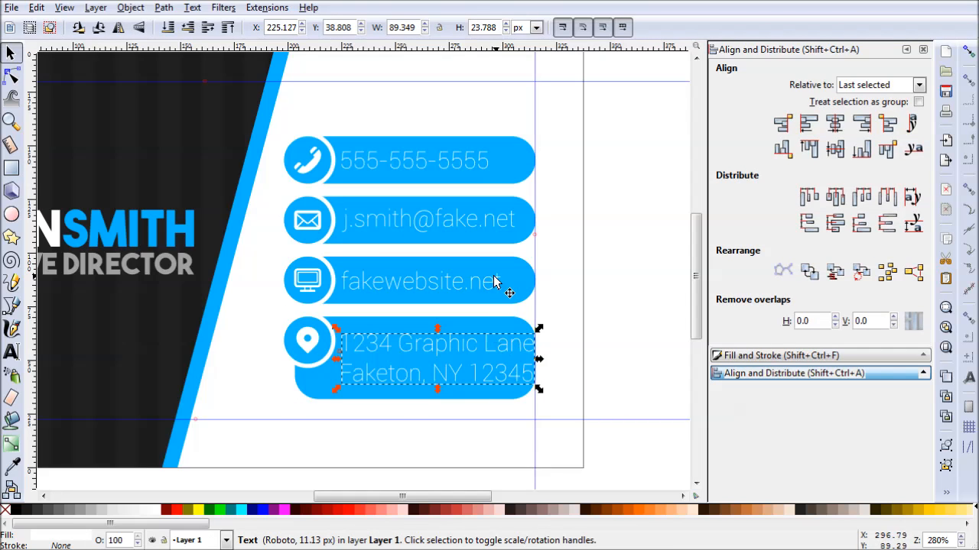
mouse_move(535, 355)
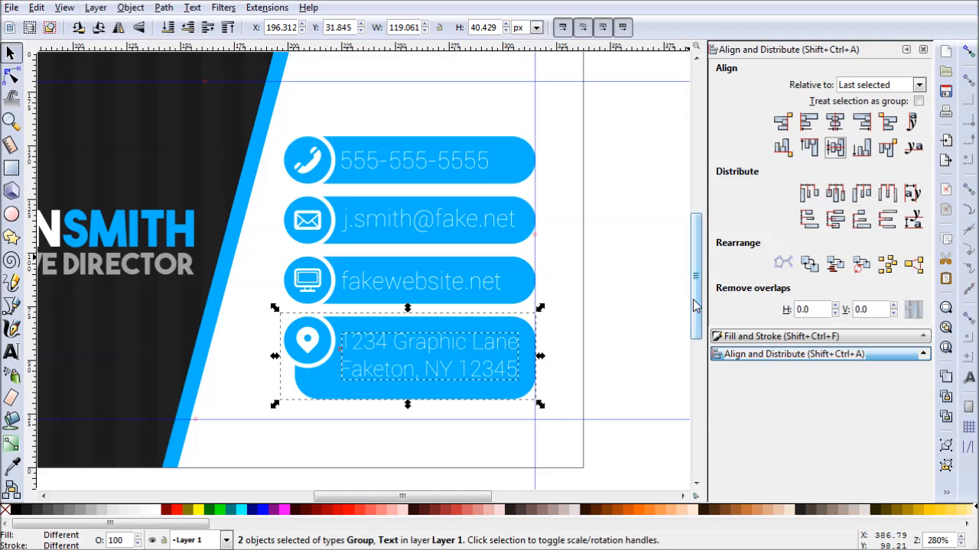
click(400, 309)
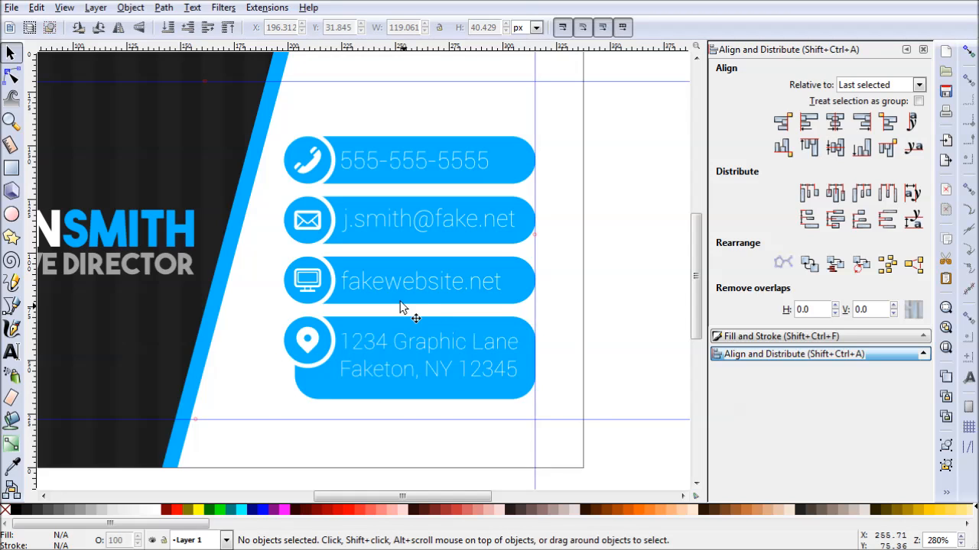
mouse_move(575, 407)
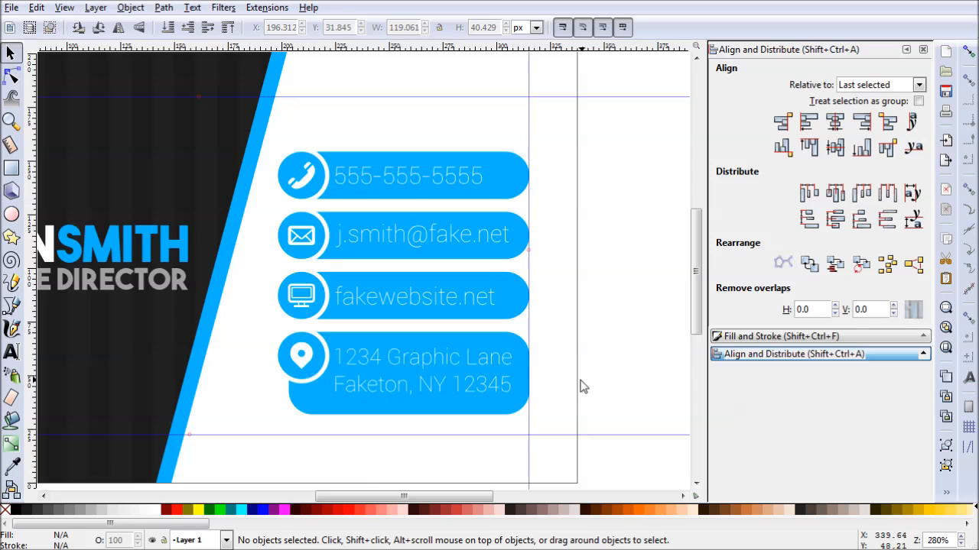
mouse_move(461, 434)
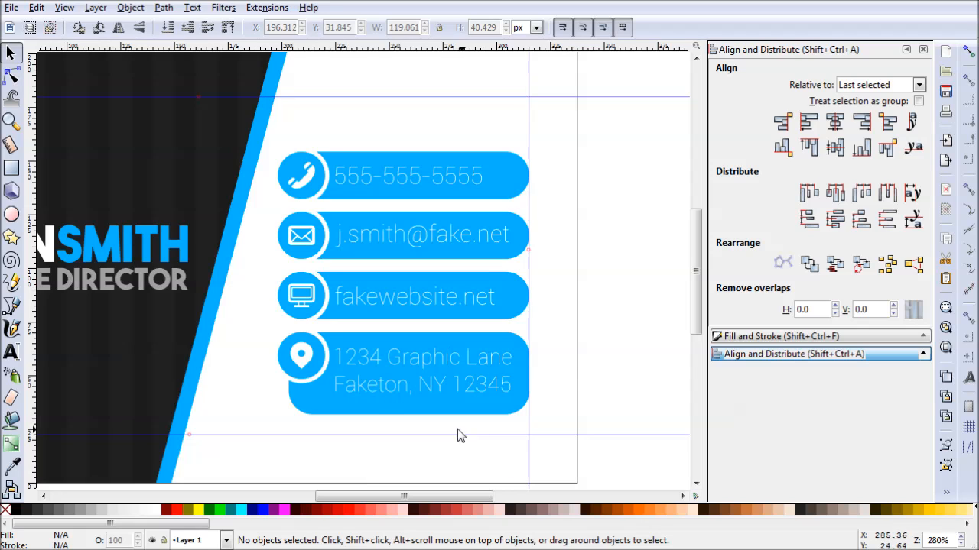
mouse_move(324, 406)
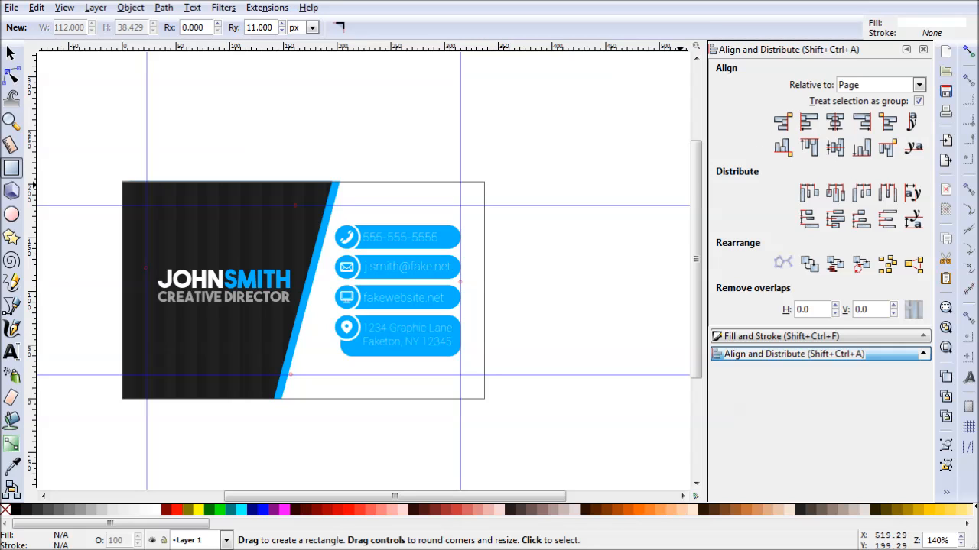
mouse_move(483, 184)
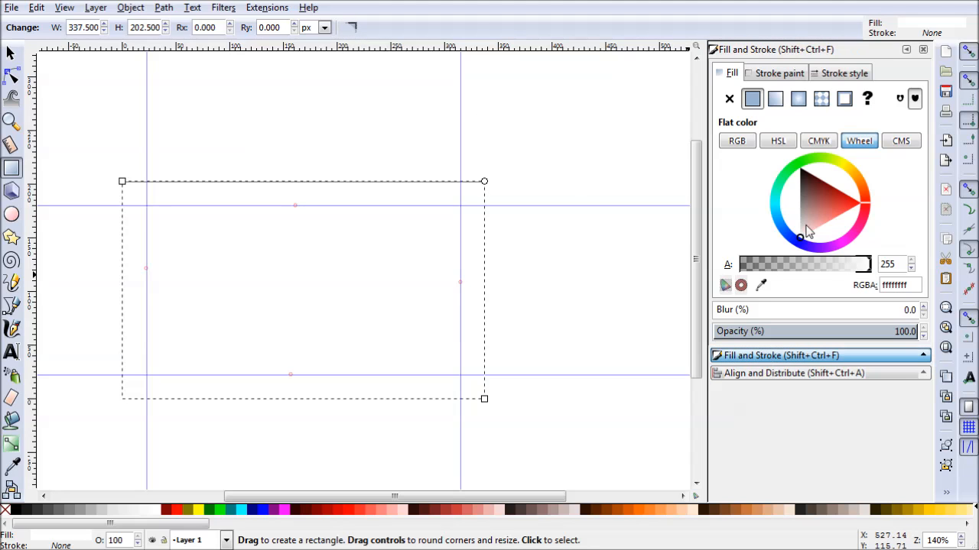
- Set the card-sized rectangle's fill to No paint
click(777, 72)
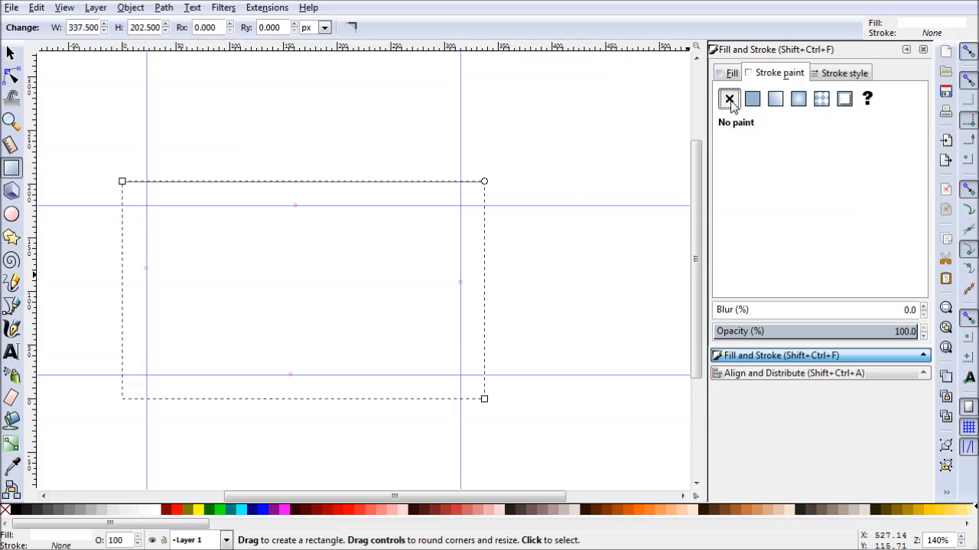
click(728, 73)
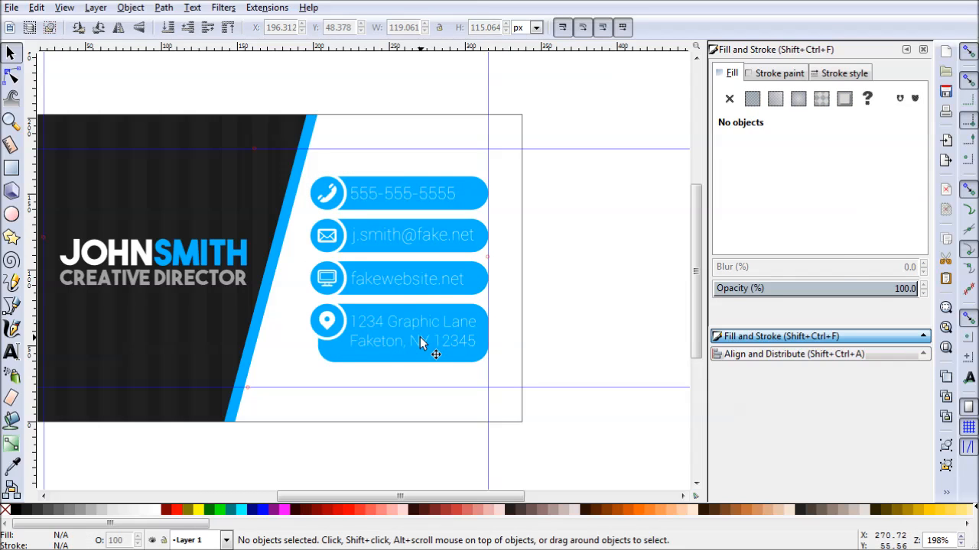
- Select all four contact texts and remove their stroke, leaving solid white
click(413, 236)
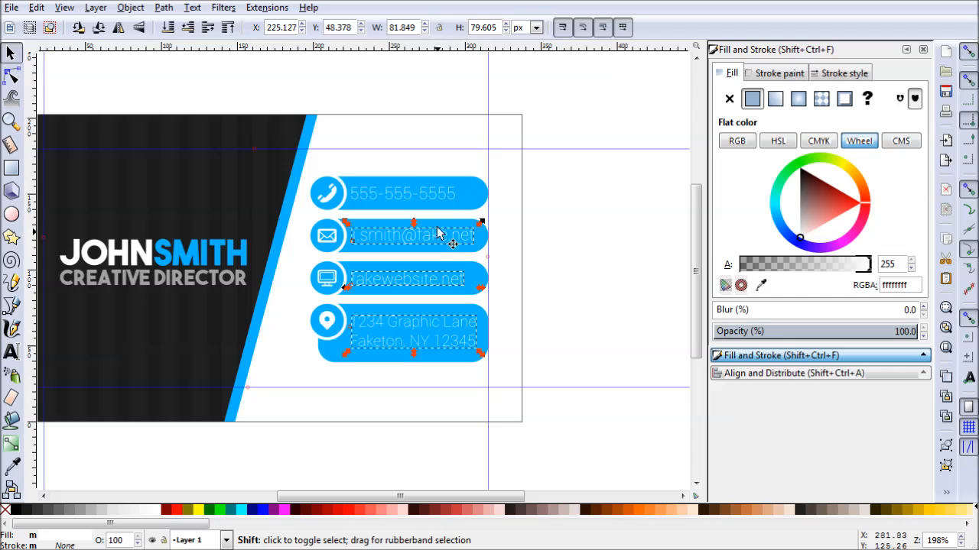
click(776, 73)
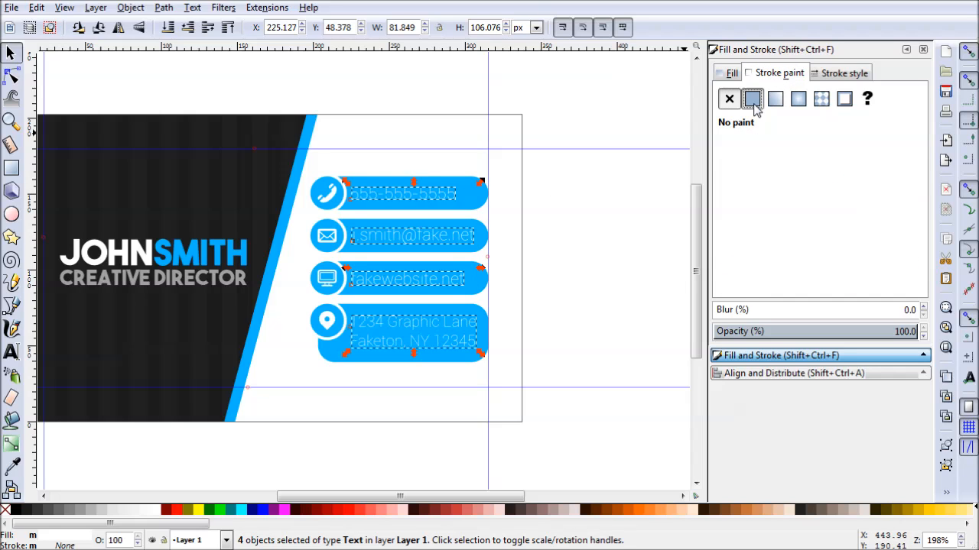
click(844, 72)
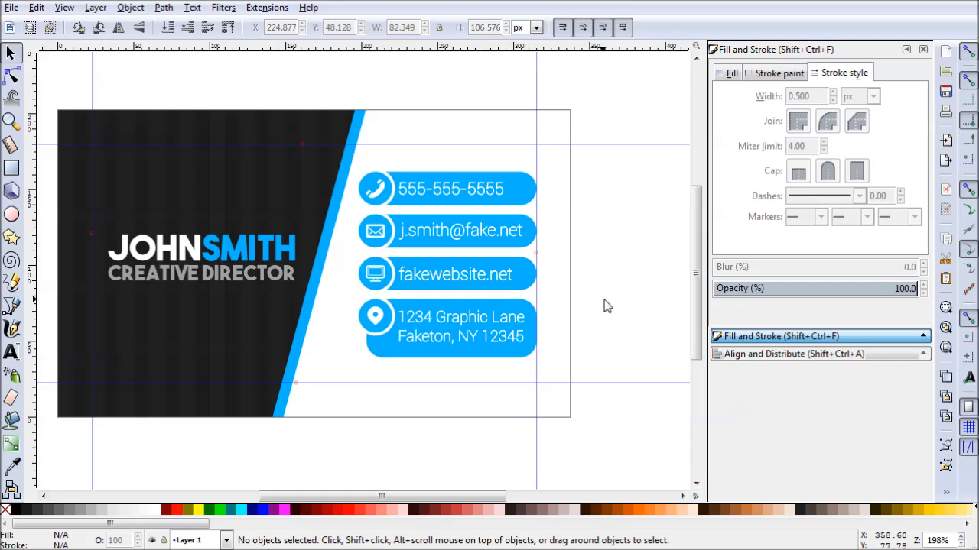
scroll(down, 3)
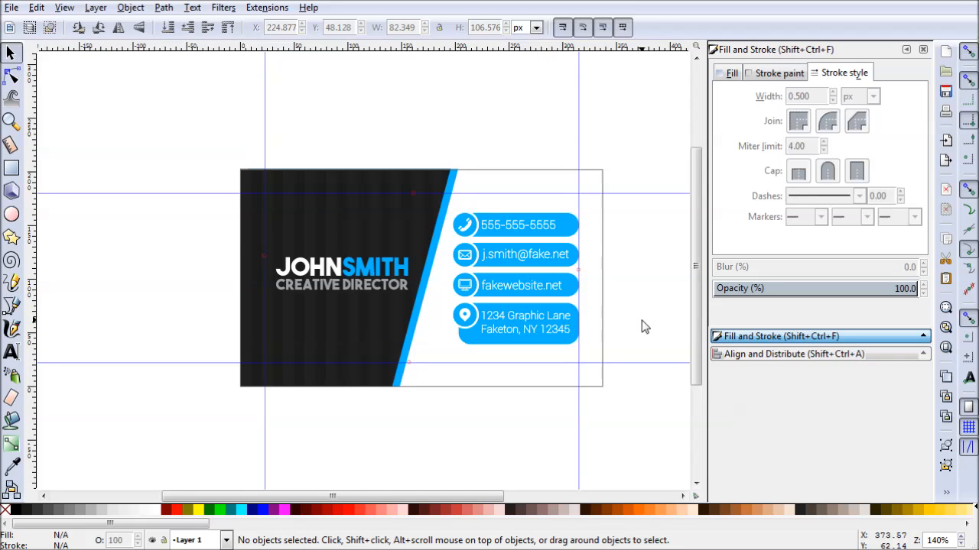